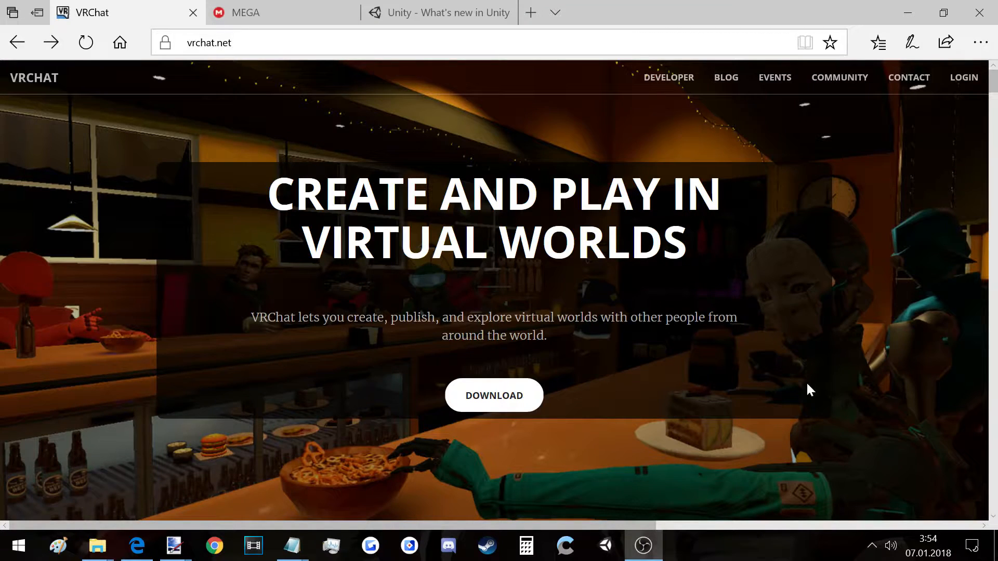
mouse_move(775, 374)
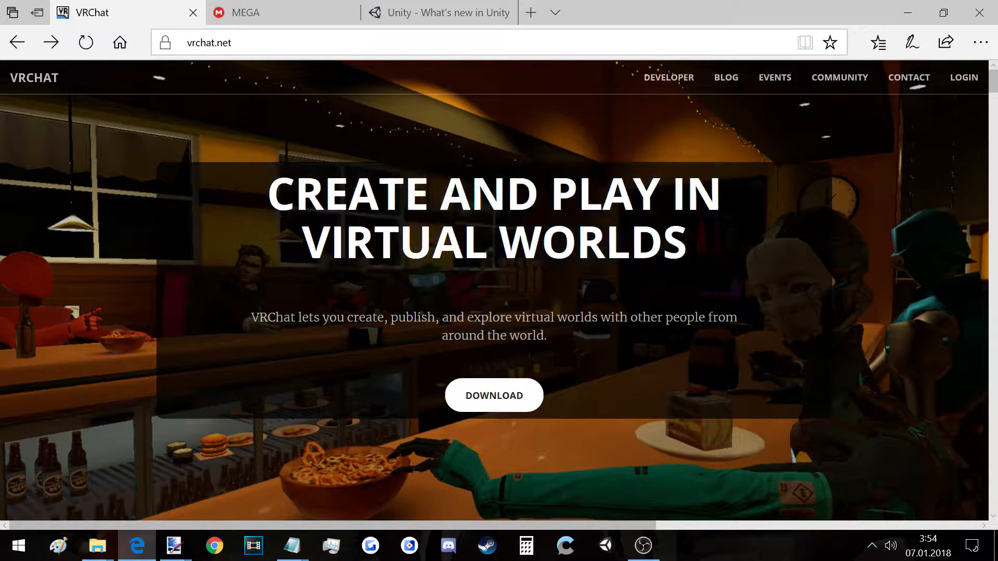
Reach the MEGA page for the 106 MB Compatible Models package after viewing the SDK download.
scroll(down, 3)
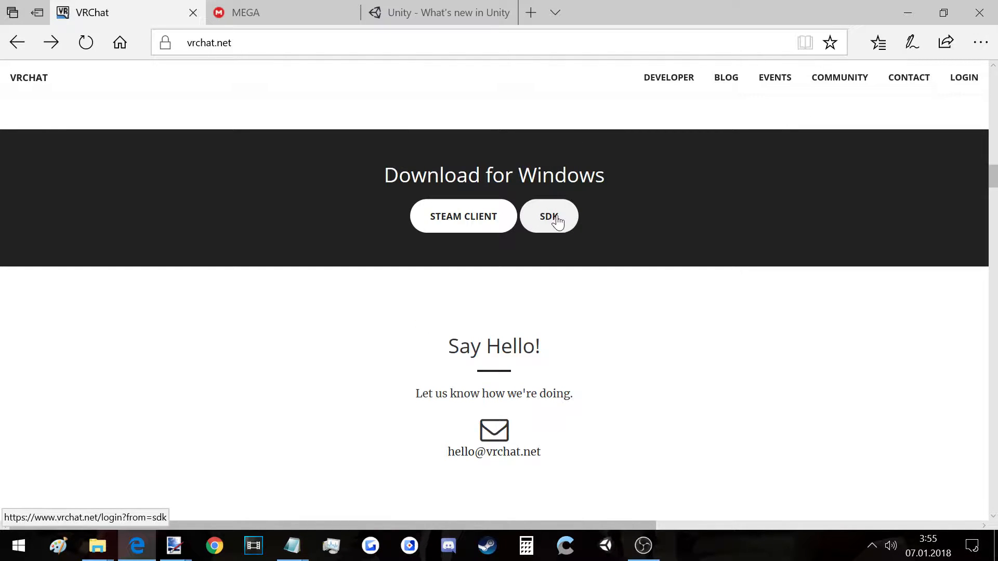
click(245, 13)
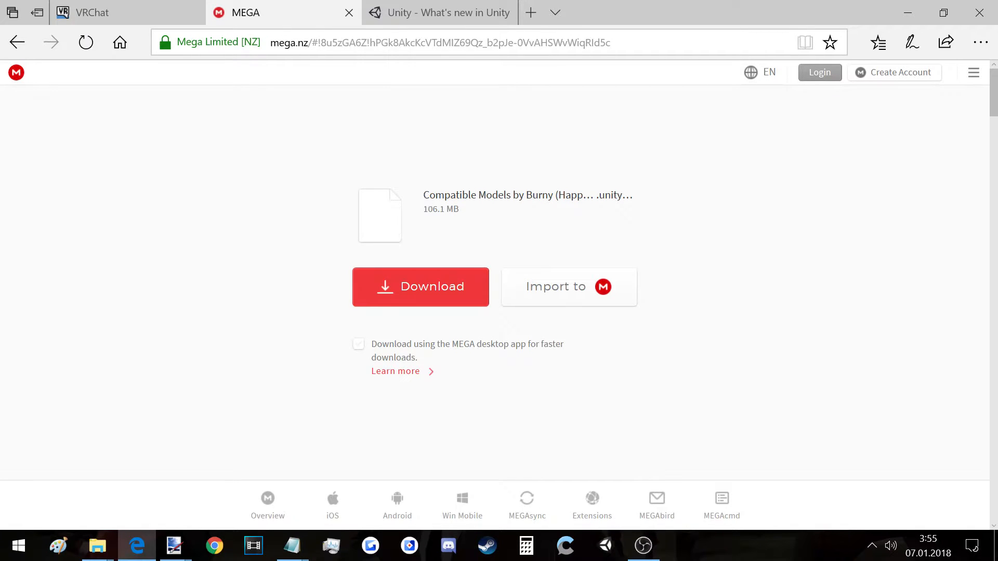
mouse_move(464, 227)
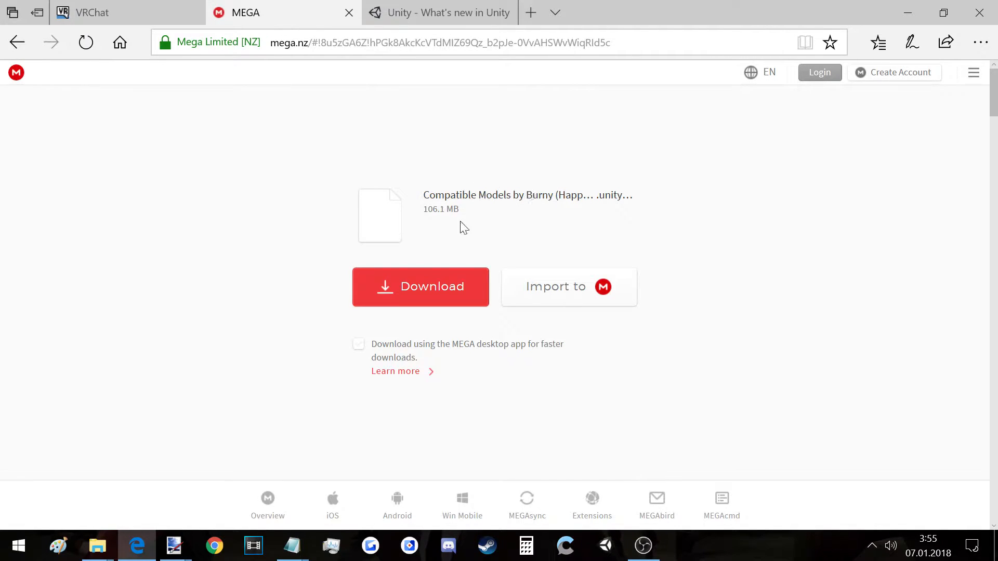
click(104, 13)
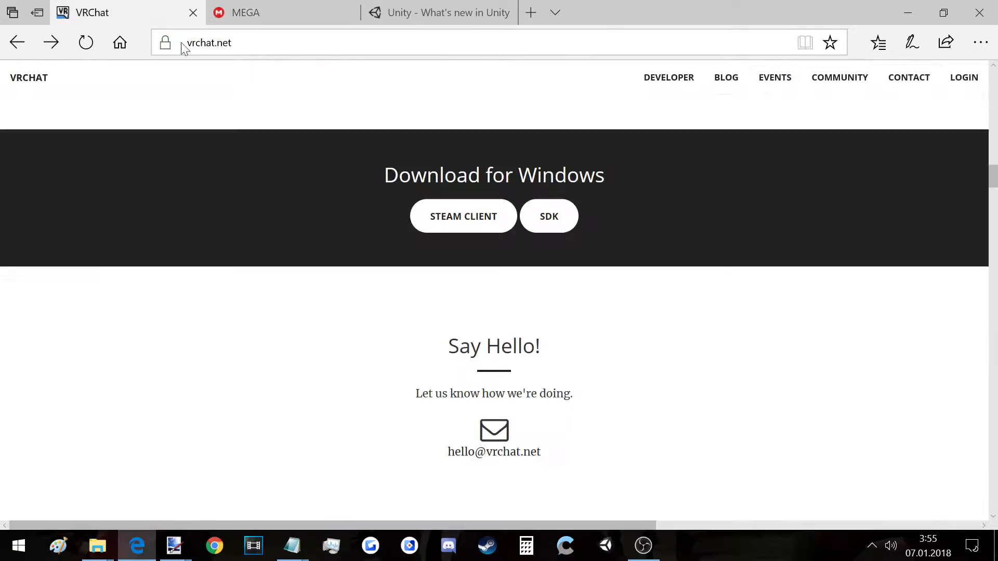
click(215, 43)
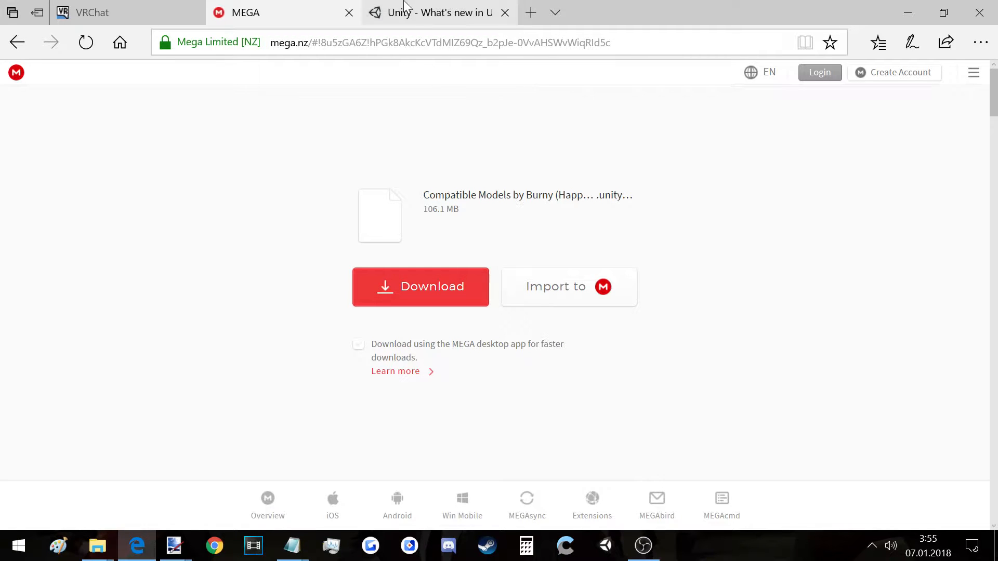
click(438, 12)
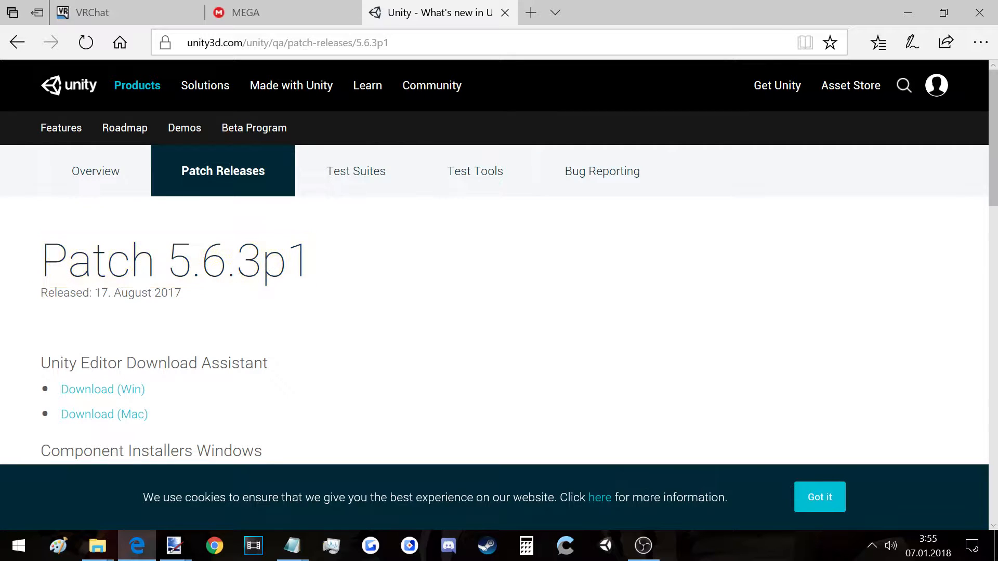
triple_click(175, 259)
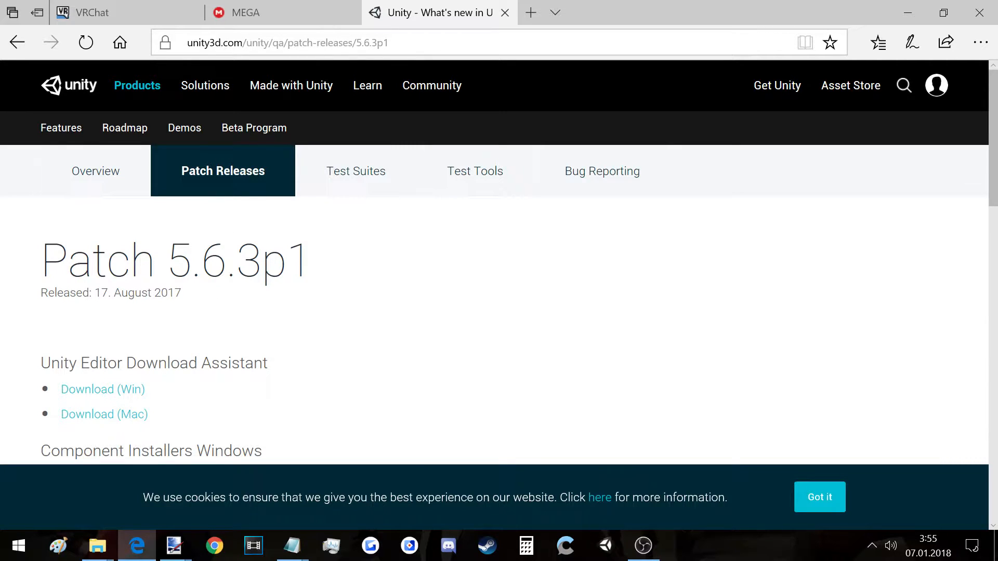
mouse_move(106, 398)
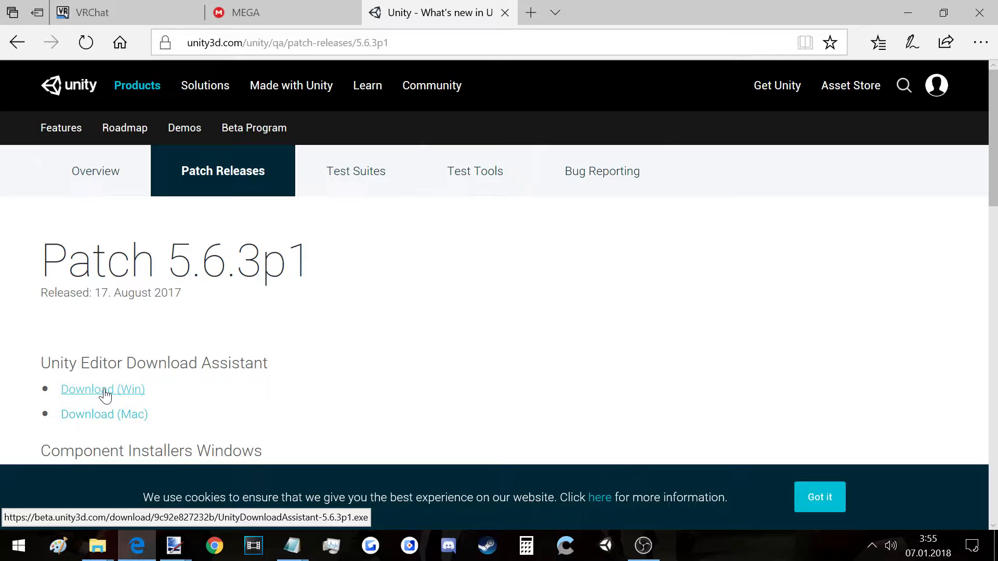
mouse_move(320, 101)
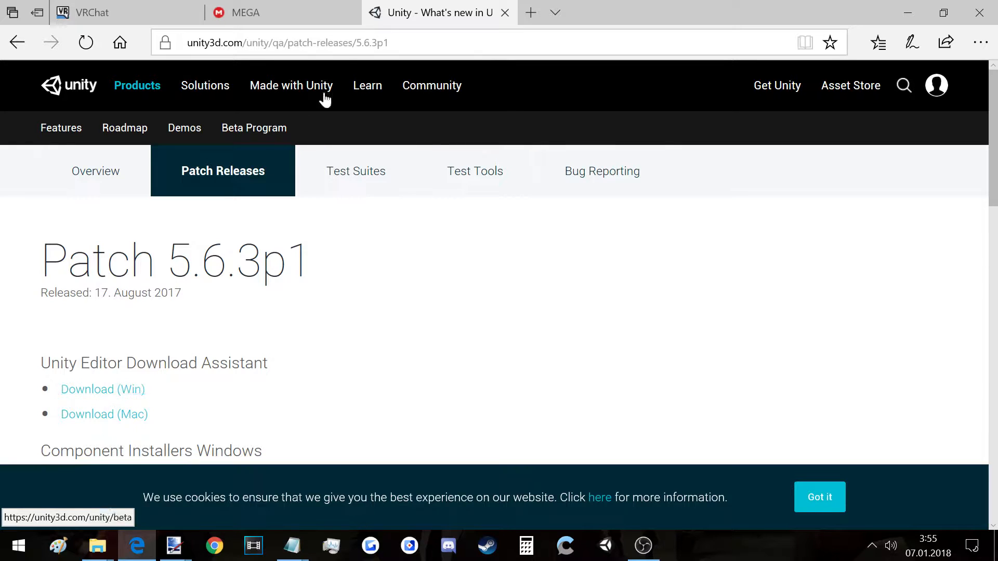
click(247, 12)
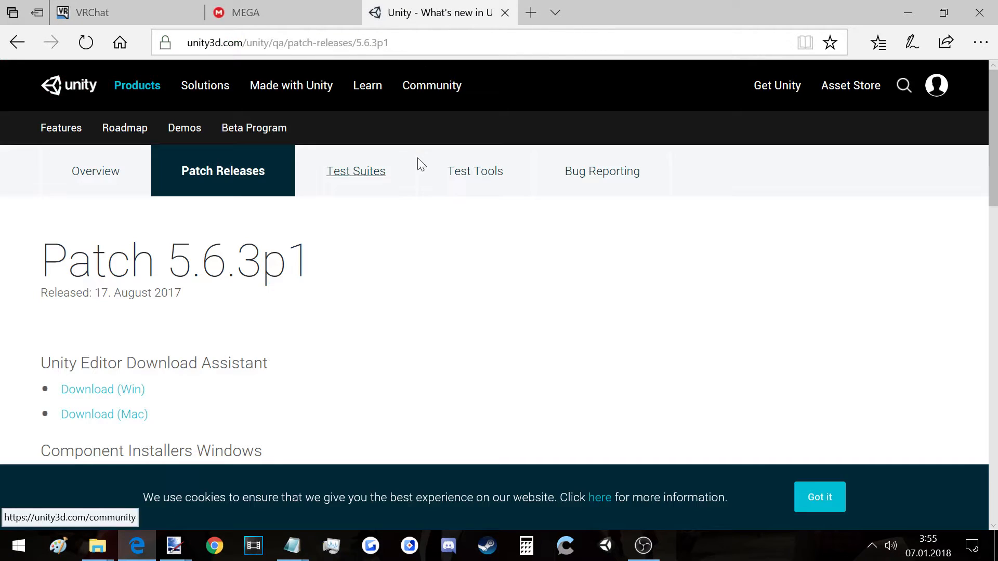
click(247, 13)
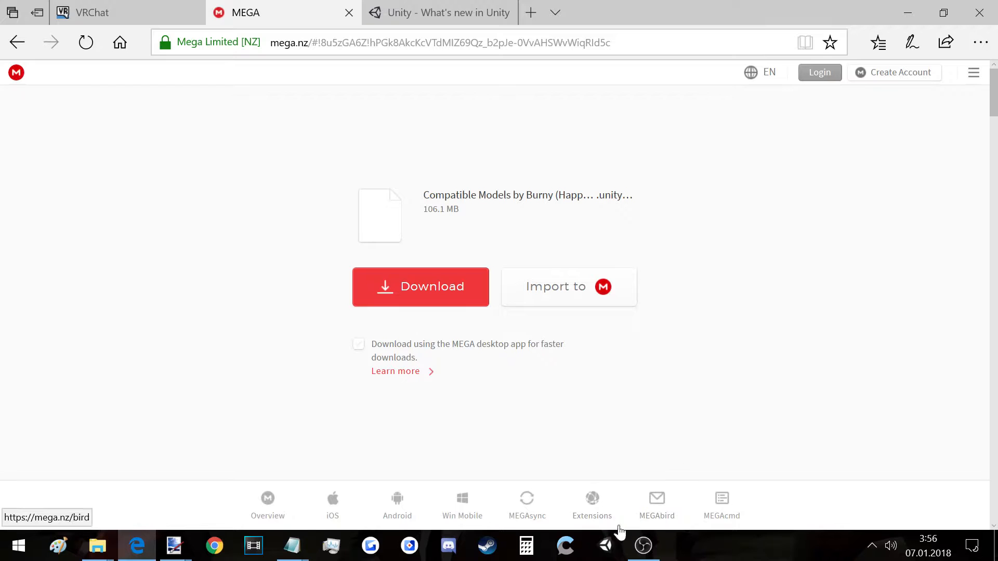
Create a new Unity project named 'Tutorial lol' from the launcher.
click(420, 287)
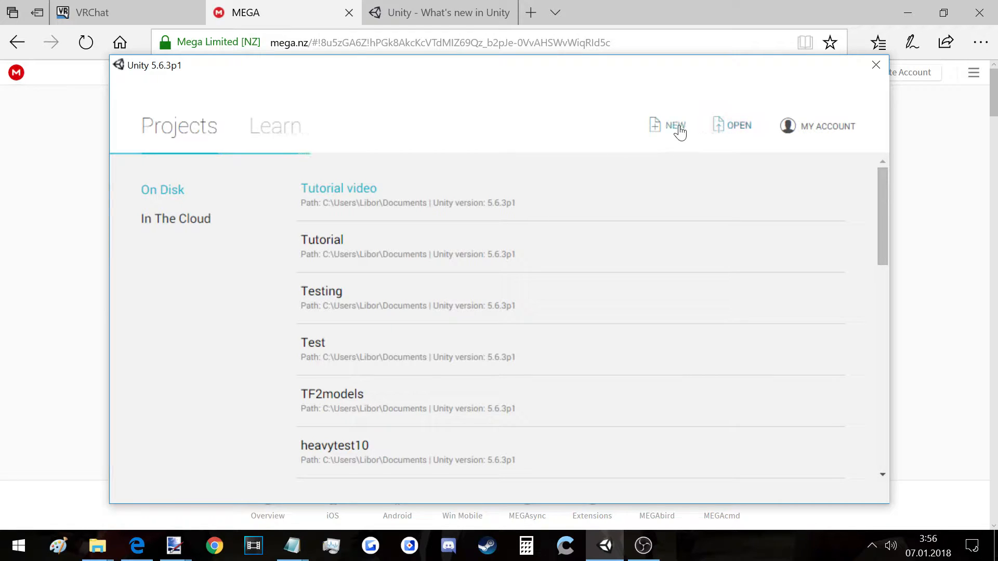
click(676, 124)
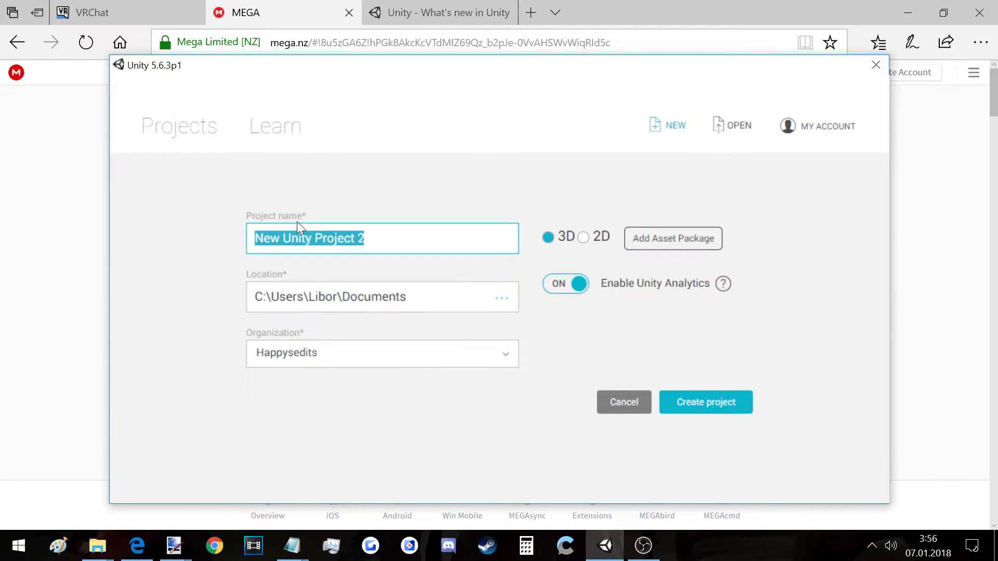
text(Tutorial)
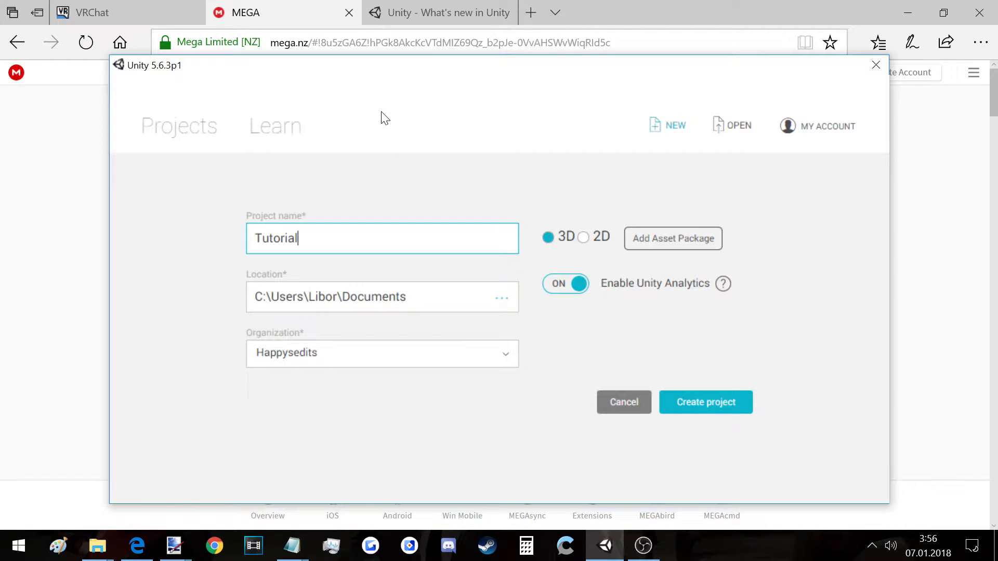
text(lol)
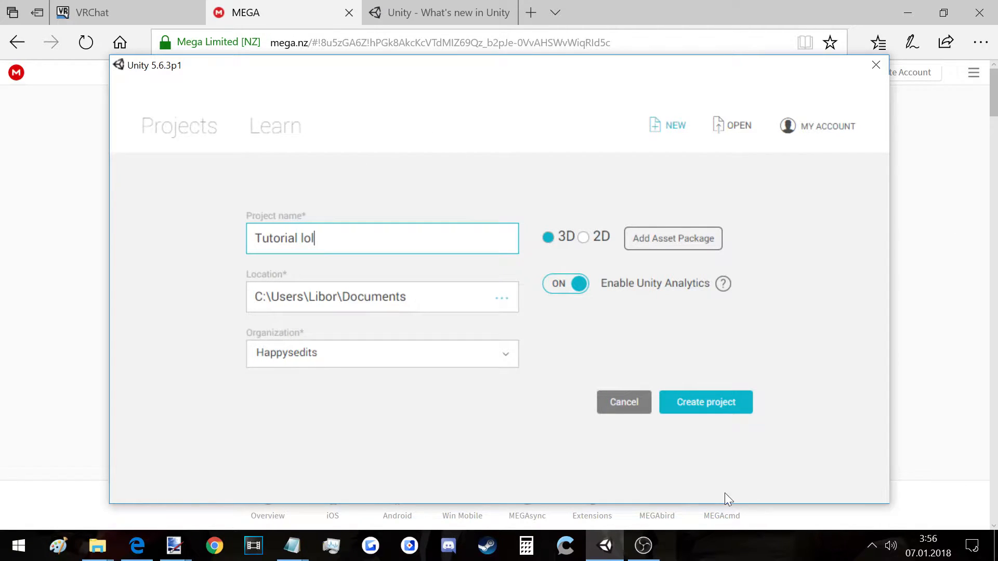
click(876, 65)
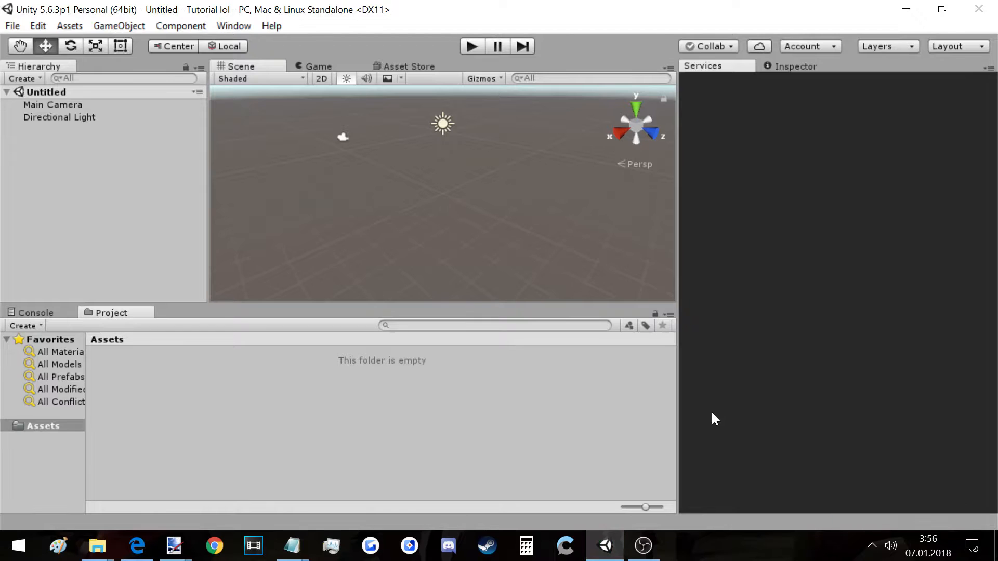
Start a custom package import from the empty Assets folder.
click(702, 66)
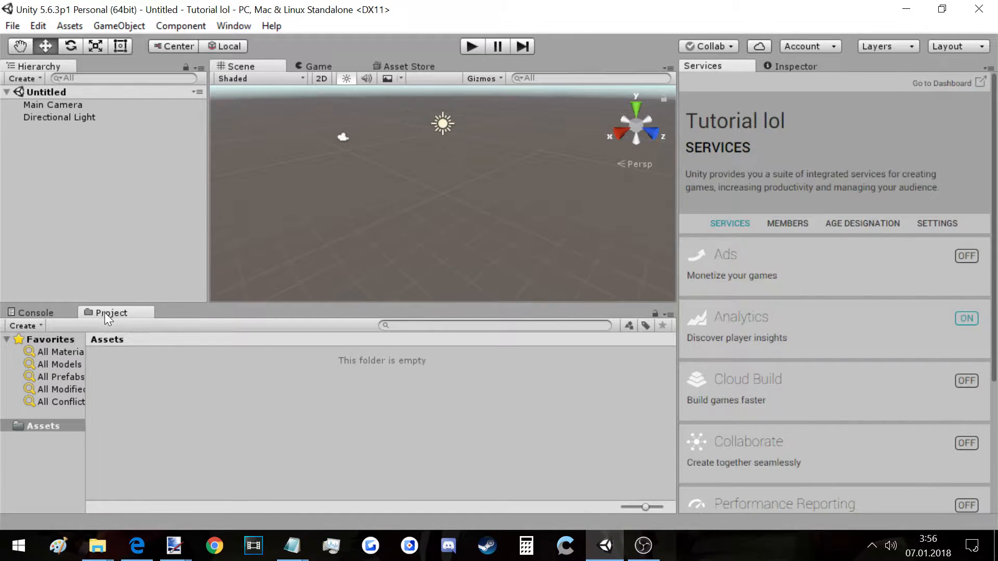
click(233, 25)
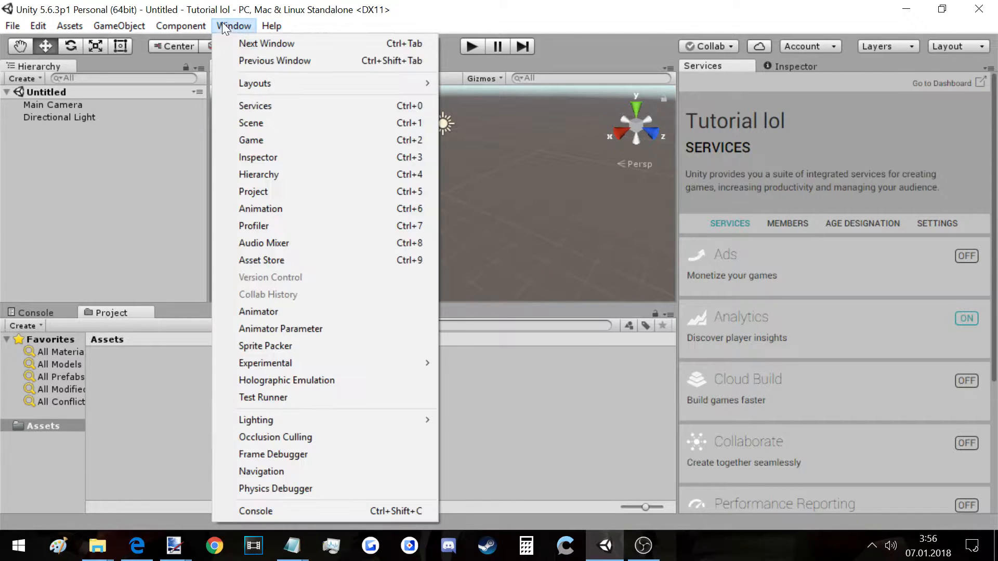
click(298, 373)
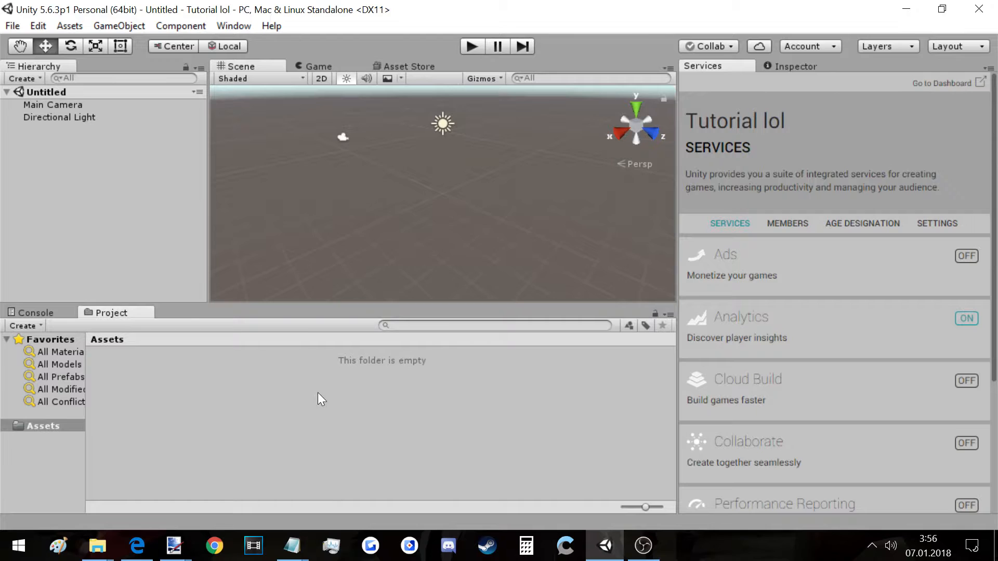
right_click(321, 398)
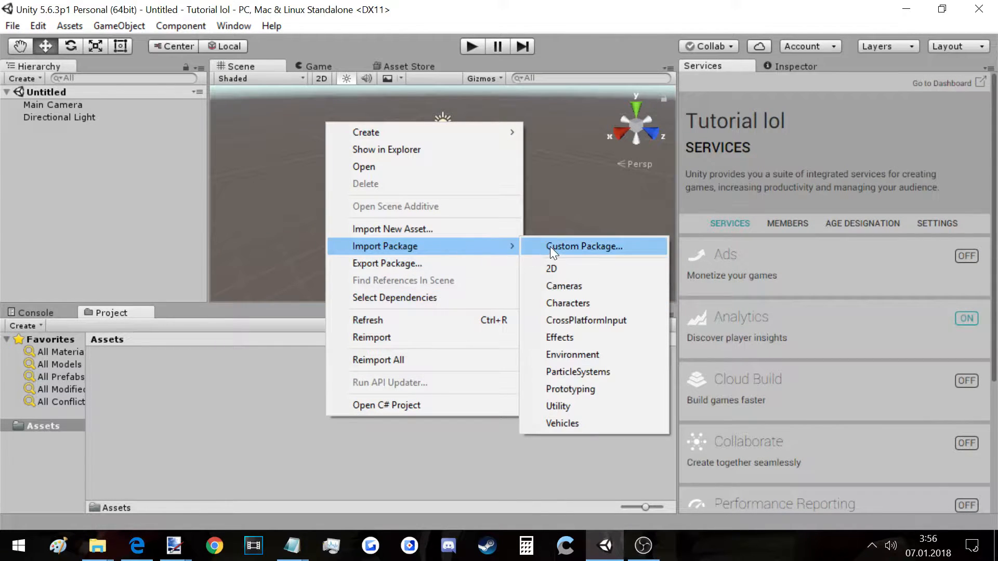
click(584, 247)
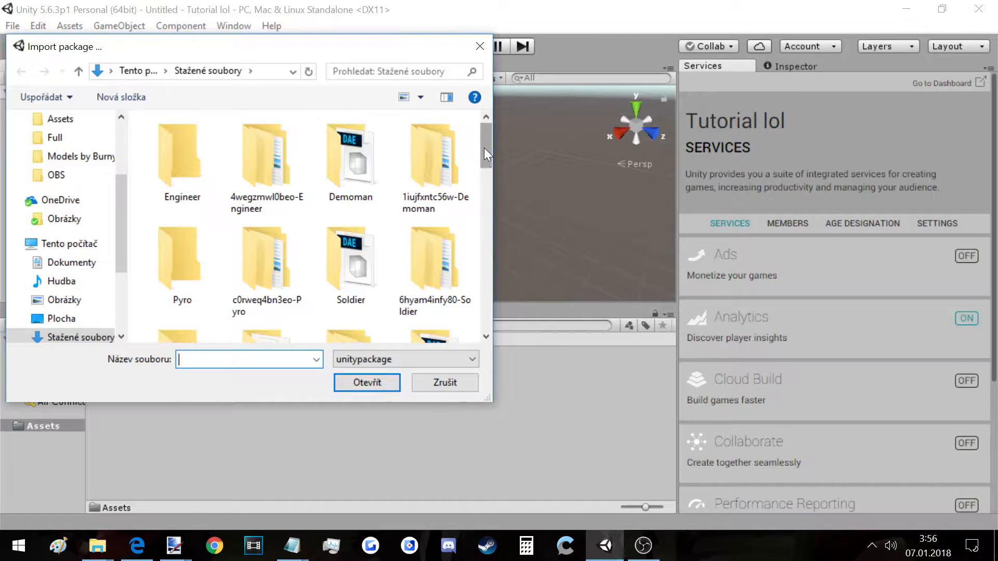
Import all files of the VRCSDK-2017.12.12.13.36_Public package, adding a VRCSDK folder.
scroll(down, 3)
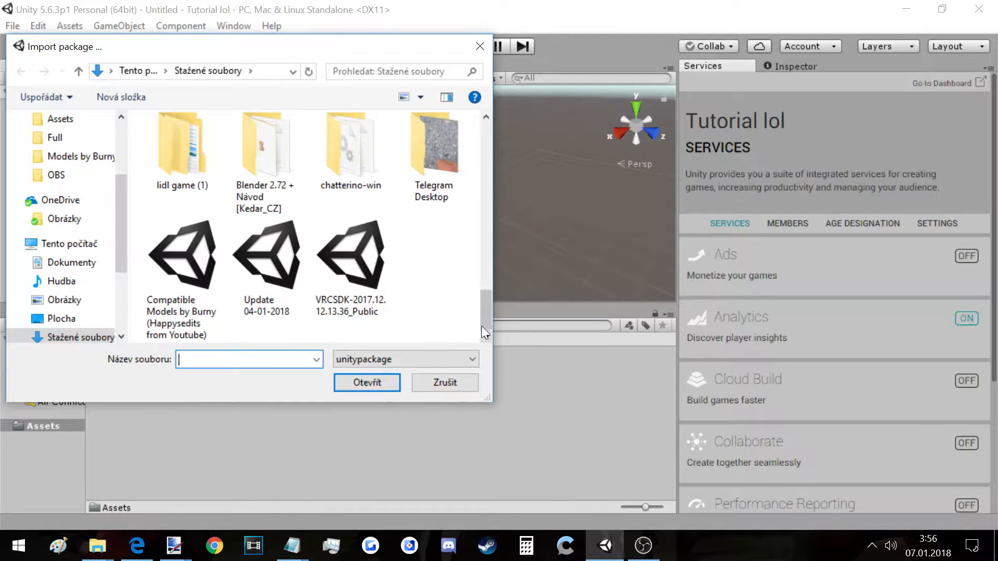
click(351, 260)
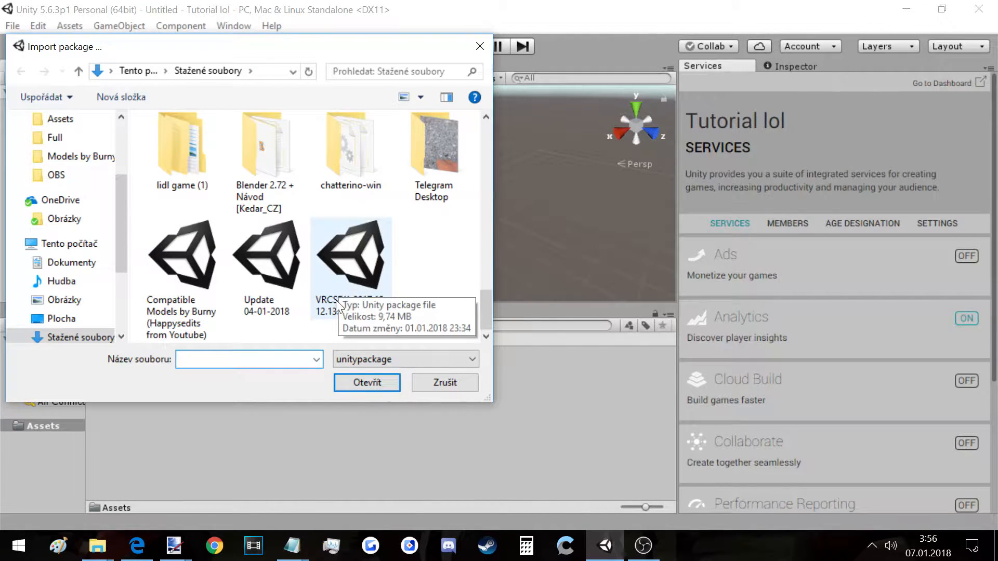
click(351, 254)
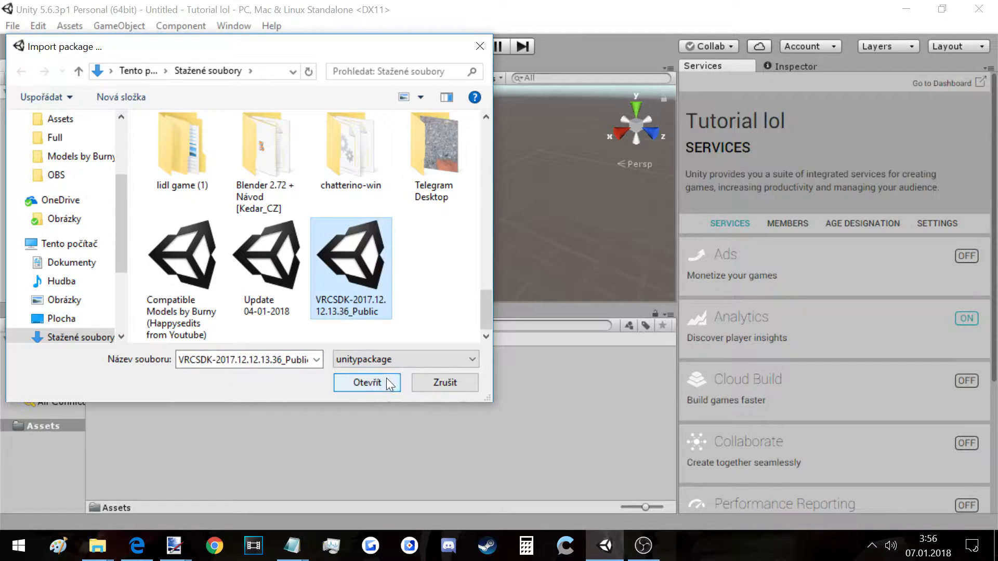
click(367, 382)
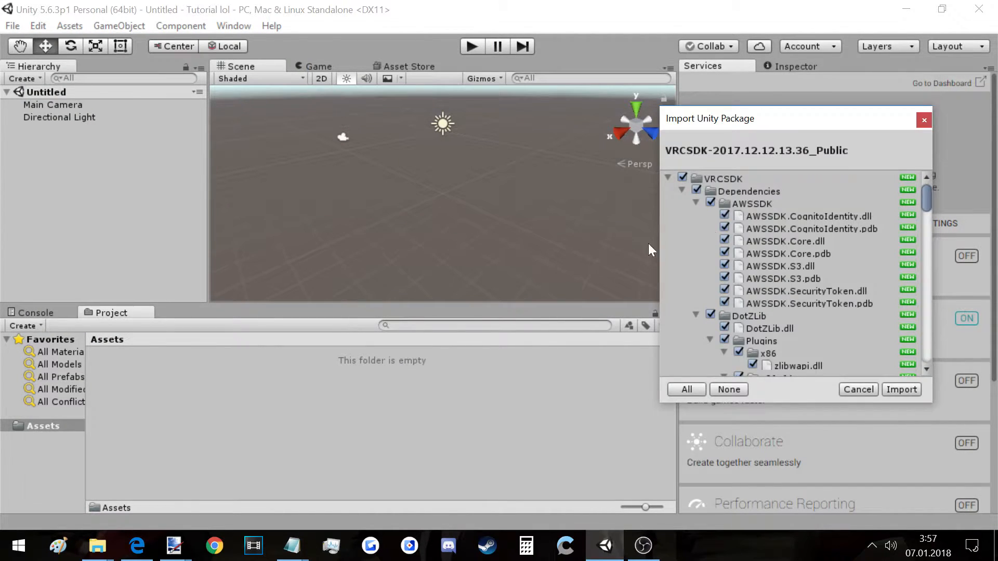
click(902, 390)
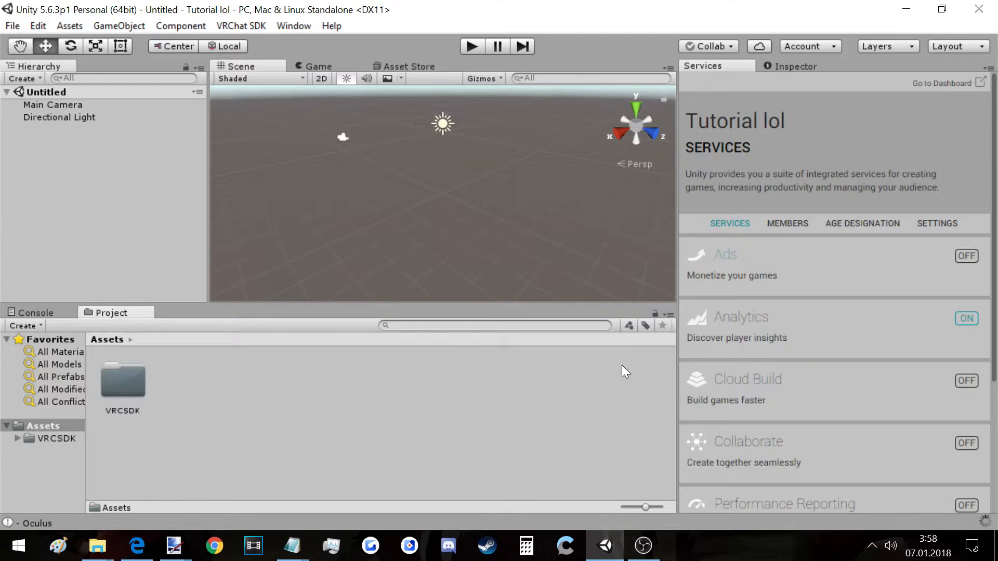
Import the Compatible Models by Burny package, adding a Compatible folder beside VRCSDK.
right_click(624, 372)
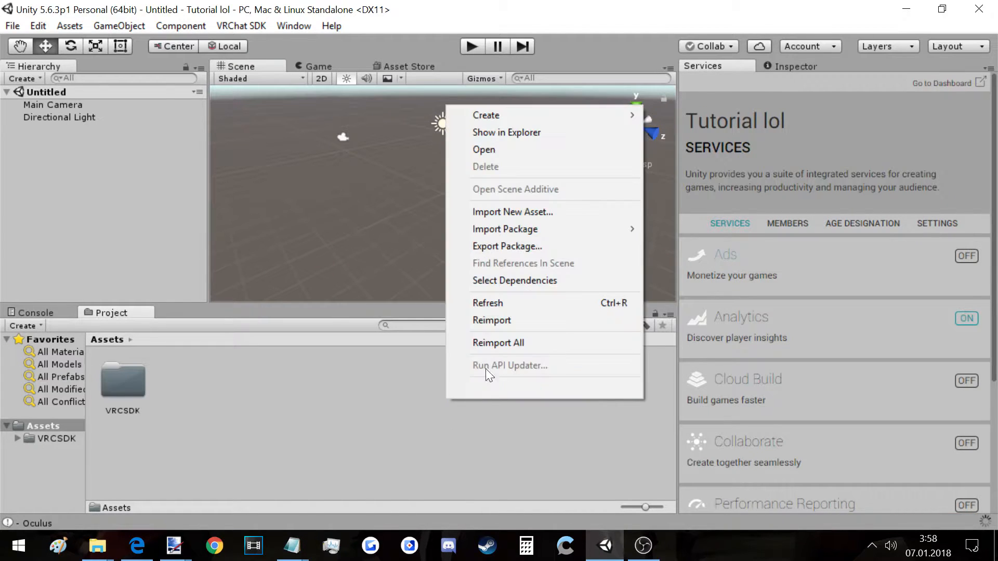
click(513, 212)
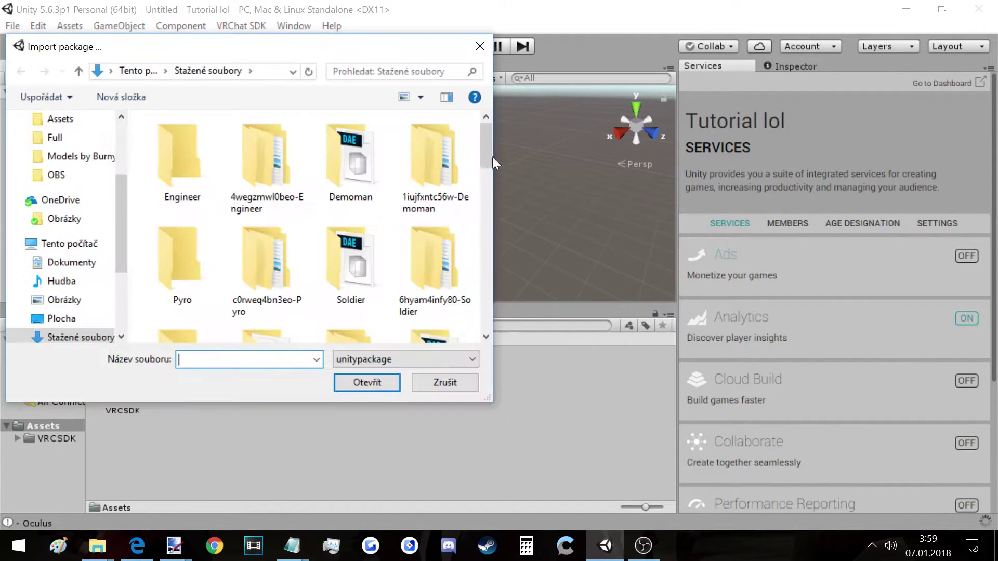
click(182, 253)
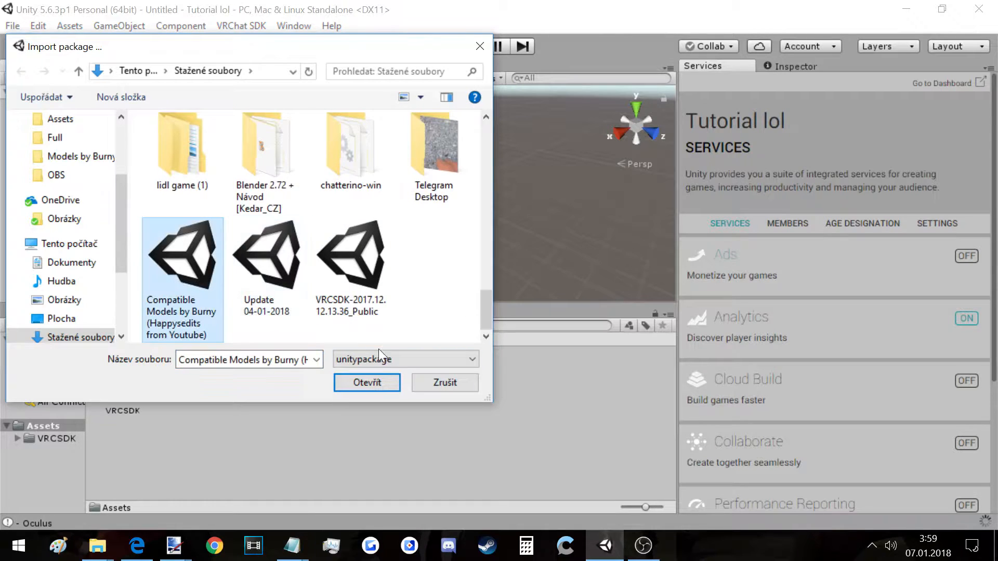
click(367, 382)
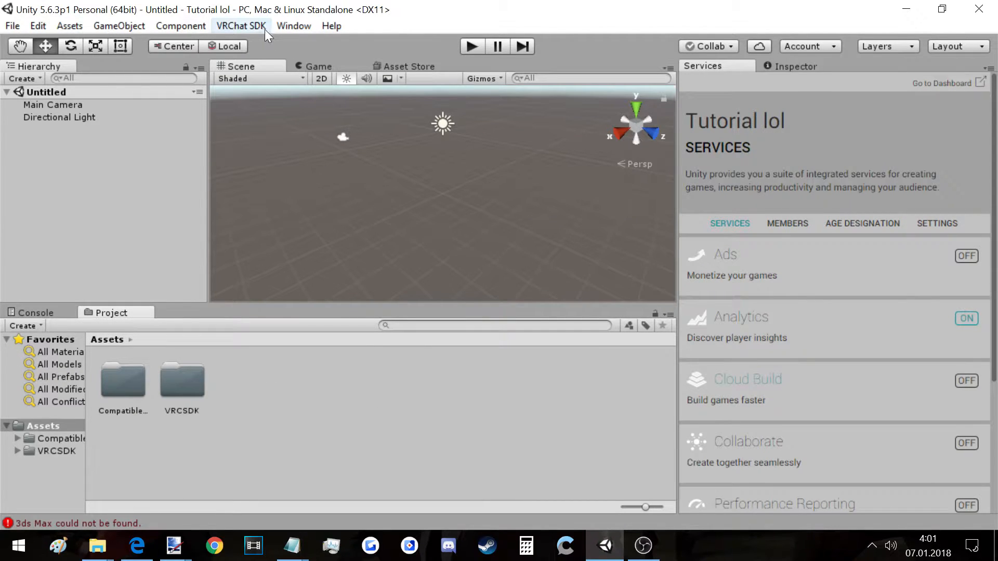
Log out of the current VRChat account in the SDK settings window.
click(241, 25)
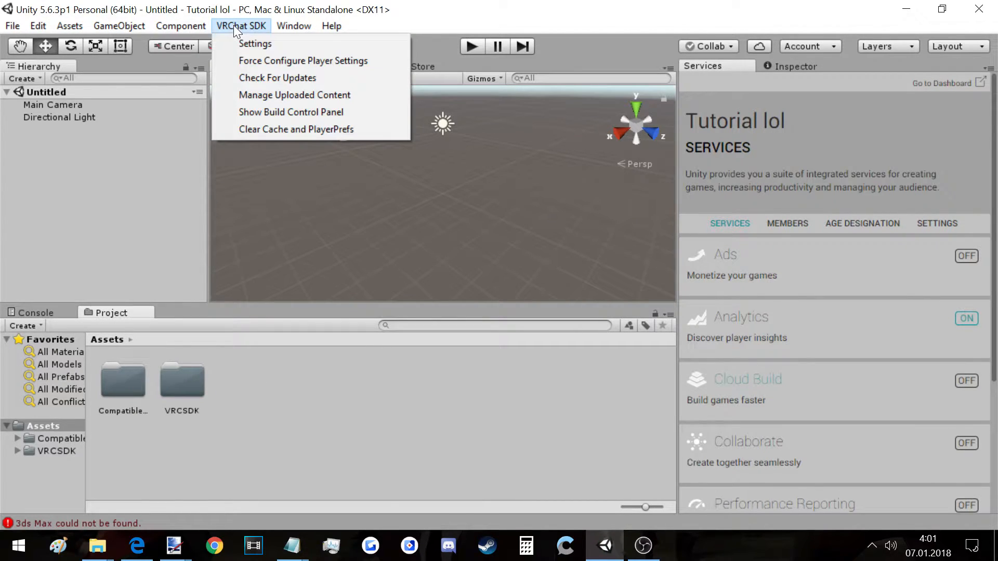
click(256, 44)
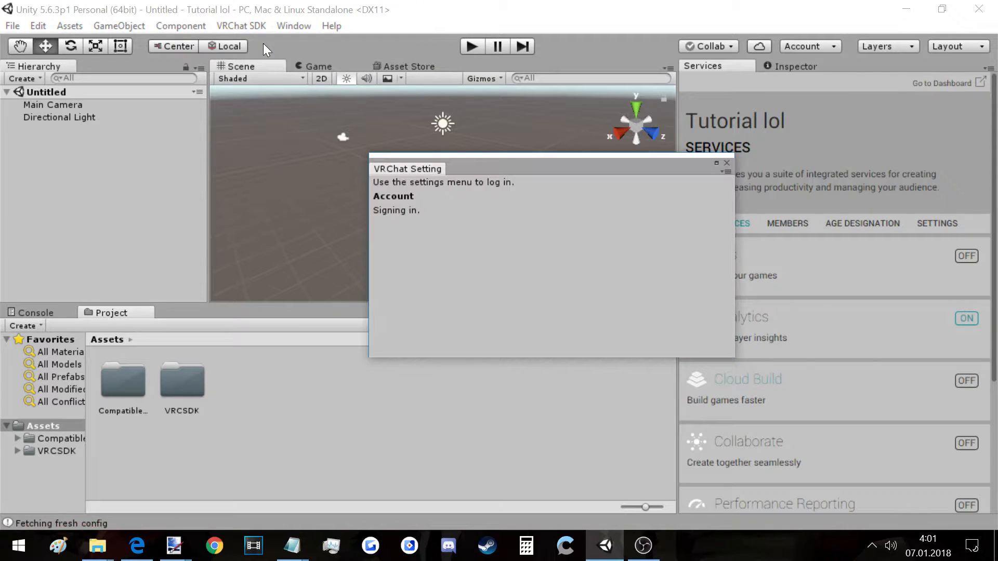
mouse_move(424, 214)
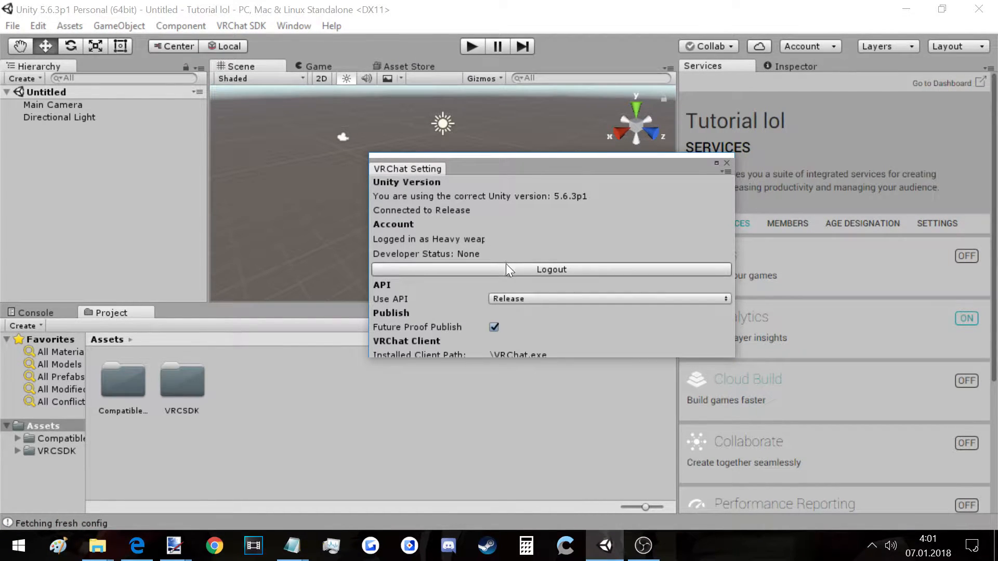
click(551, 270)
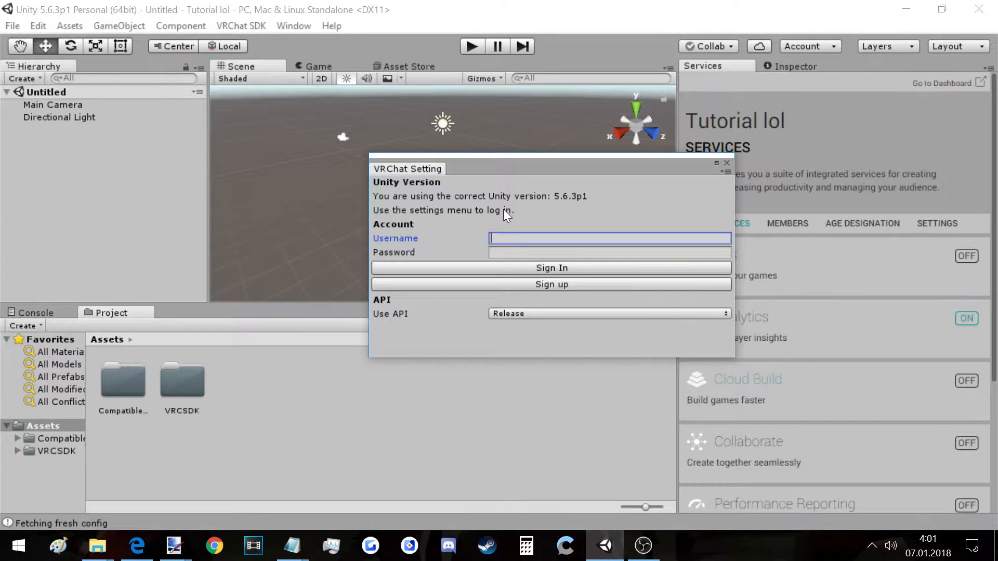
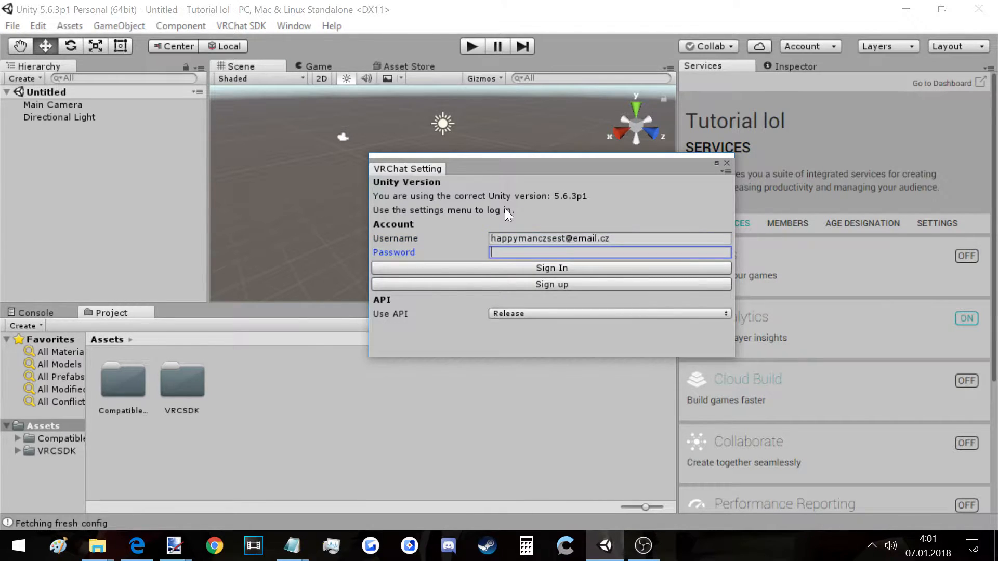
Sign in with the entered username and password, then close the settings window.
text(***)
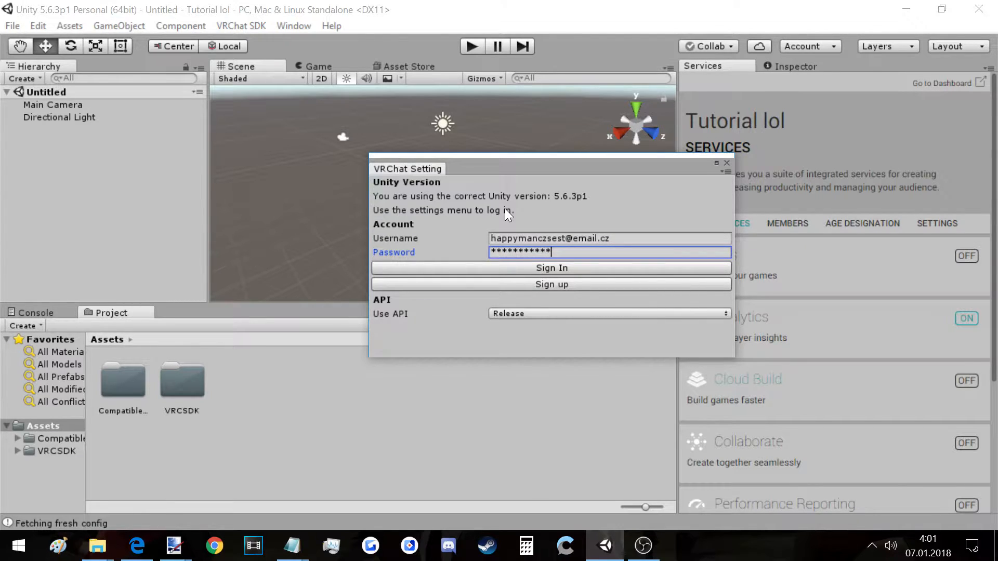
click(551, 269)
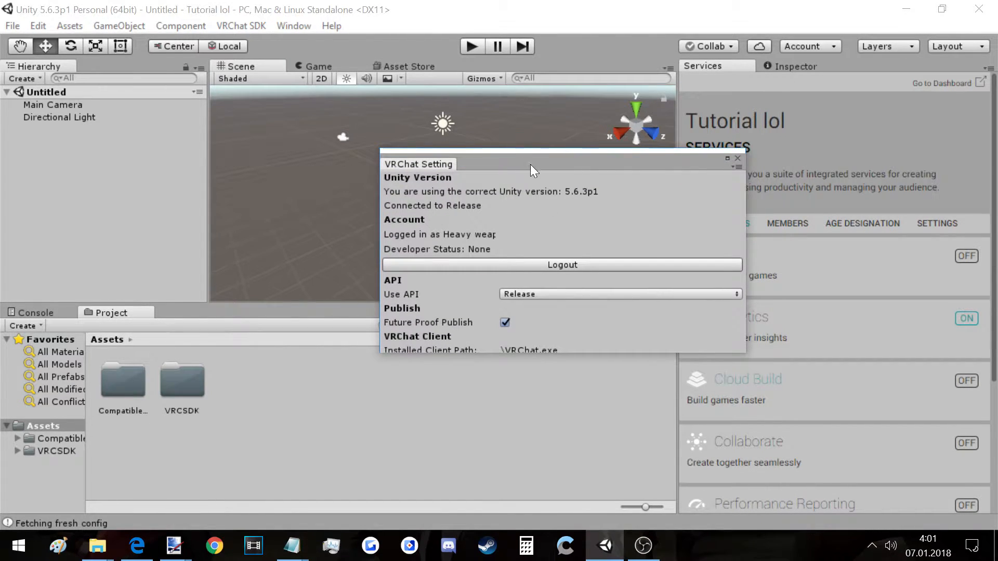
drag(531, 163, 602, 198)
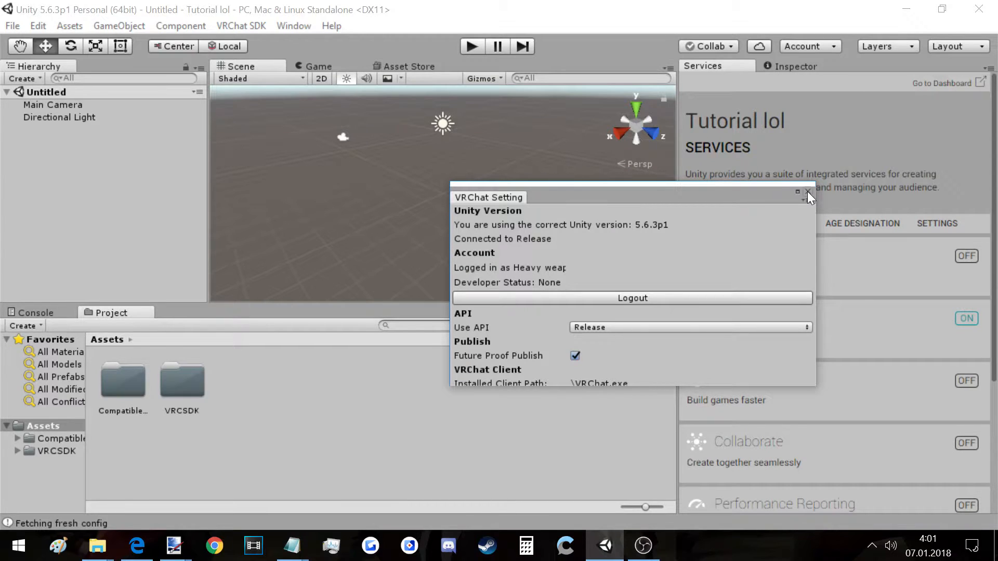
click(809, 191)
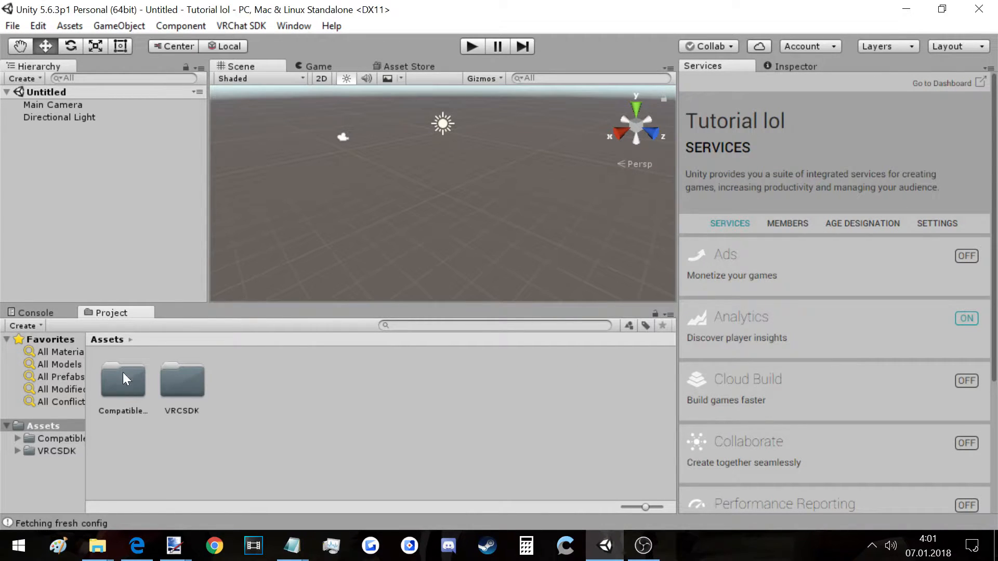
Browse into Compatible Models by Burny > Heavy and select the Red variant.
click(123, 380)
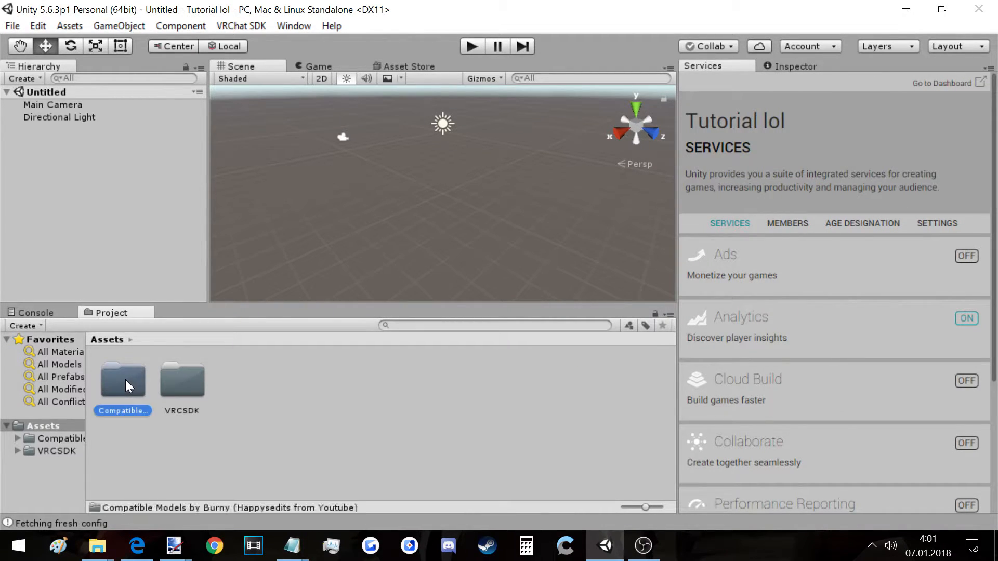
double_click(122, 381)
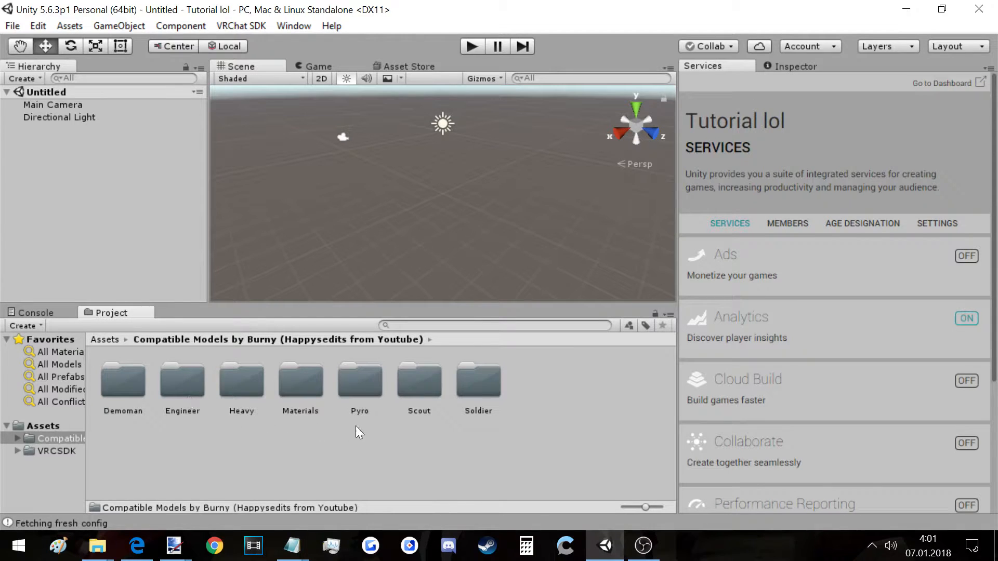
mouse_move(502, 432)
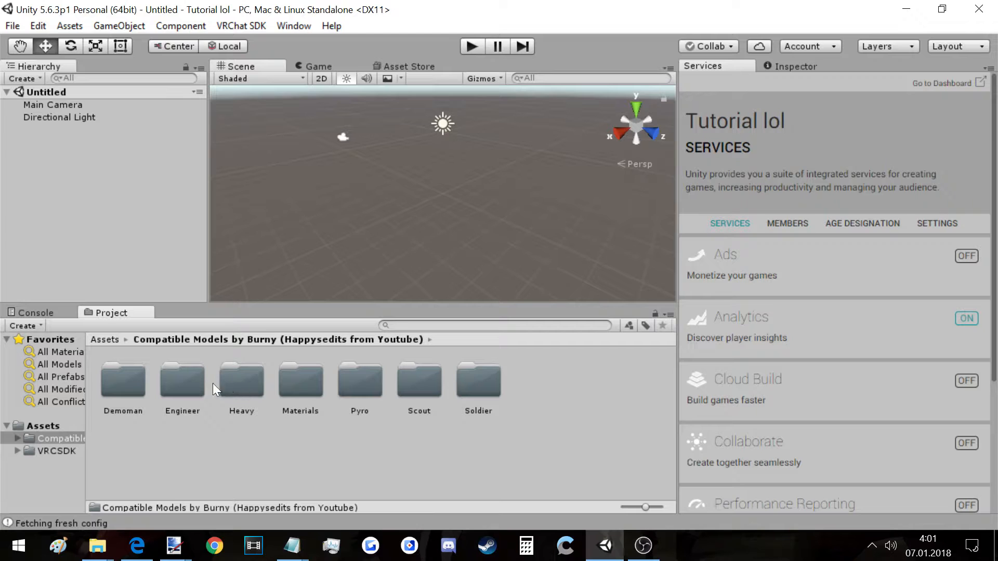
double_click(241, 380)
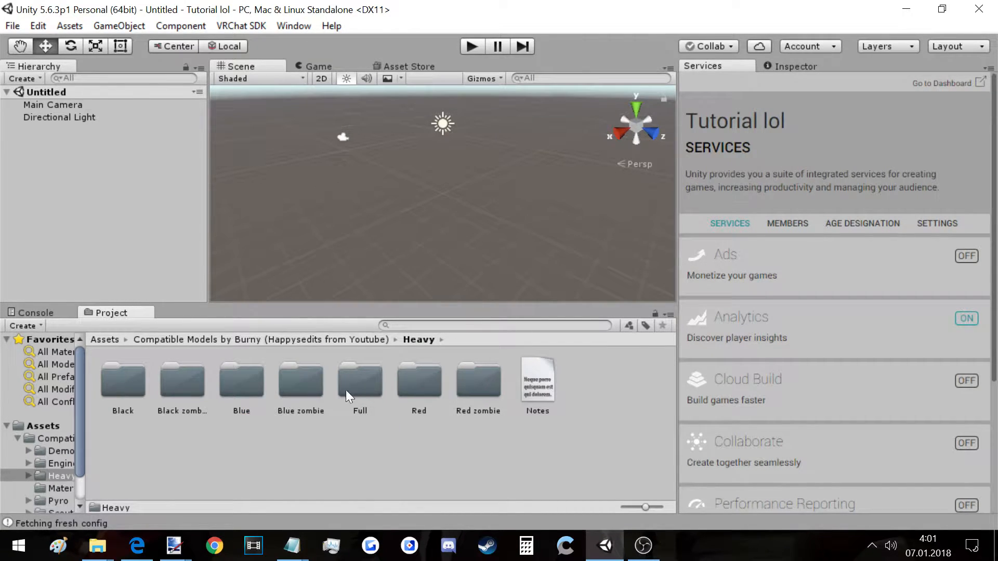
mouse_move(165, 391)
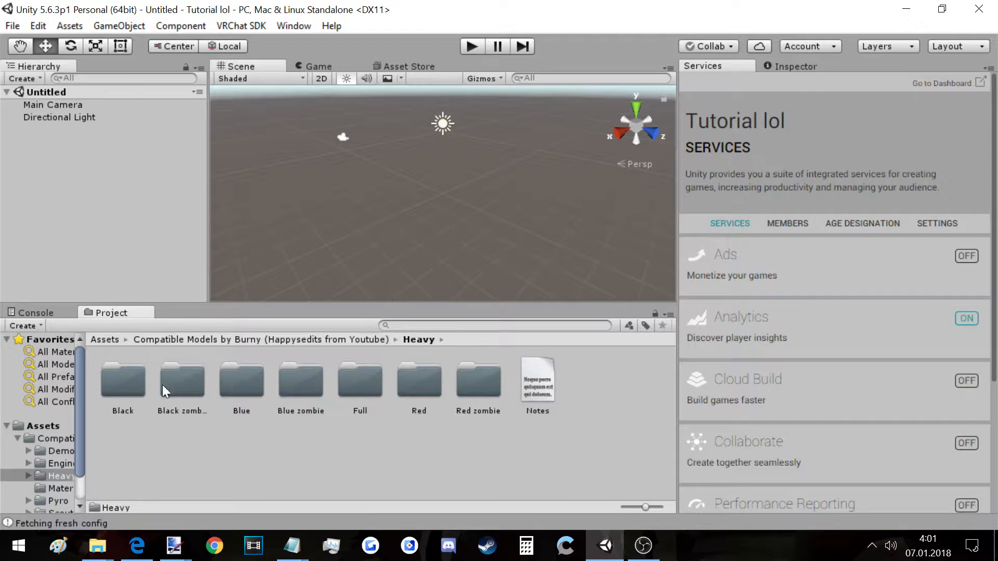
mouse_move(478, 382)
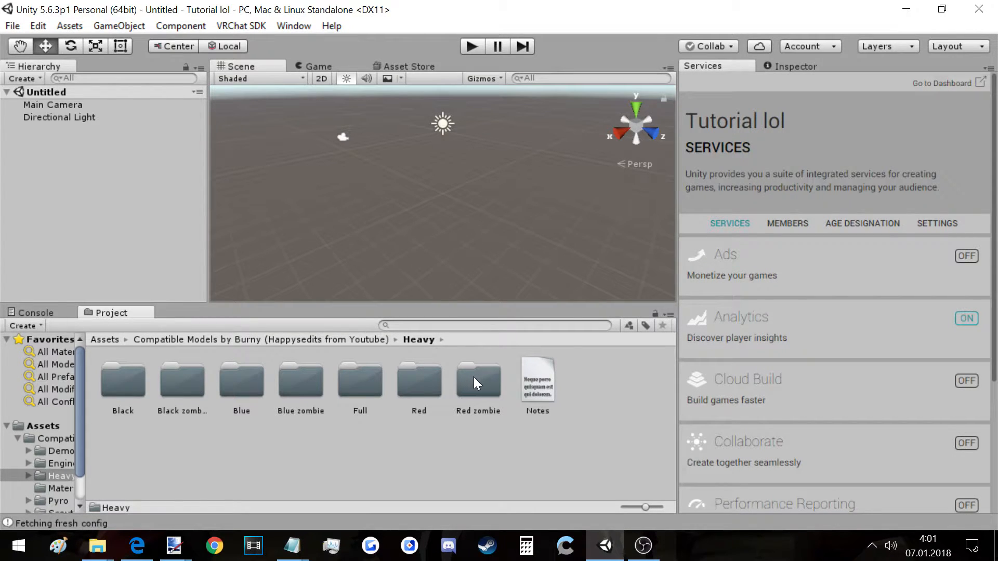
mouse_move(130, 393)
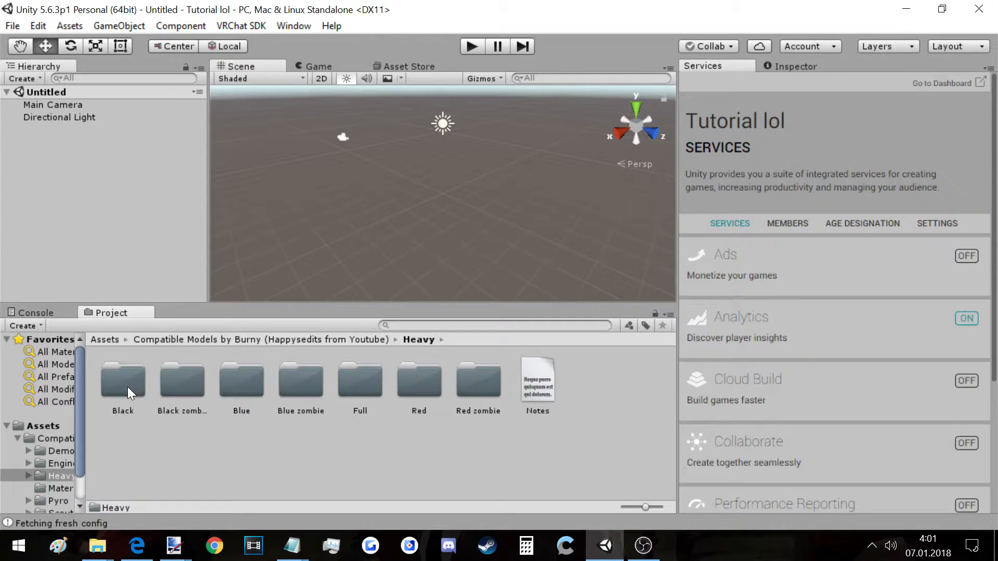
mouse_move(127, 415)
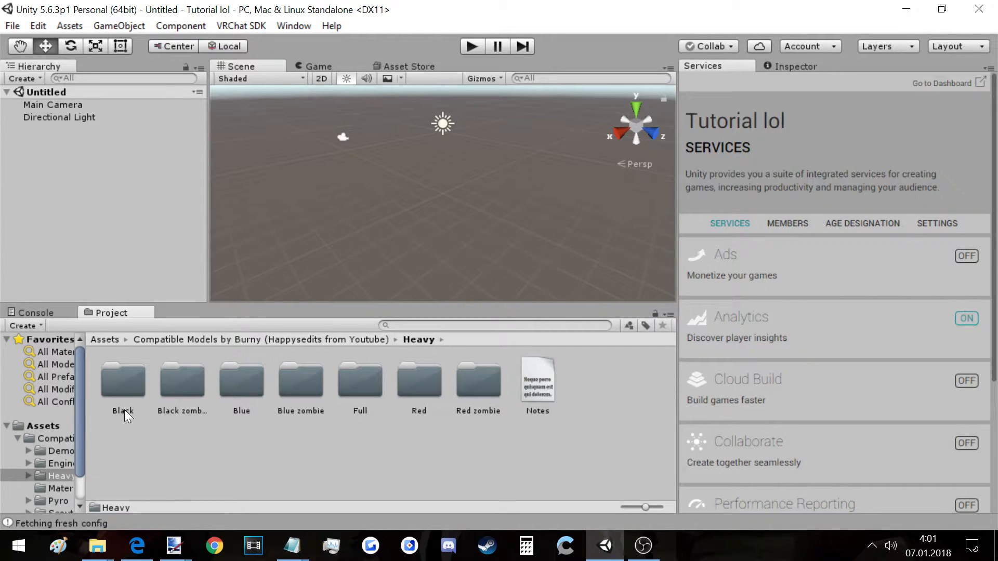
mouse_move(254, 386)
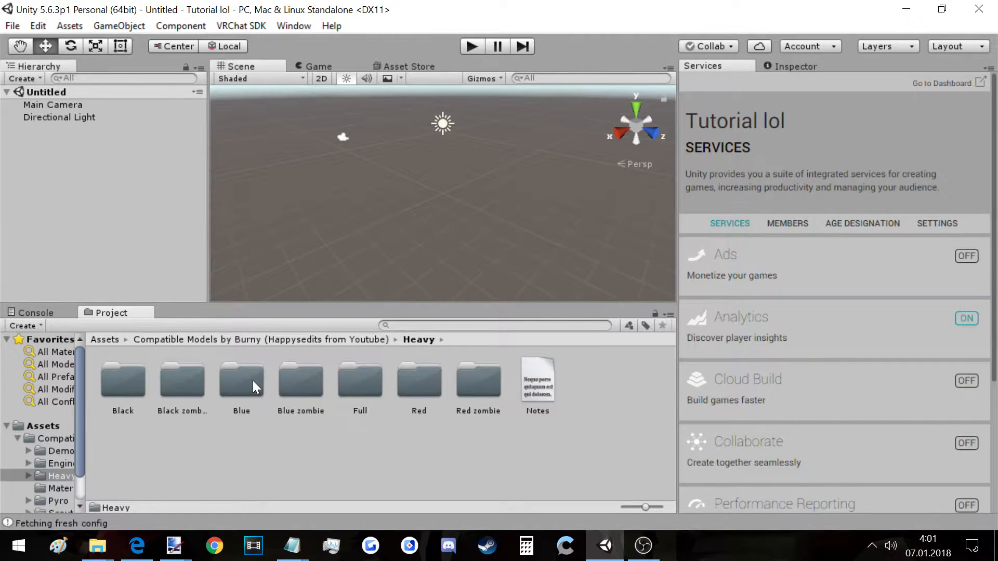
click(419, 382)
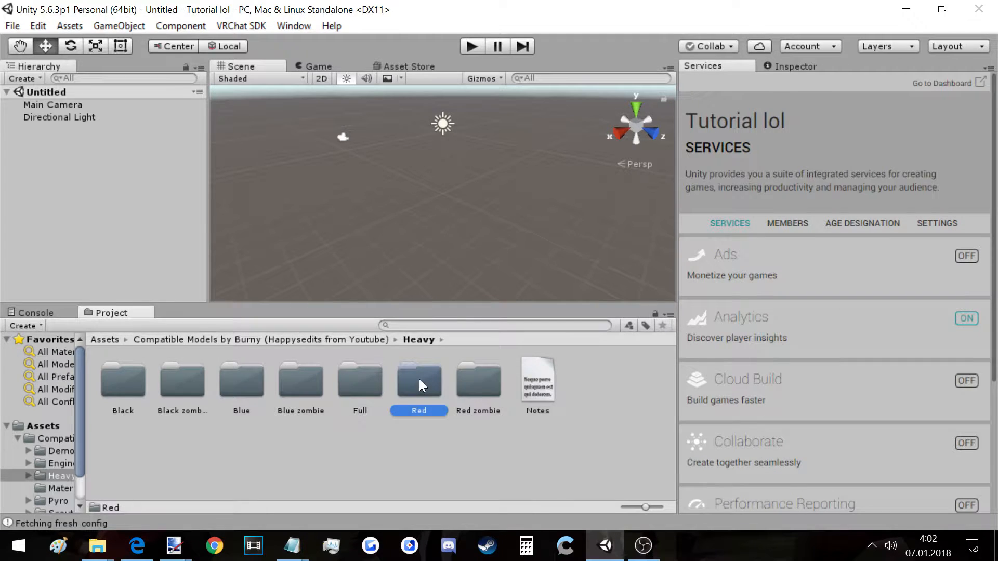
Load the HeavyRed-VRChat scene, replacing the Untitled scene.
double_click(420, 380)
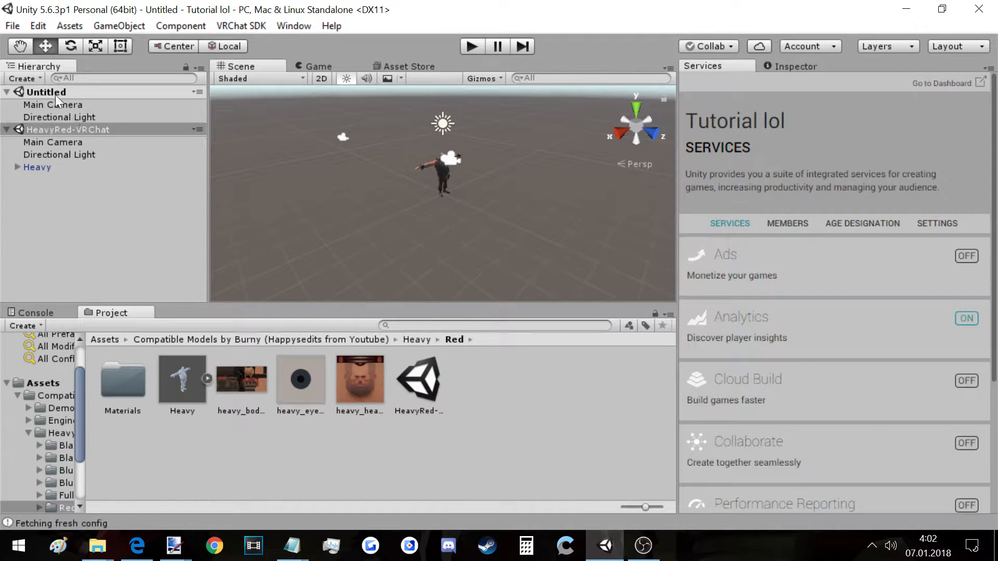
right_click(41, 91)
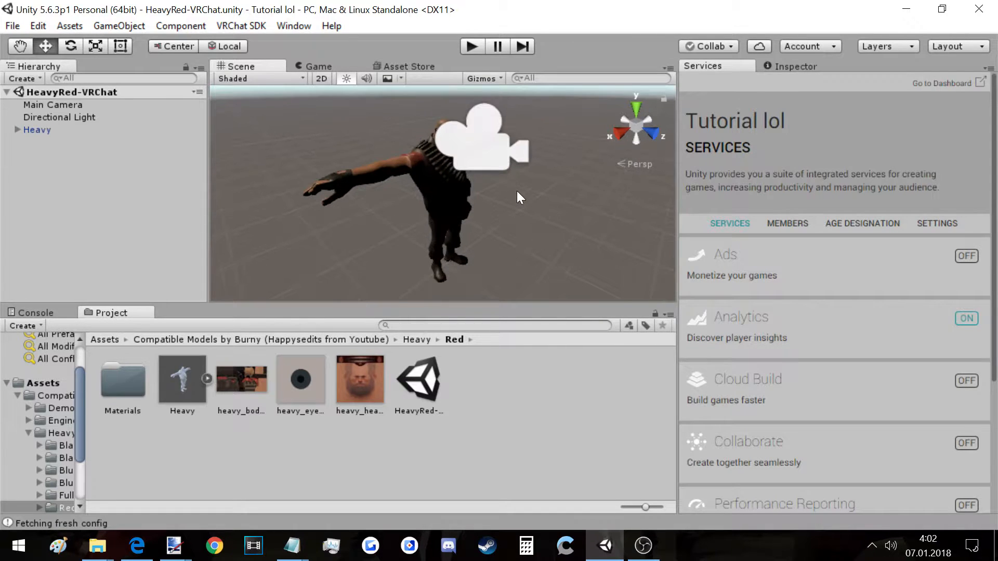
click(418, 380)
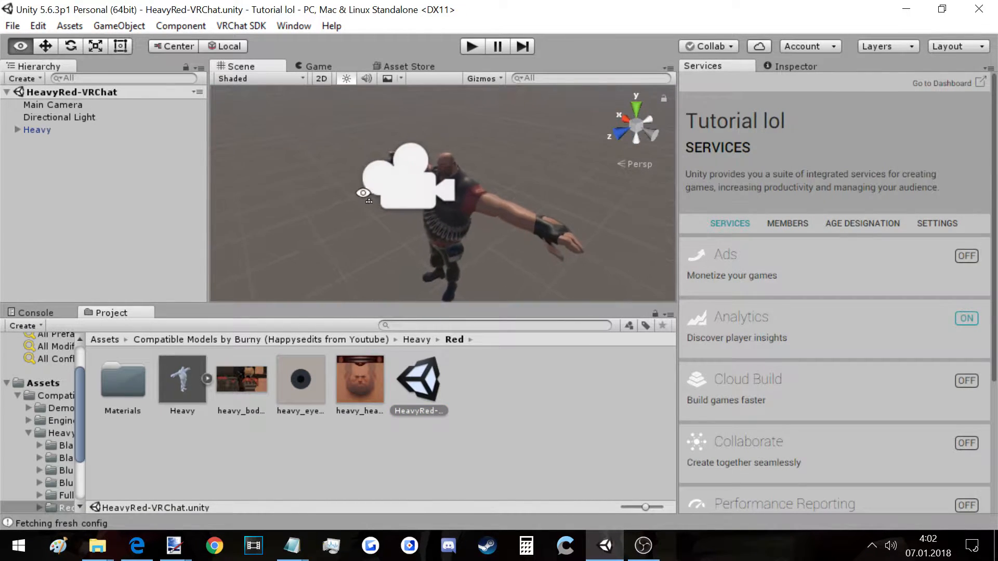
Select the Heavy object and show its Pipeline Manager and Avatar Descriptor in the Inspector.
click(36, 129)
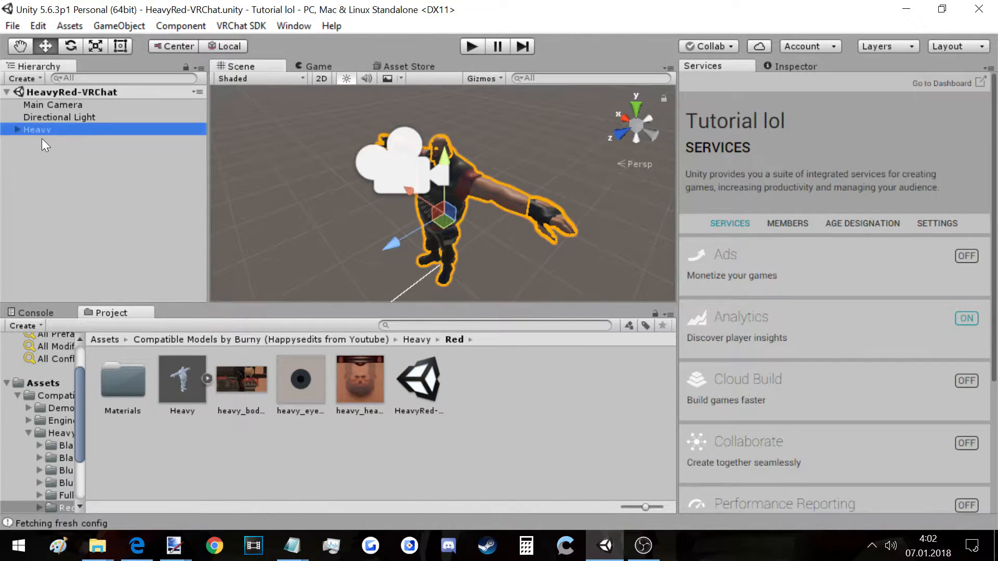
click(20, 129)
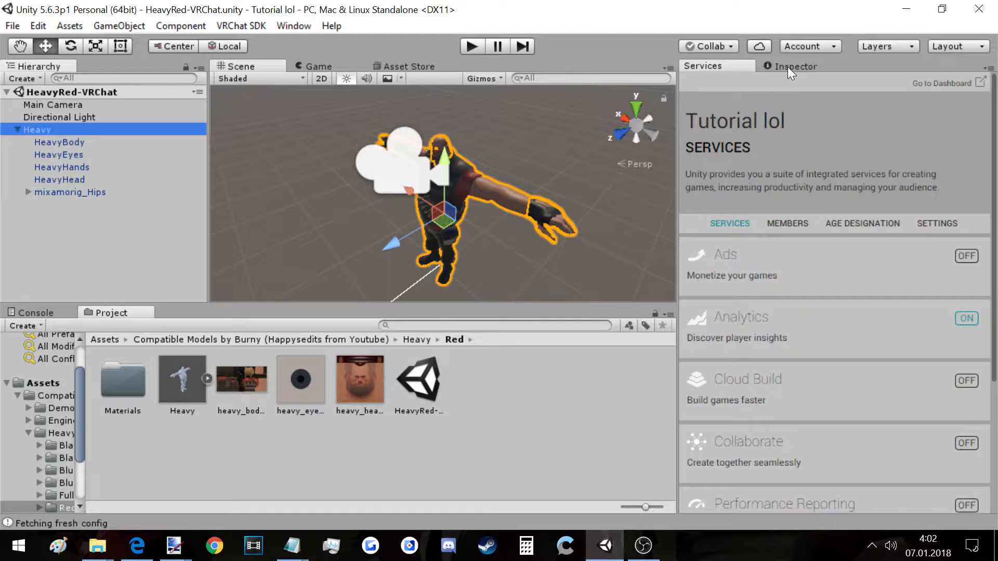
click(794, 66)
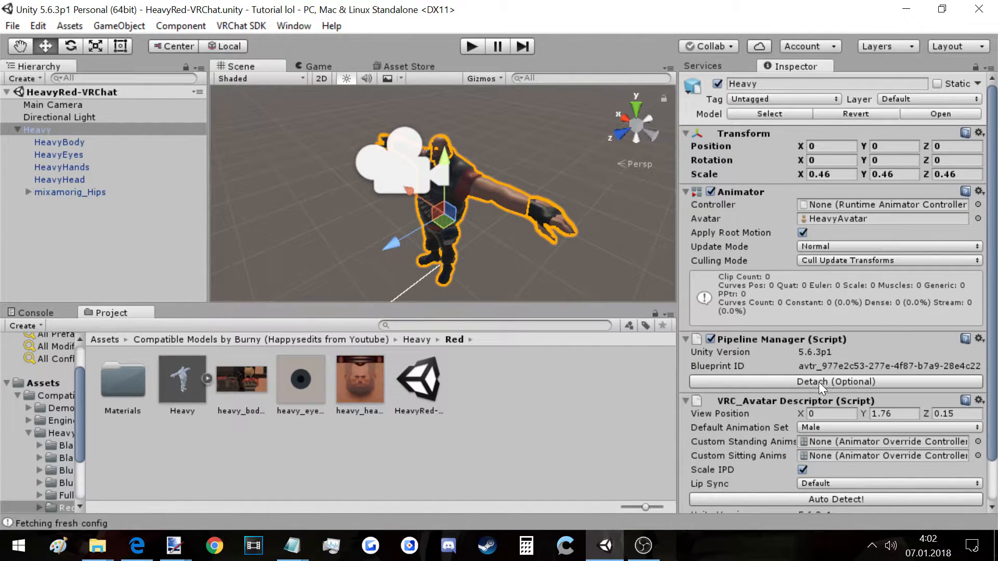
mouse_move(241, 31)
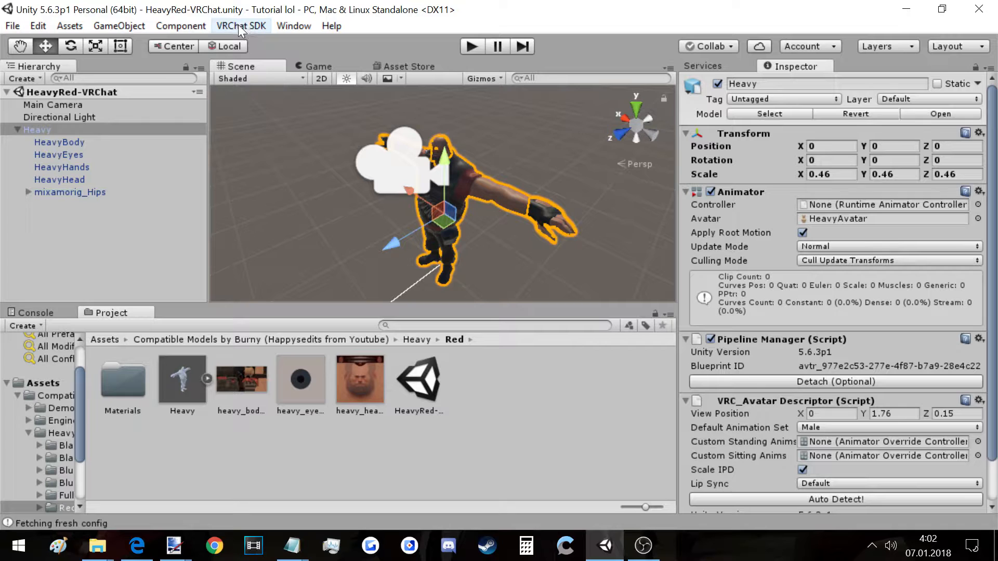
Show the VRChat build control panel and detach the Heavy's existing blueprint ID.
click(241, 25)
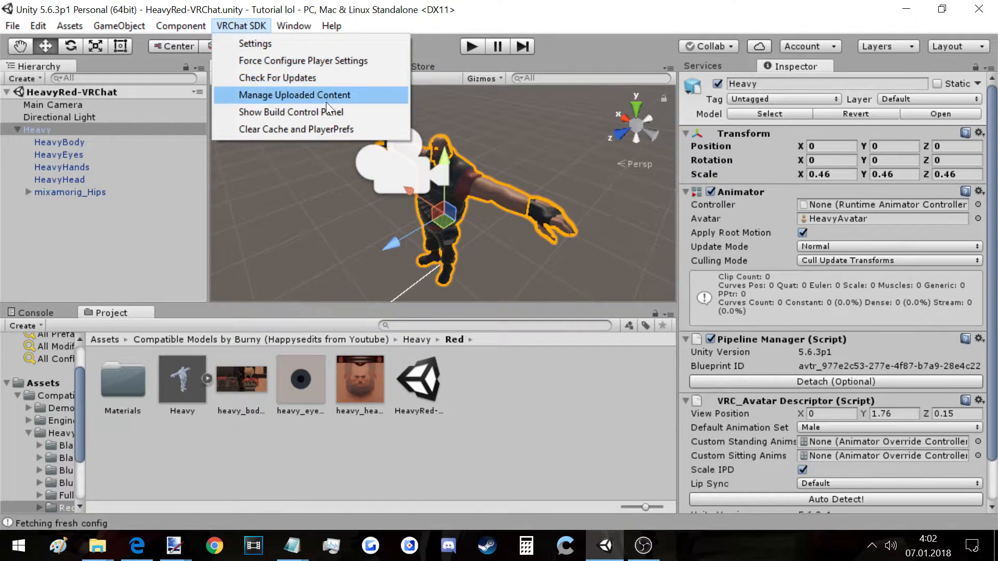
click(295, 95)
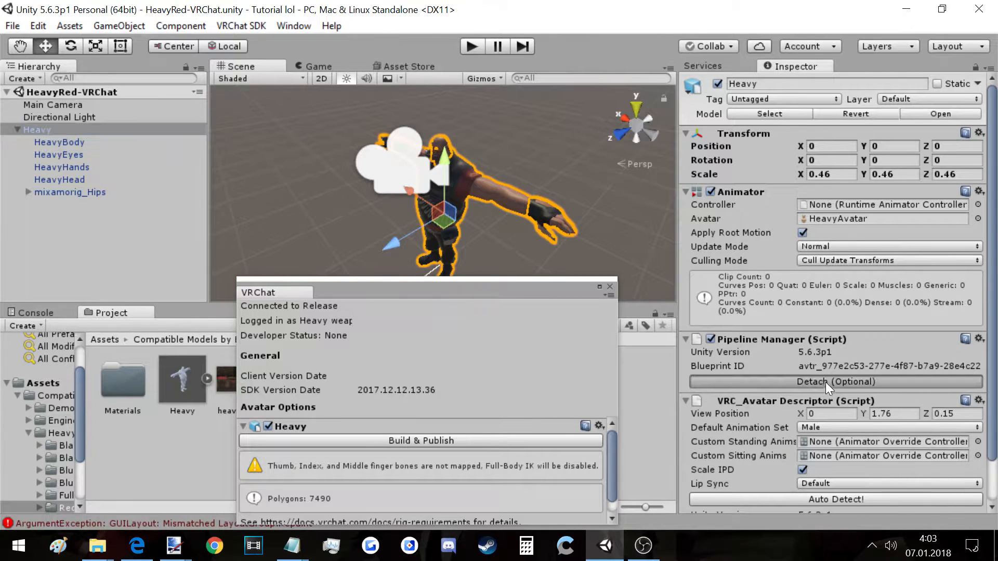
click(837, 382)
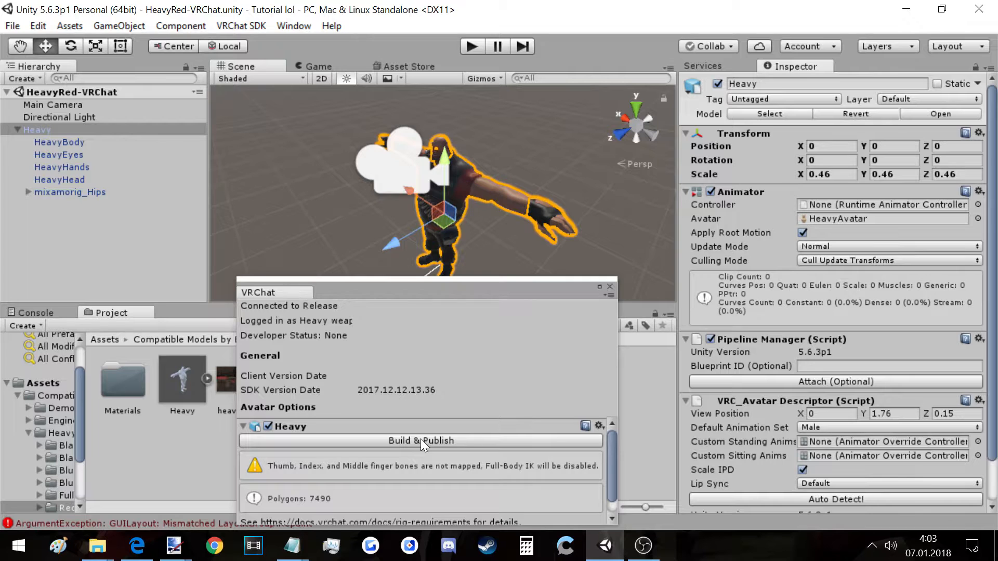
mouse_move(458, 399)
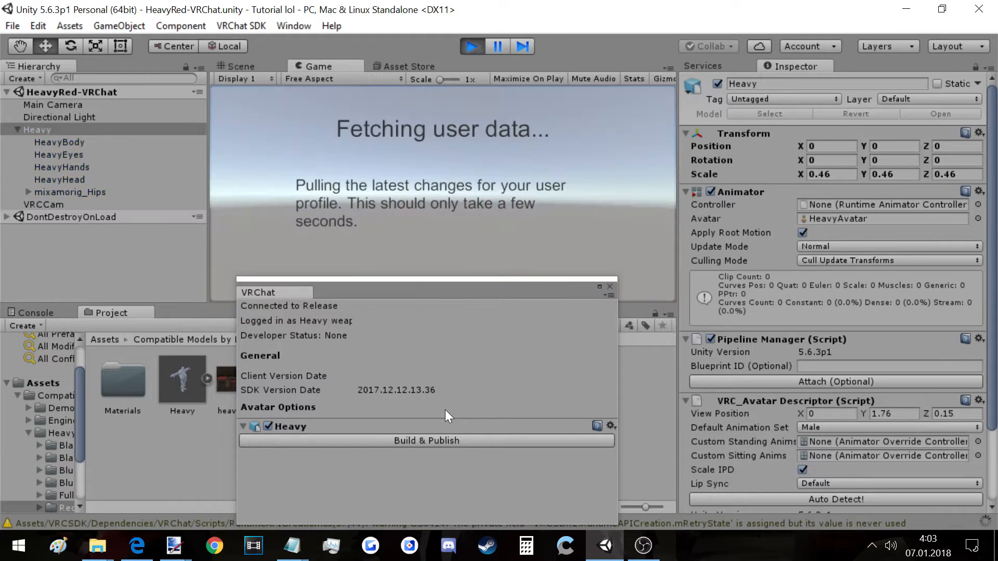
Reposition the VRCCam preview camera onto the Heavy's face and return to the upload form.
click(426, 441)
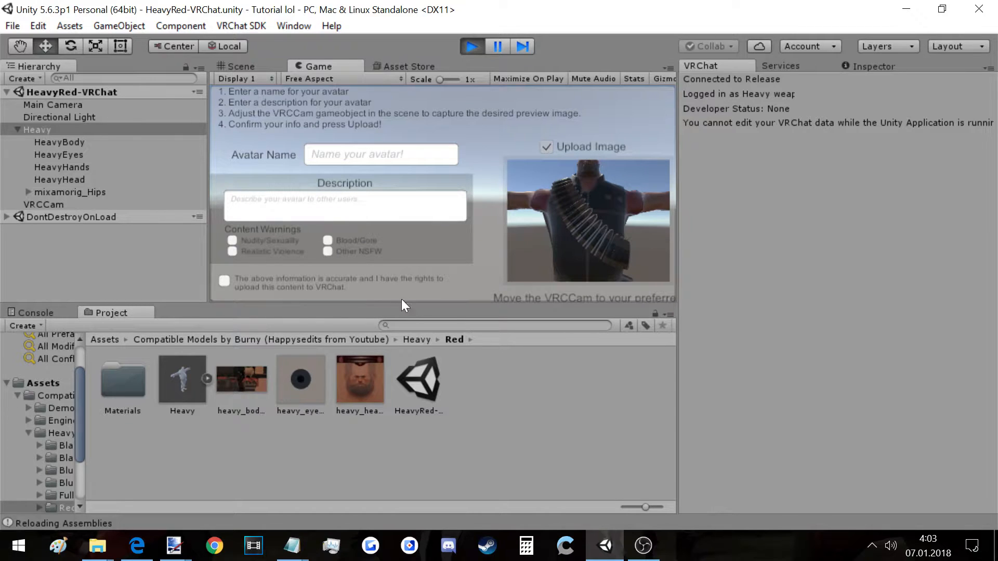
mouse_move(416, 337)
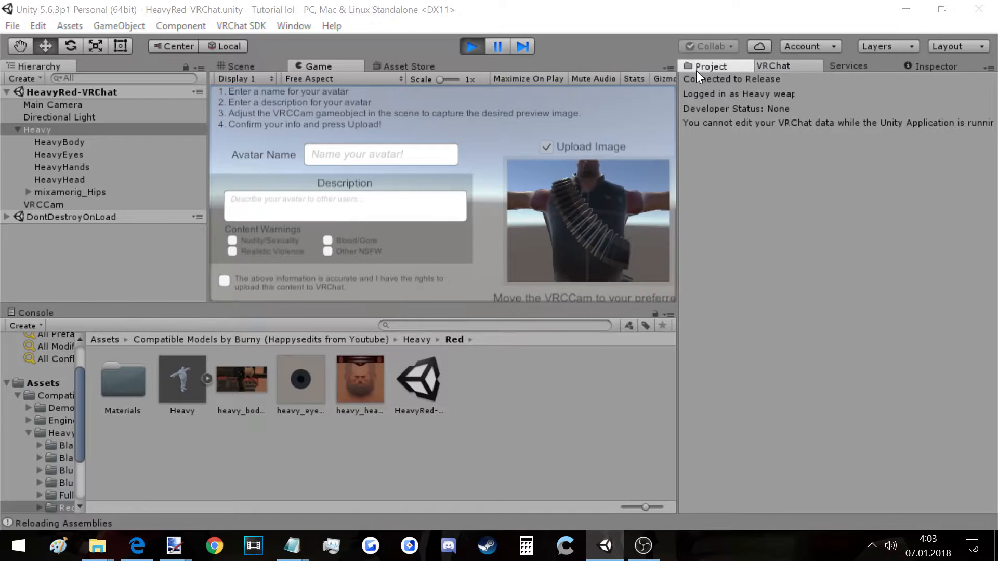
click(711, 65)
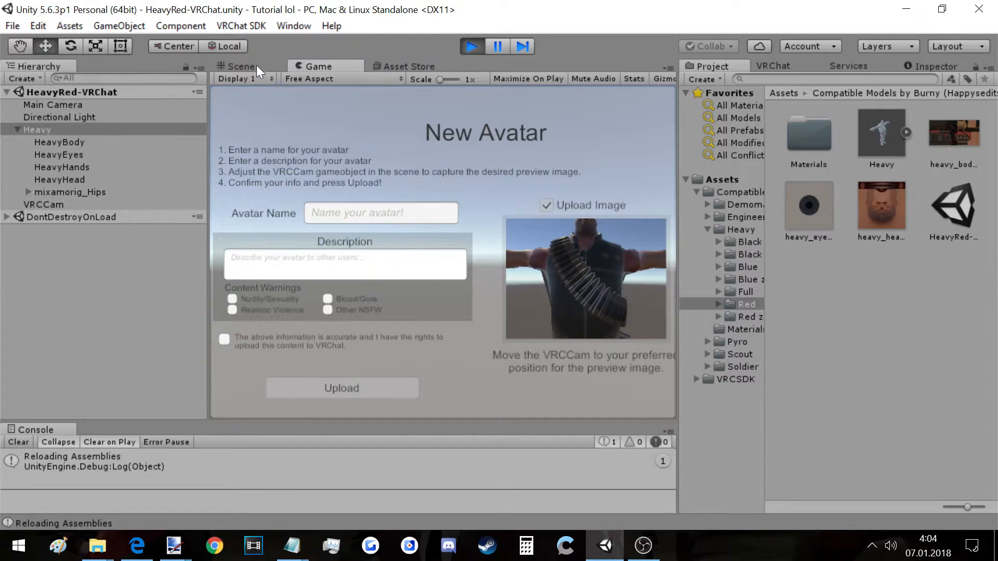
click(239, 66)
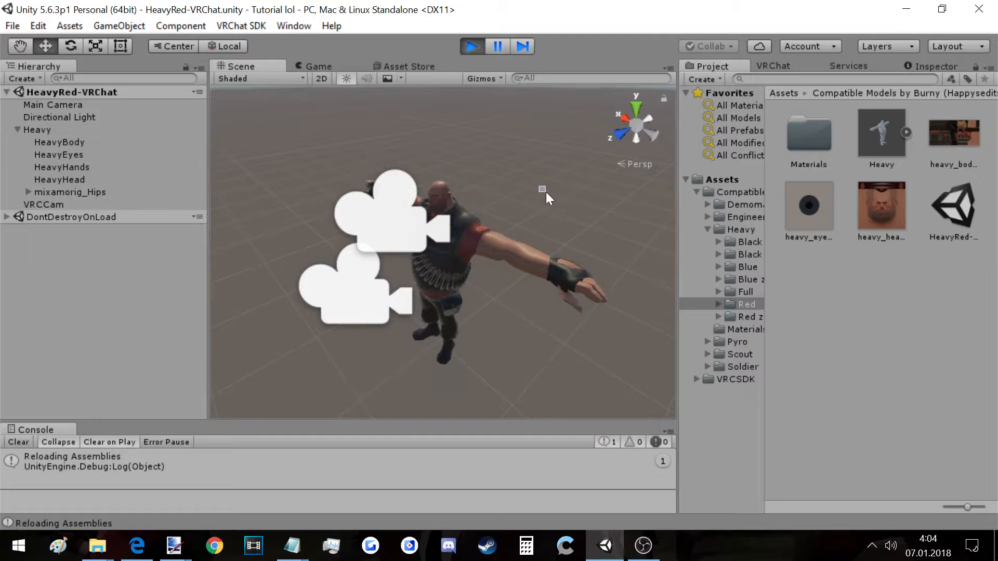
click(52, 104)
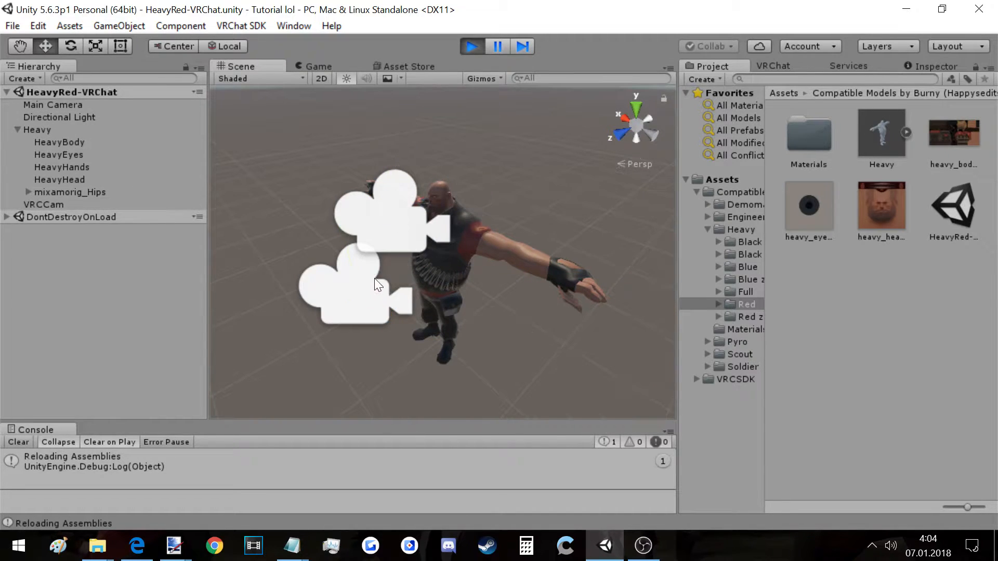
click(36, 204)
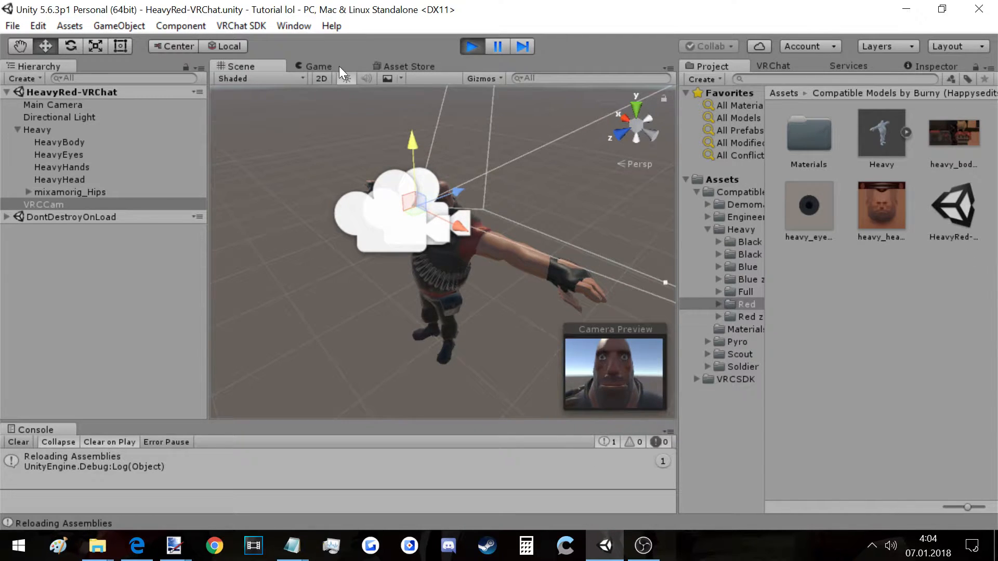
click(318, 66)
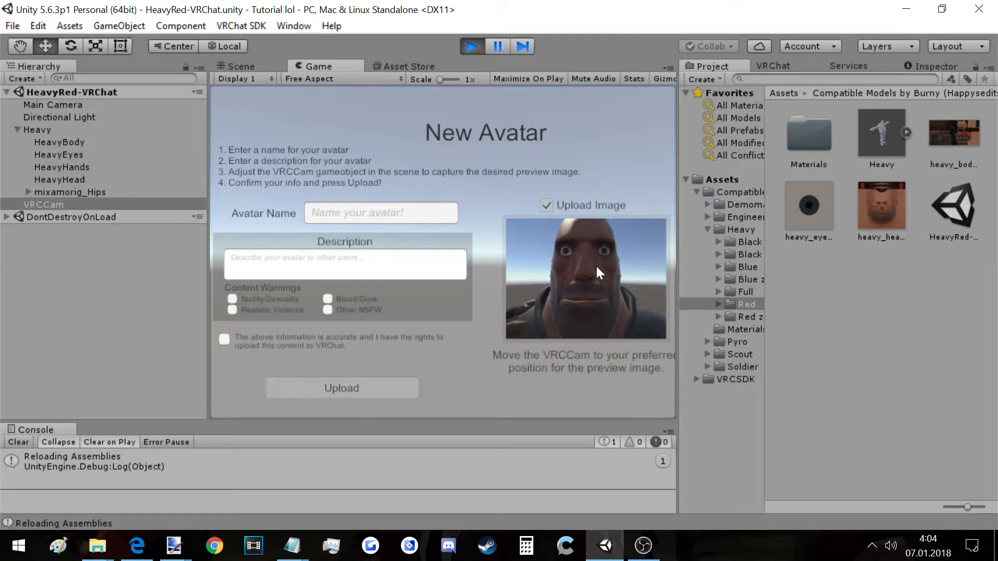
mouse_move(593, 268)
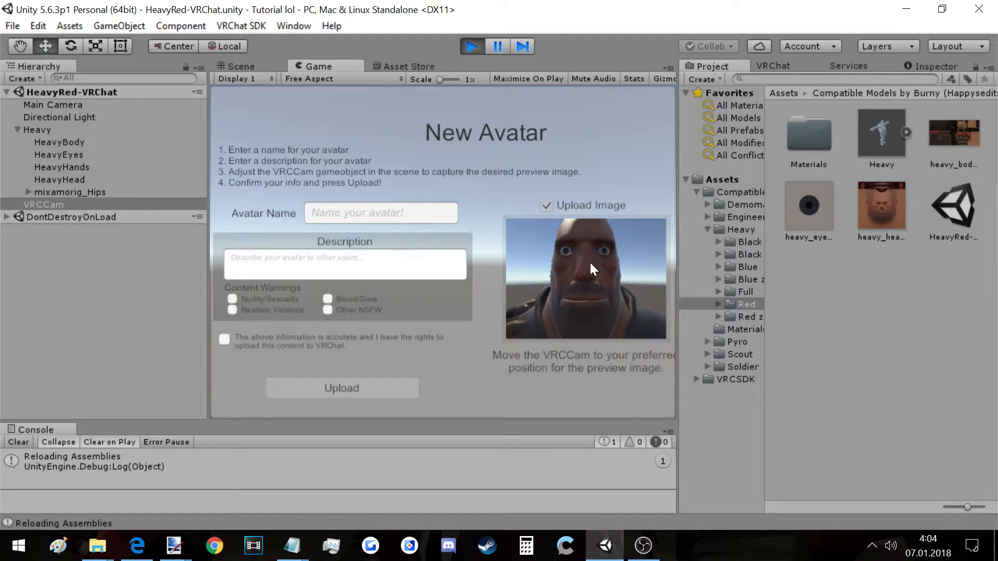
Name the avatar 'Heavy tutorial' and enter its description.
click(136, 546)
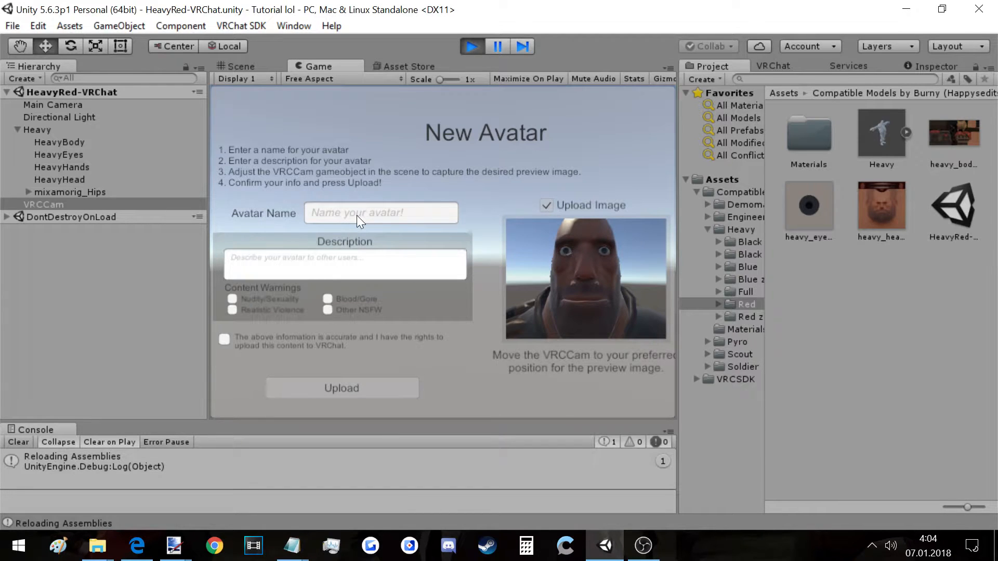
text(Heavy)
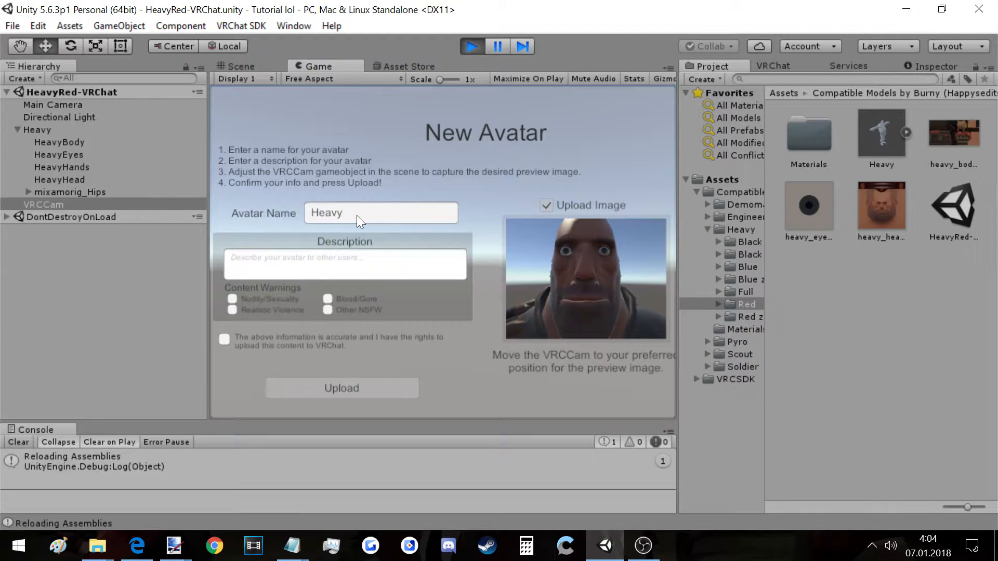
text(asidjasdh)
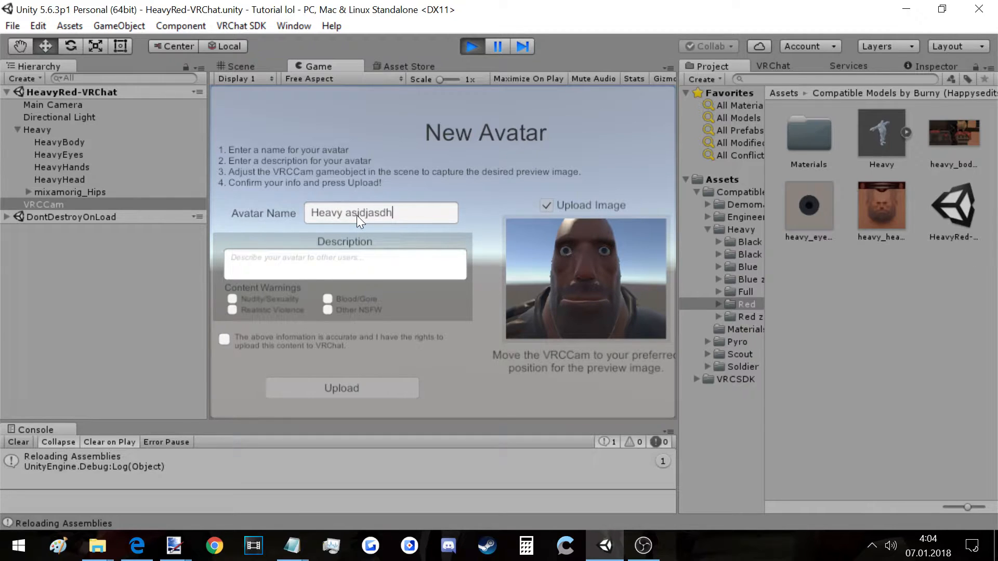
key(Backspace)
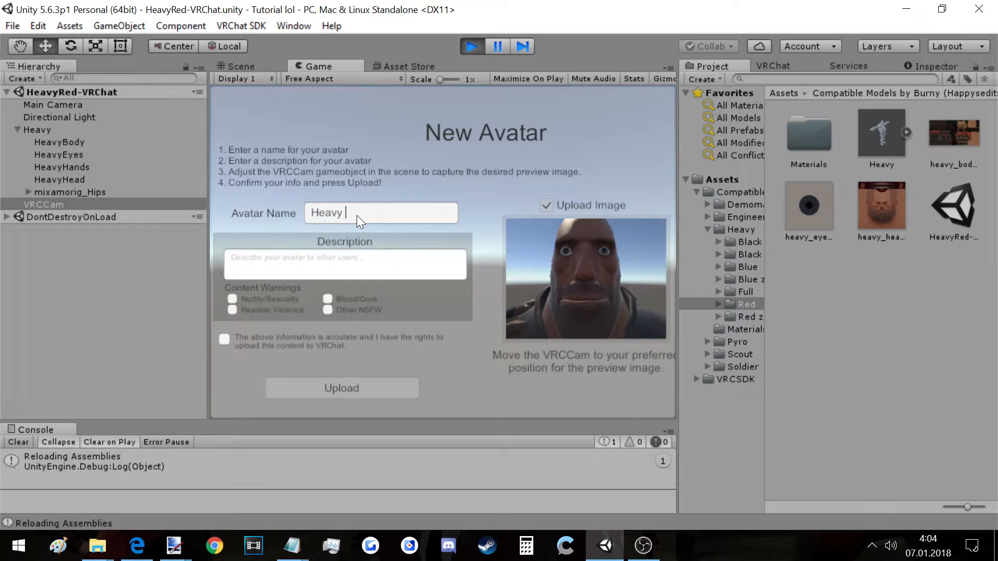
text(tutorial)
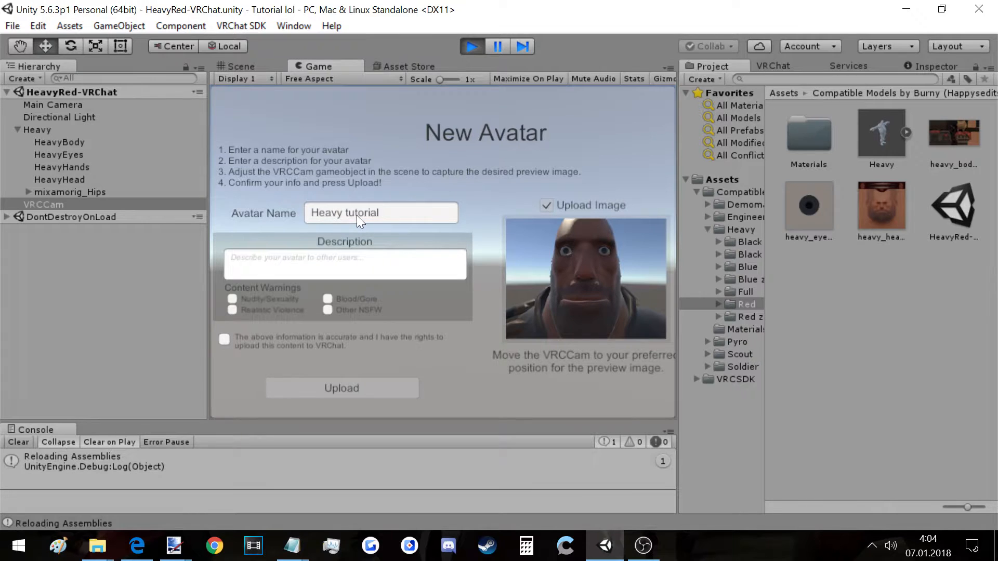
text(asdasdasdasd)
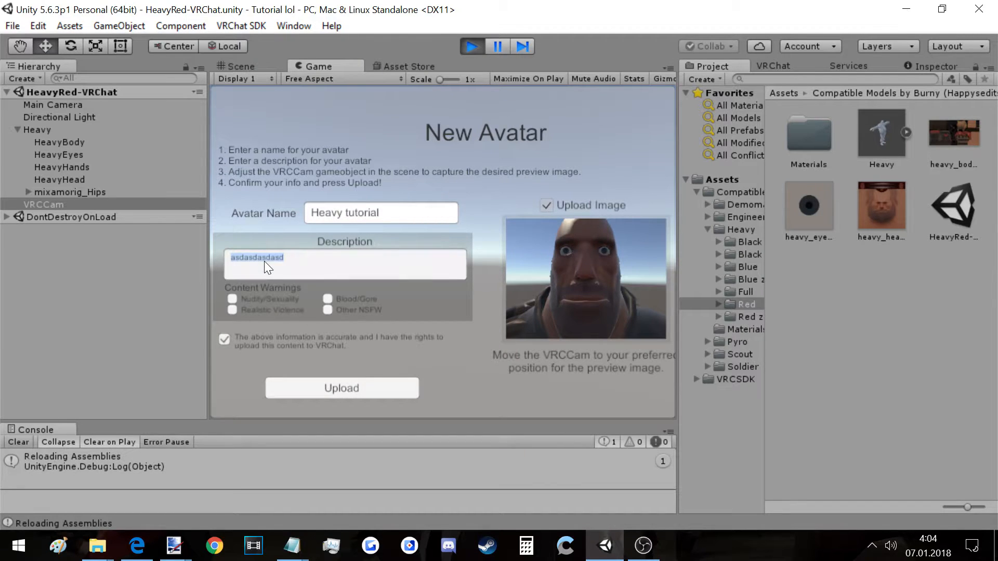
text(pot)
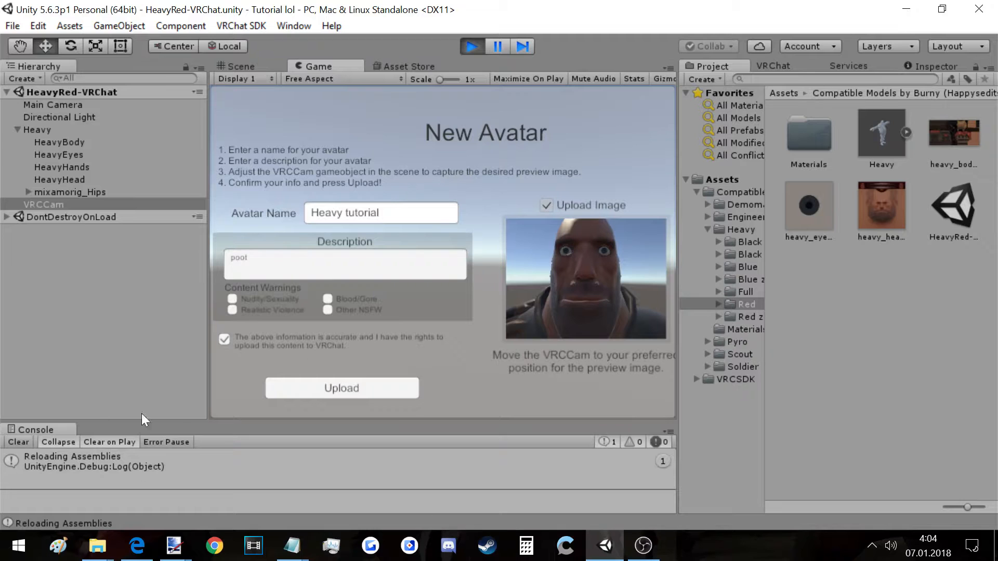
Upload the avatar and dismiss the Update Complete confirmation.
click(341, 389)
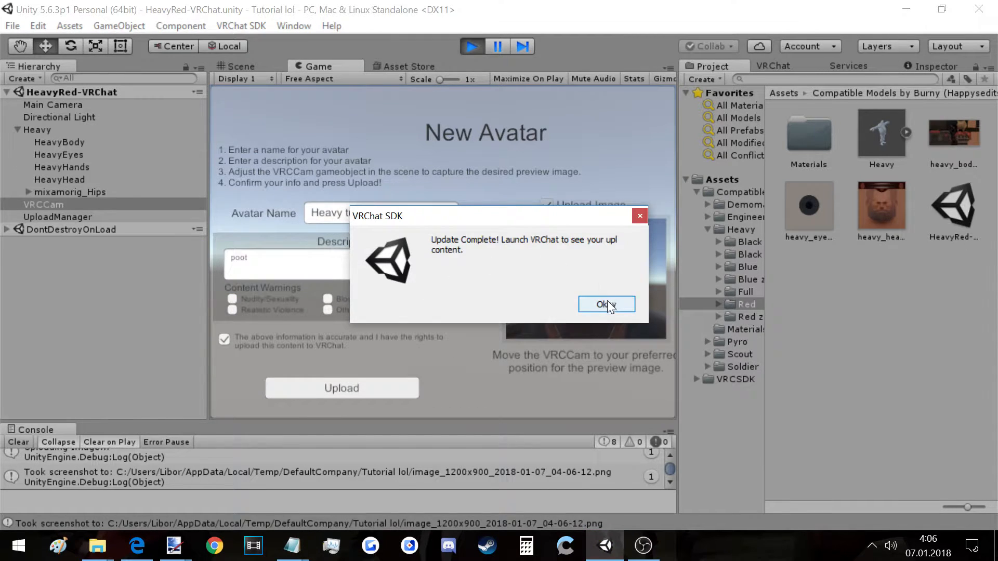
click(606, 305)
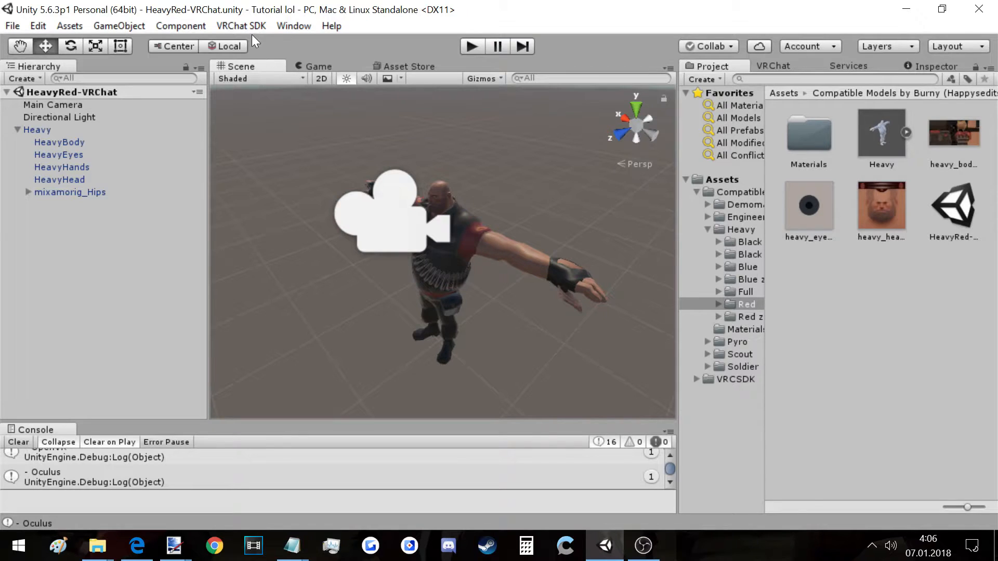
click(241, 25)
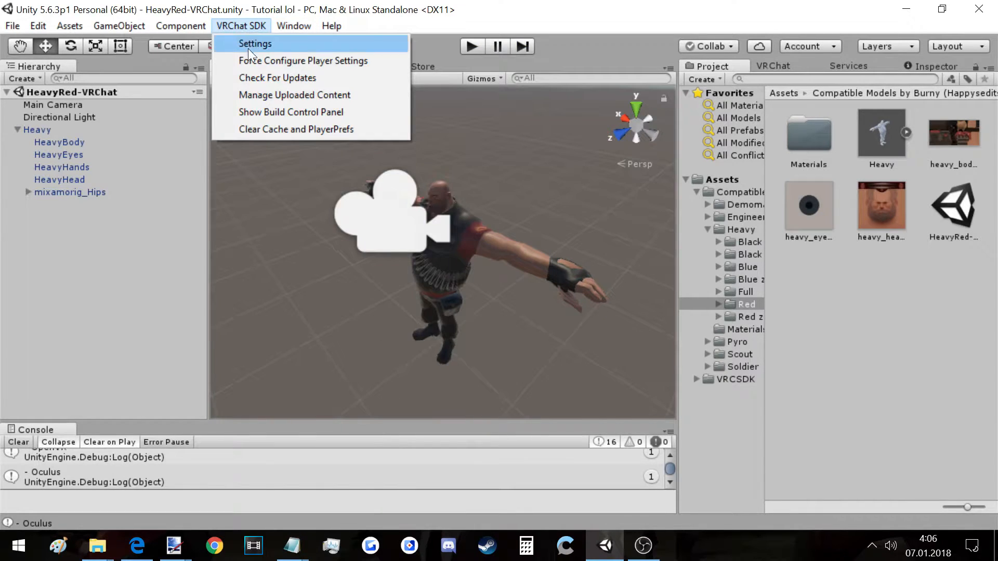
click(255, 44)
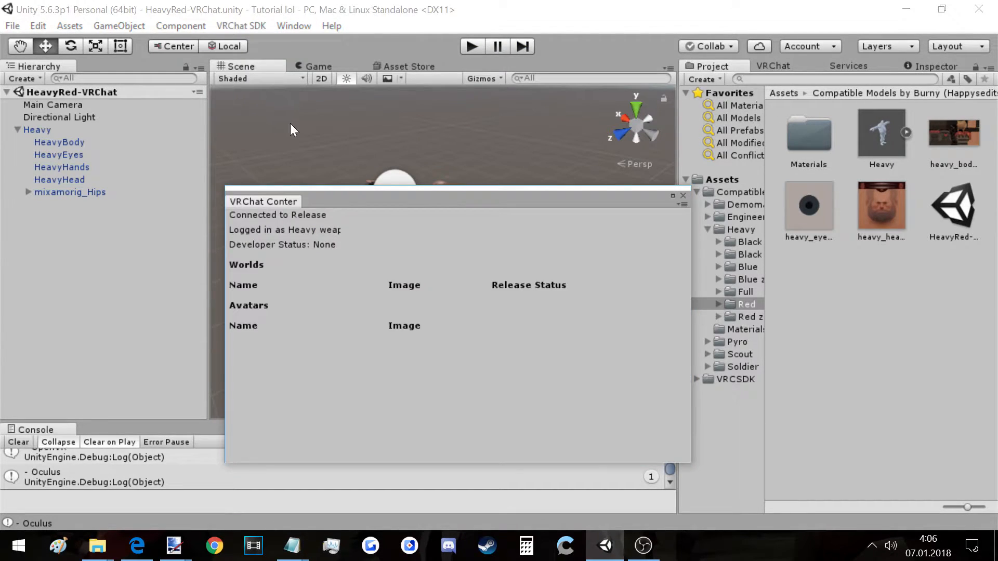
scroll(down, 3)
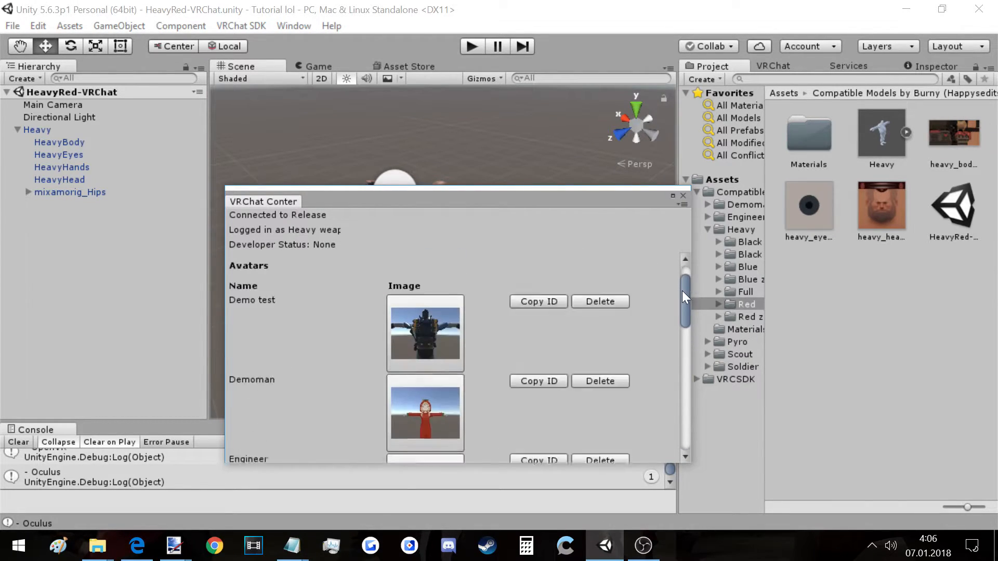
scroll(down, 3)
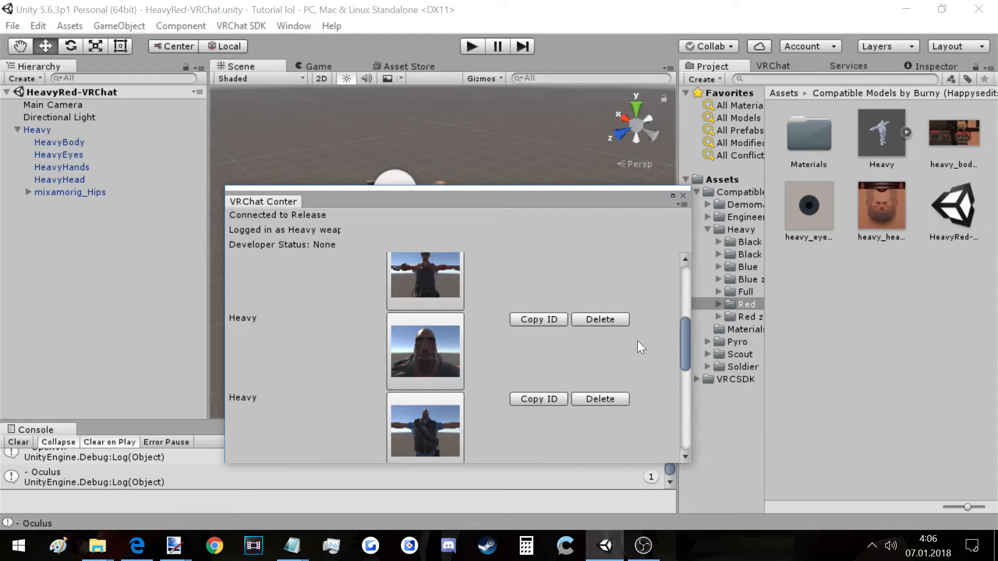
scroll(down, 3)
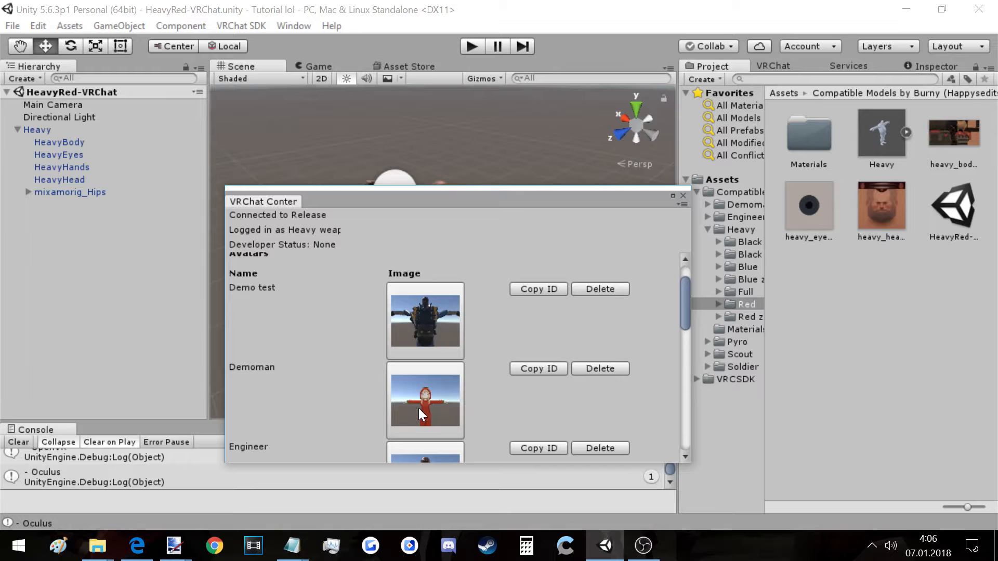
mouse_move(320, 75)
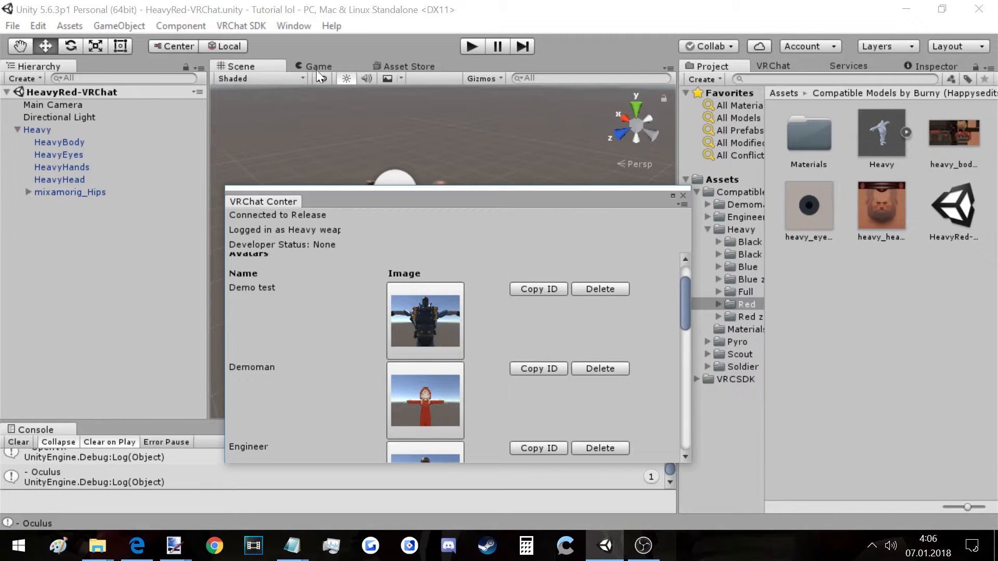
click(318, 67)
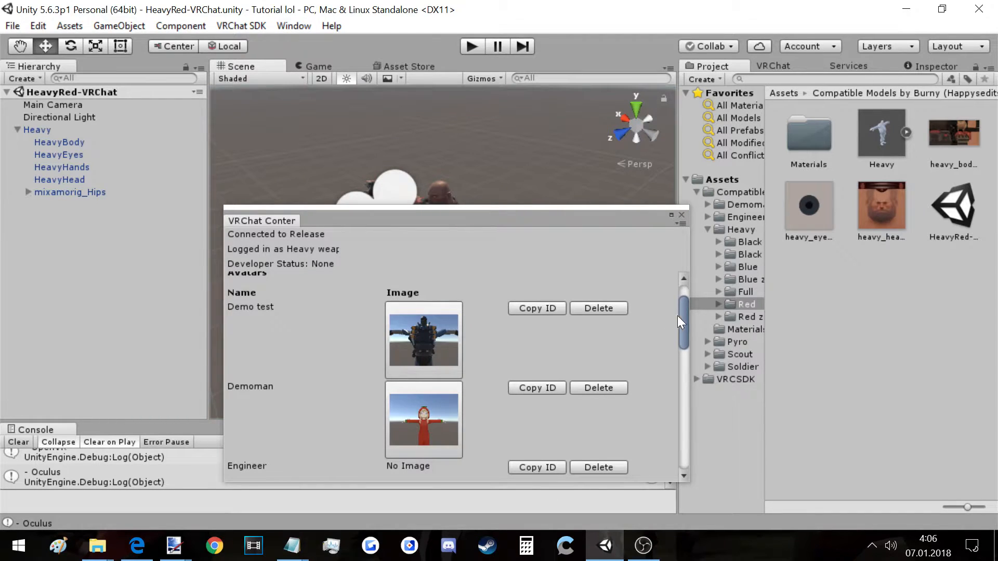
scroll(down, 3)
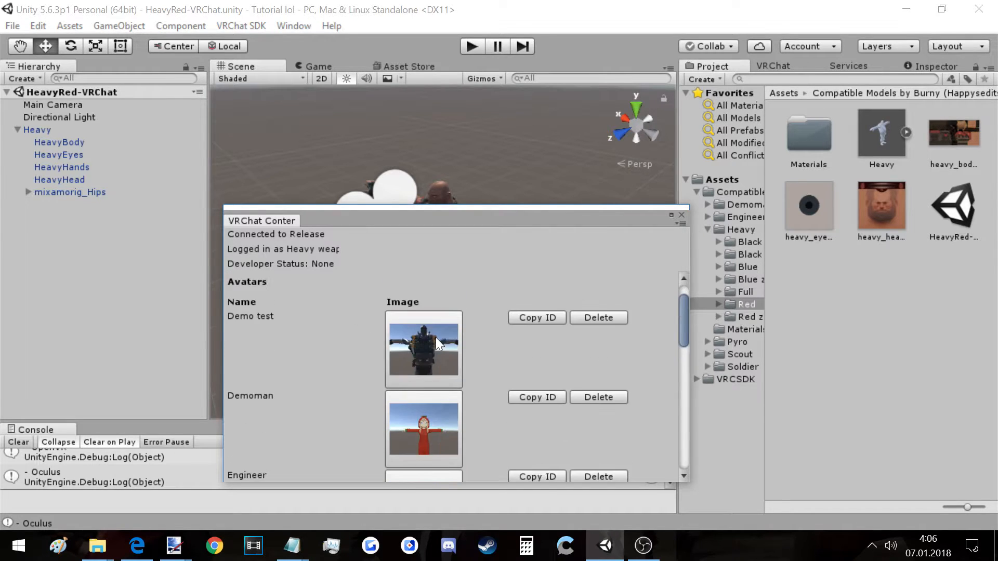
scroll(down, 3)
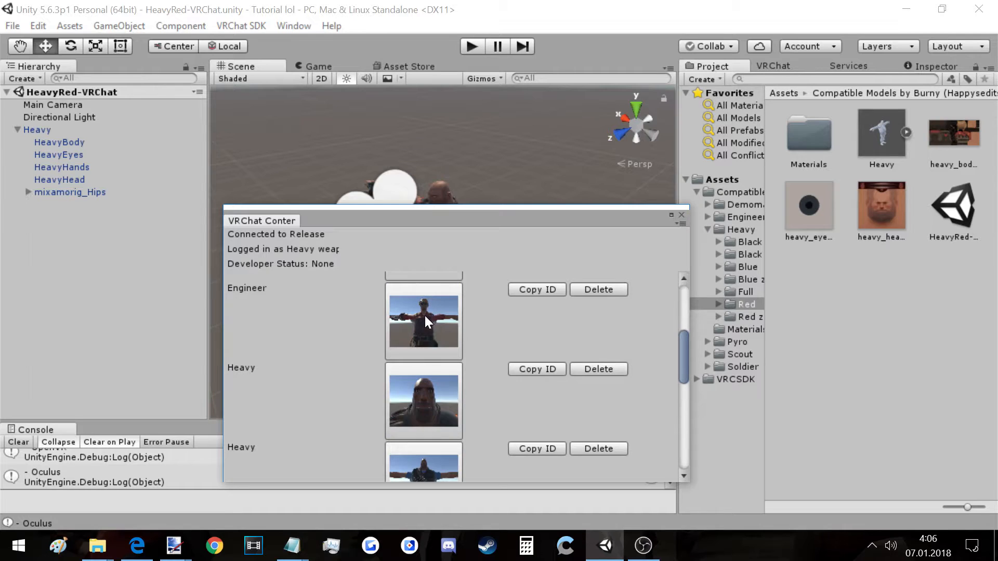
scroll(down, 3)
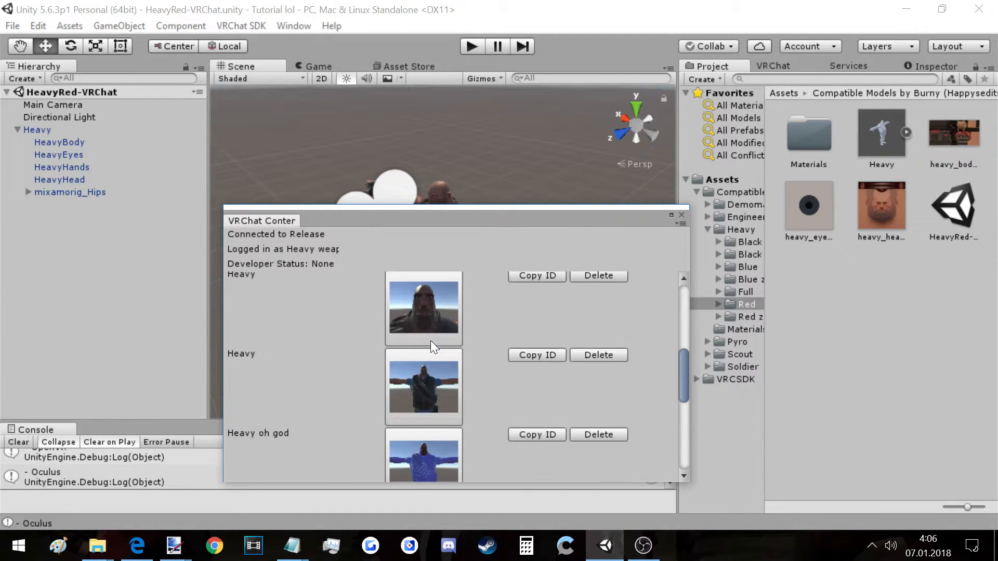
scroll(down, 3)
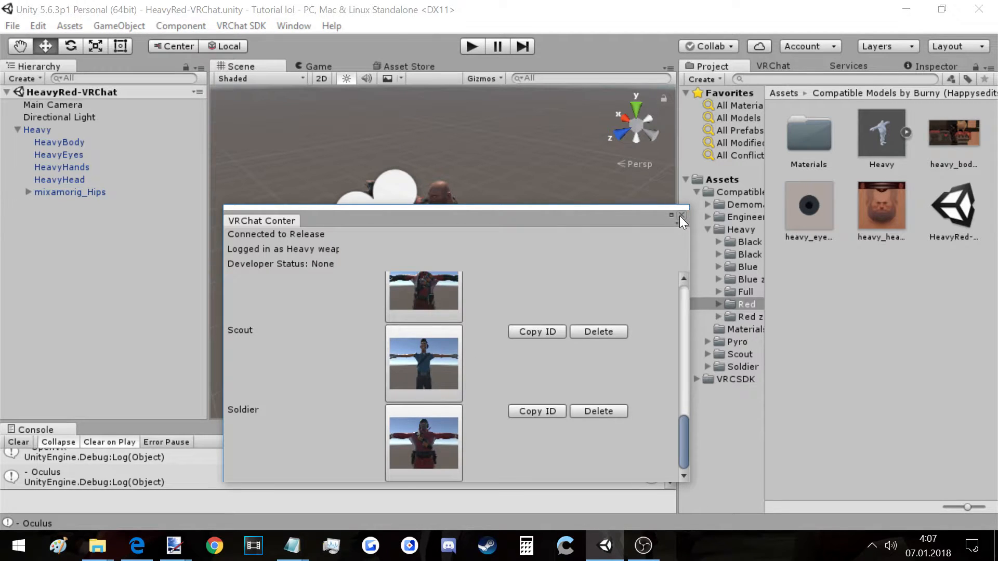
Load HeavyBlueZombie-VRChat from the Blue zombie folder and remove the HeavyRed-VRChat scene.
click(681, 215)
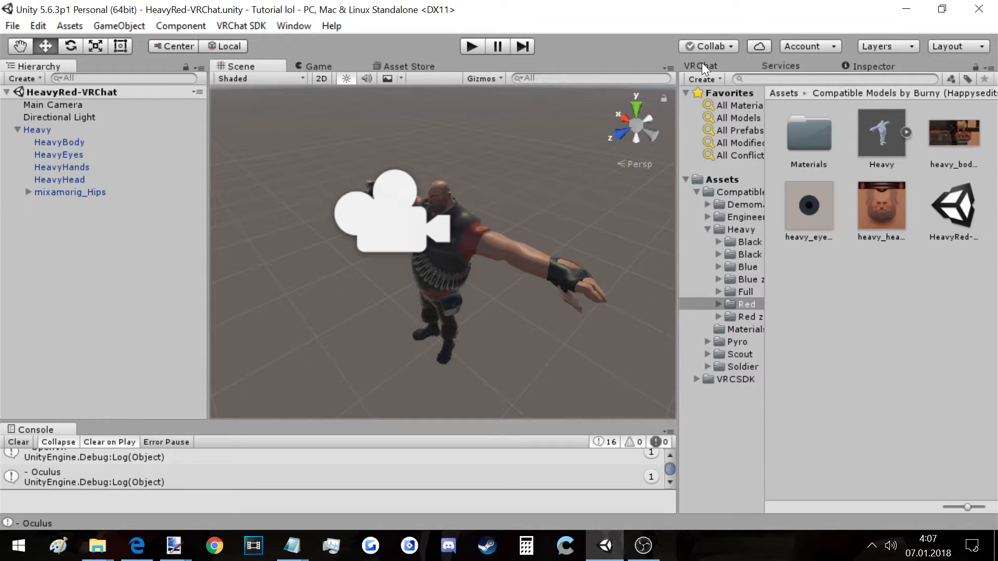
click(701, 66)
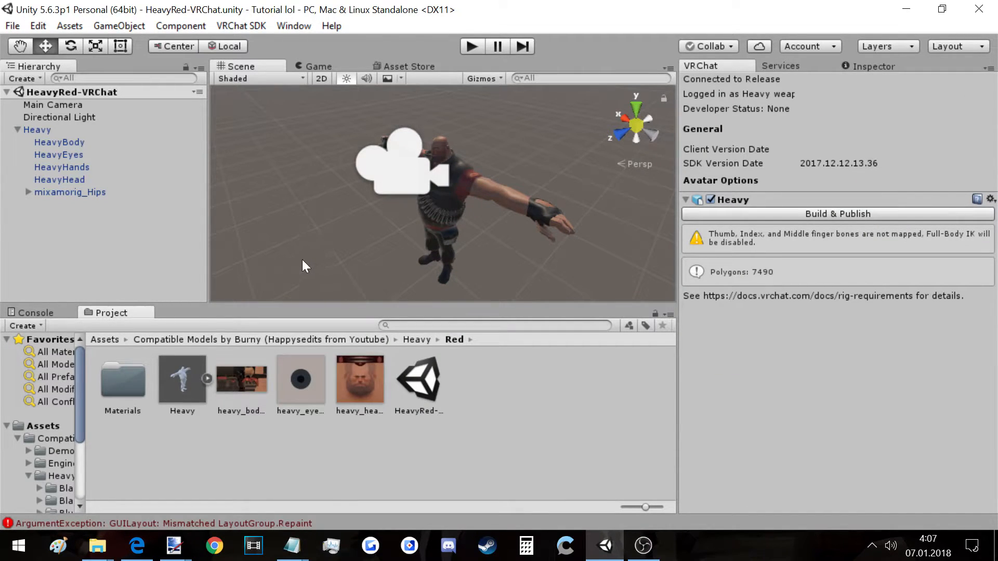
mouse_move(93, 318)
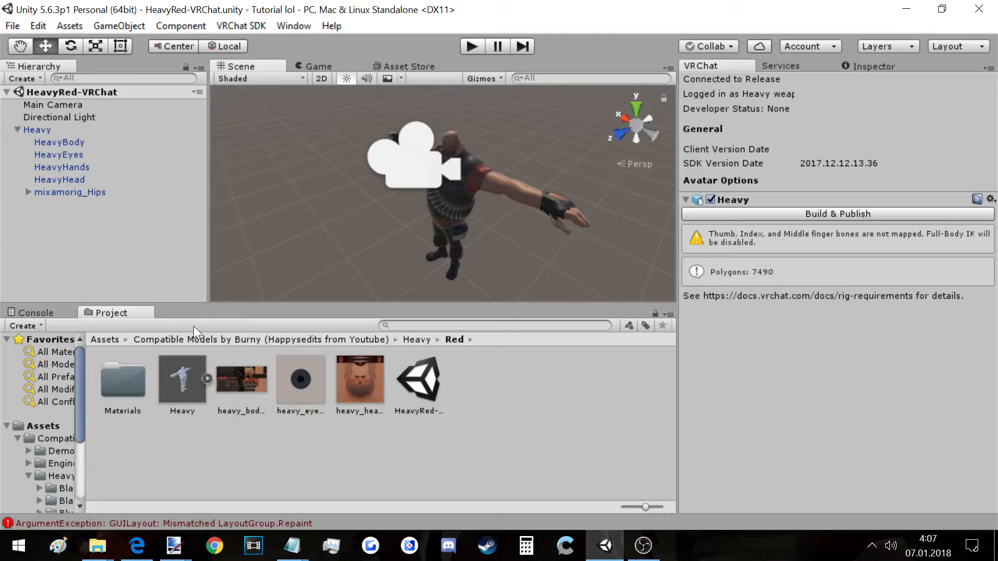
mouse_move(428, 344)
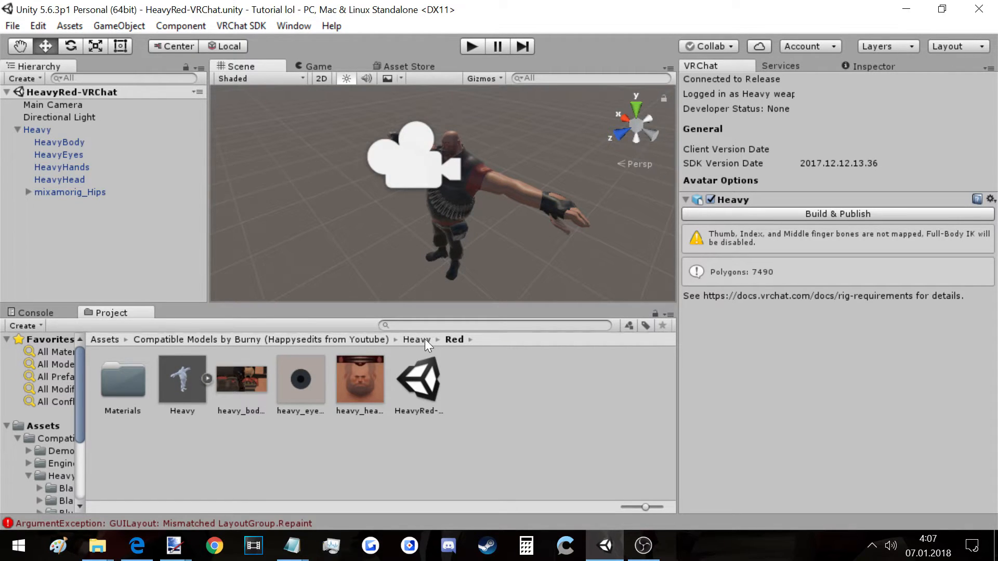
click(416, 339)
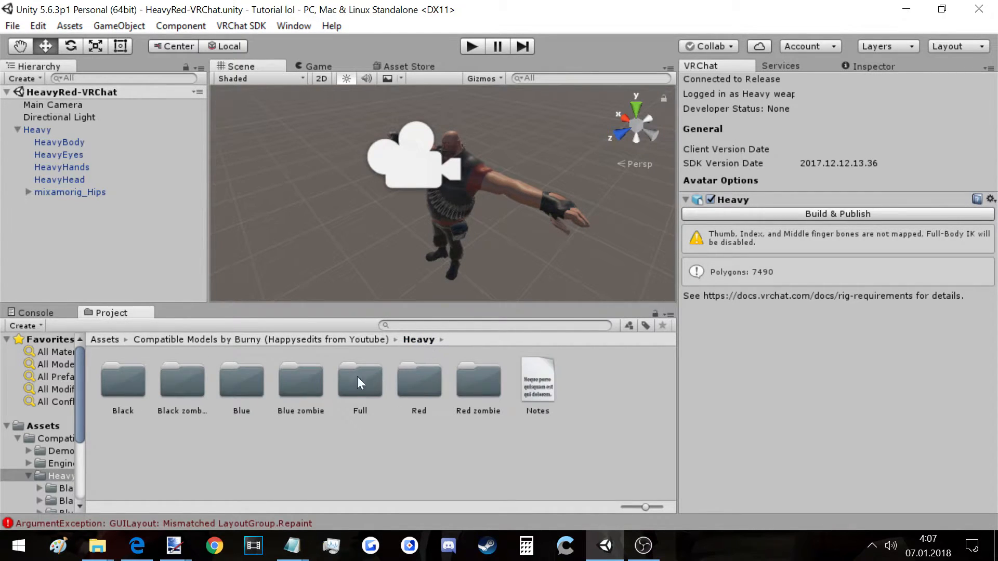
double_click(300, 381)
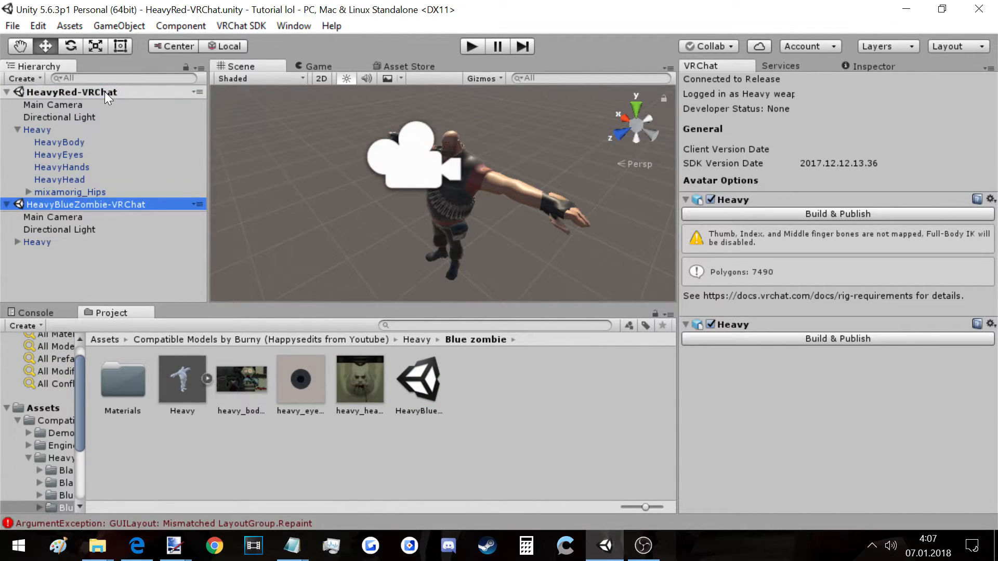
right_click(73, 92)
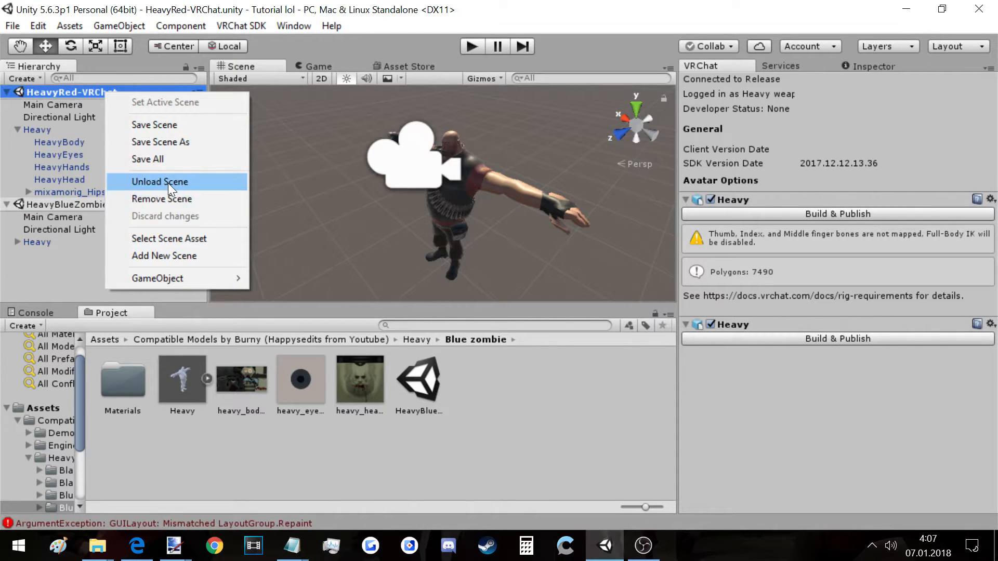
click(160, 182)
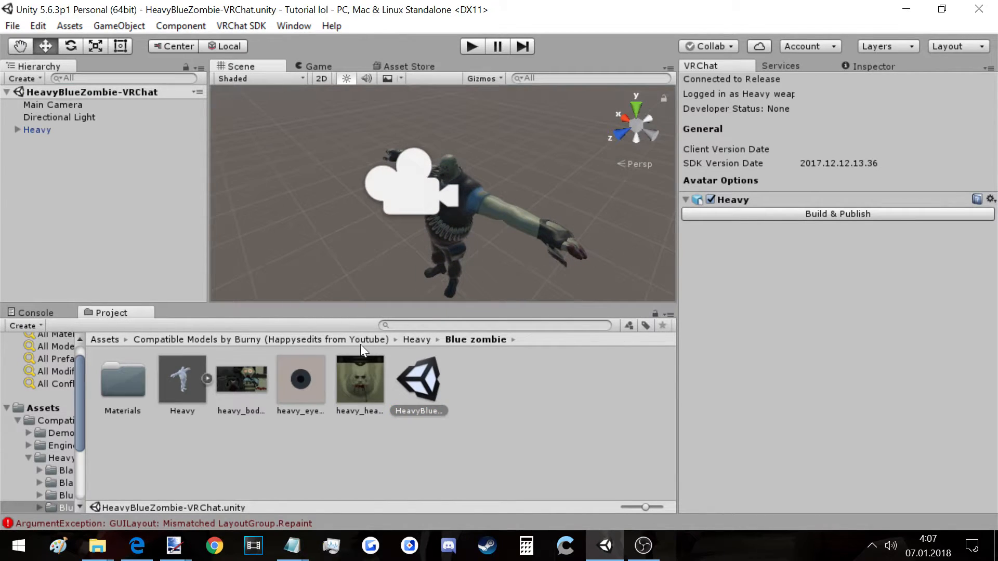
Browse the Heavy Full textures folder, then switch to the Black variant folder.
click(416, 339)
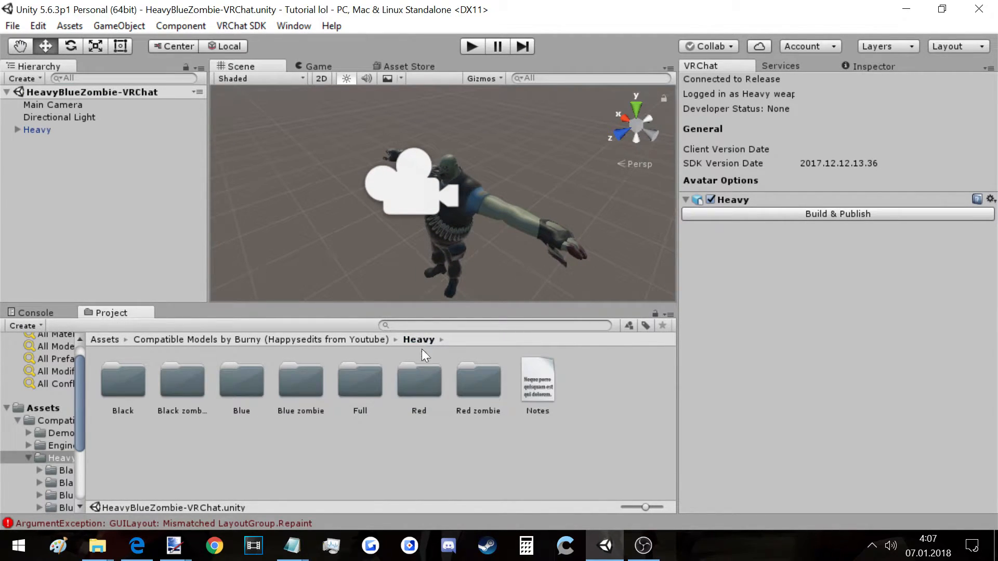
double_click(360, 381)
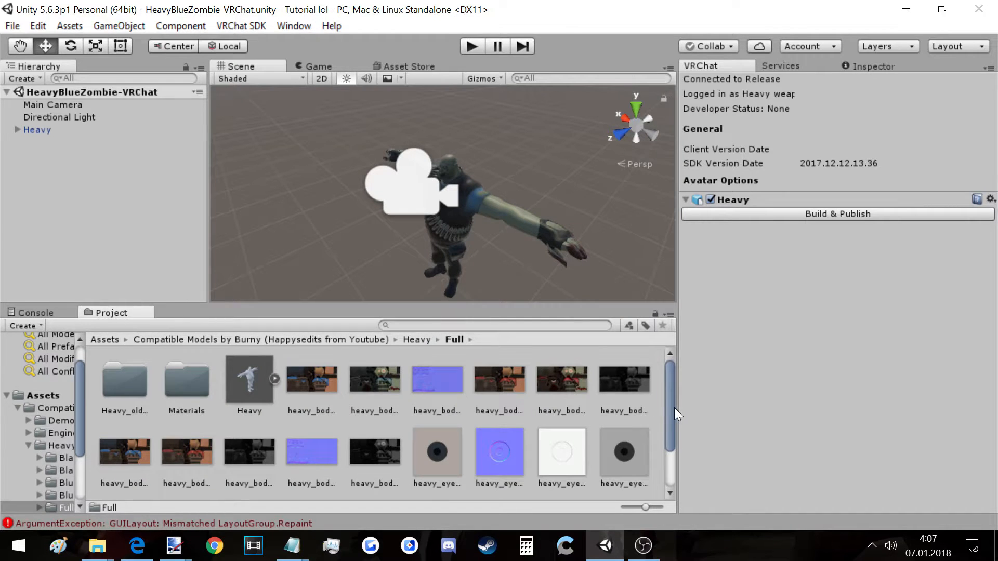
scroll(down, 3)
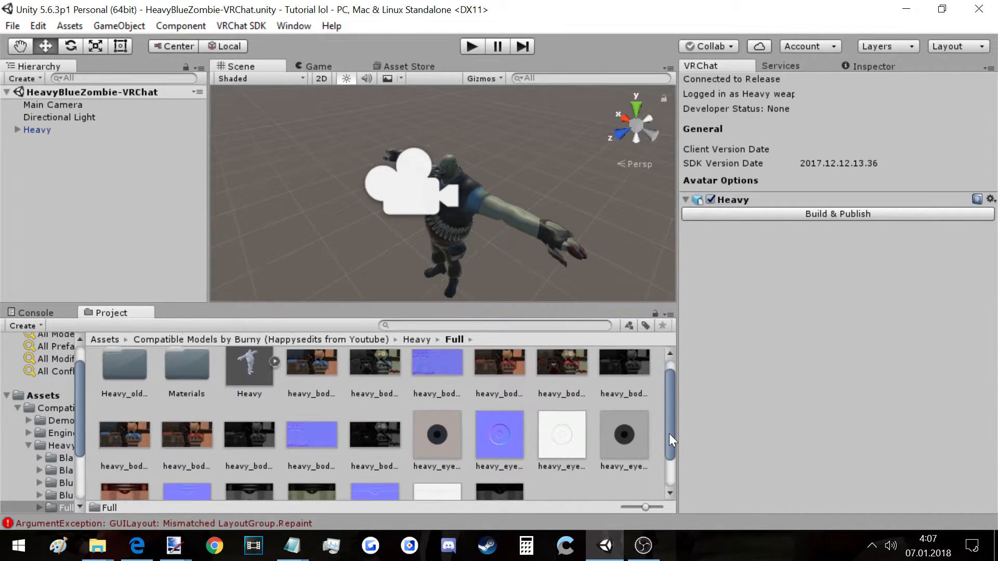
scroll(down, 3)
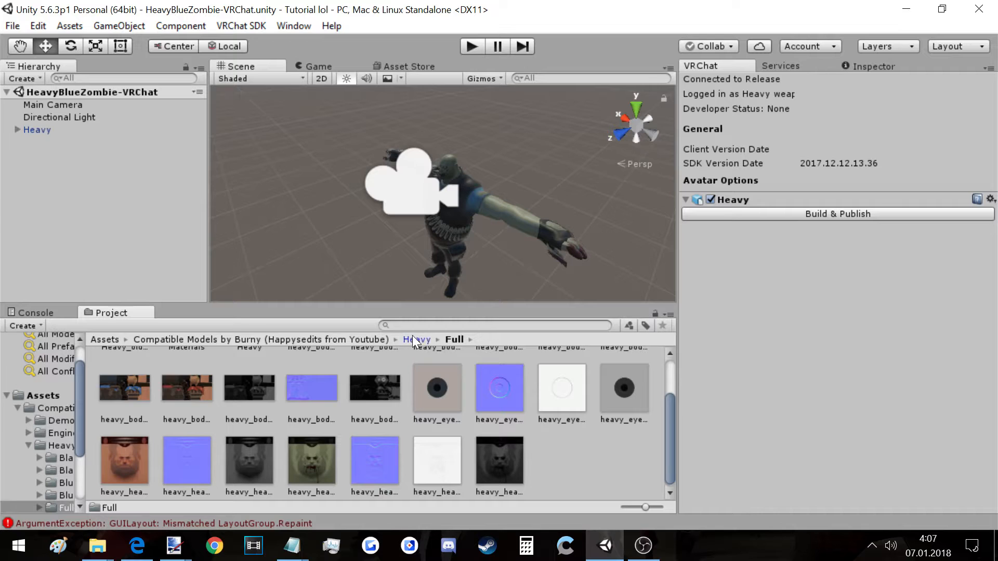
click(416, 339)
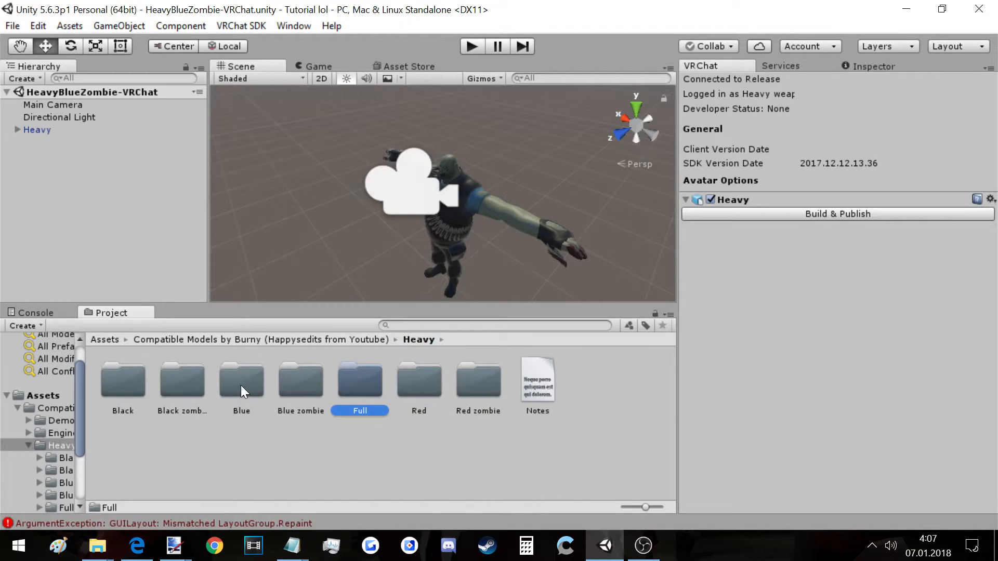
double_click(123, 379)
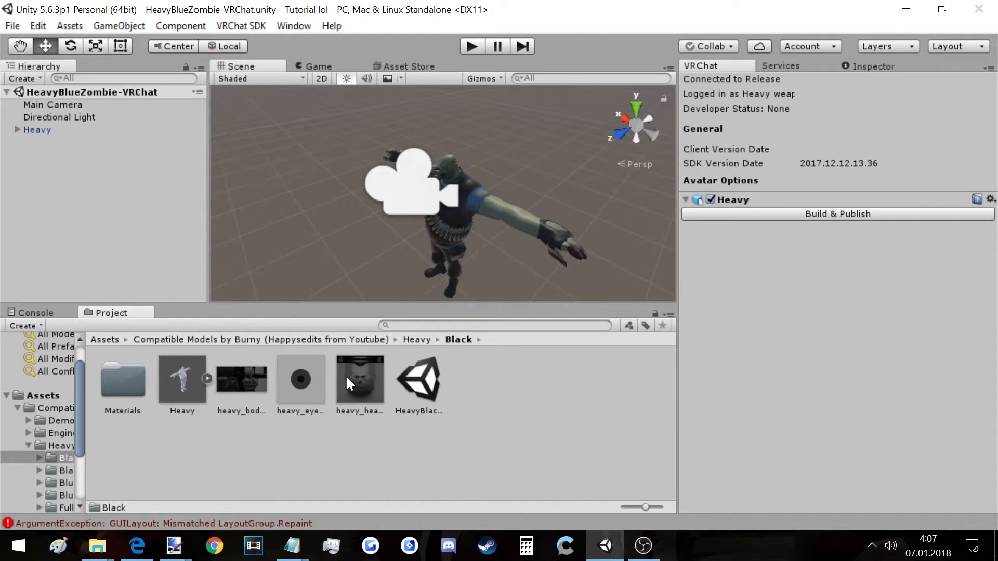
mouse_move(364, 385)
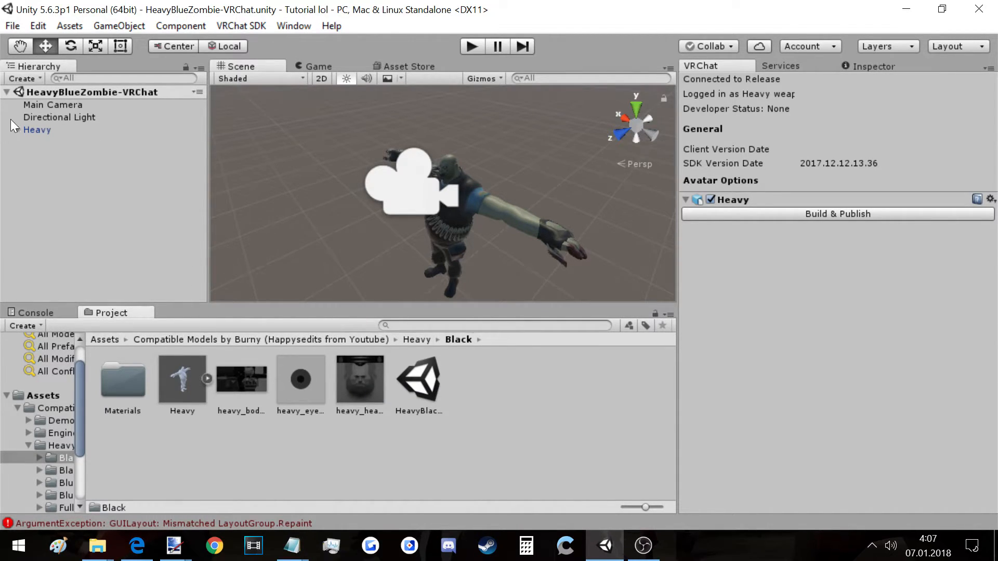
Apply the Black variant material to HeavyBody and return to the Heavy folder.
click(17, 130)
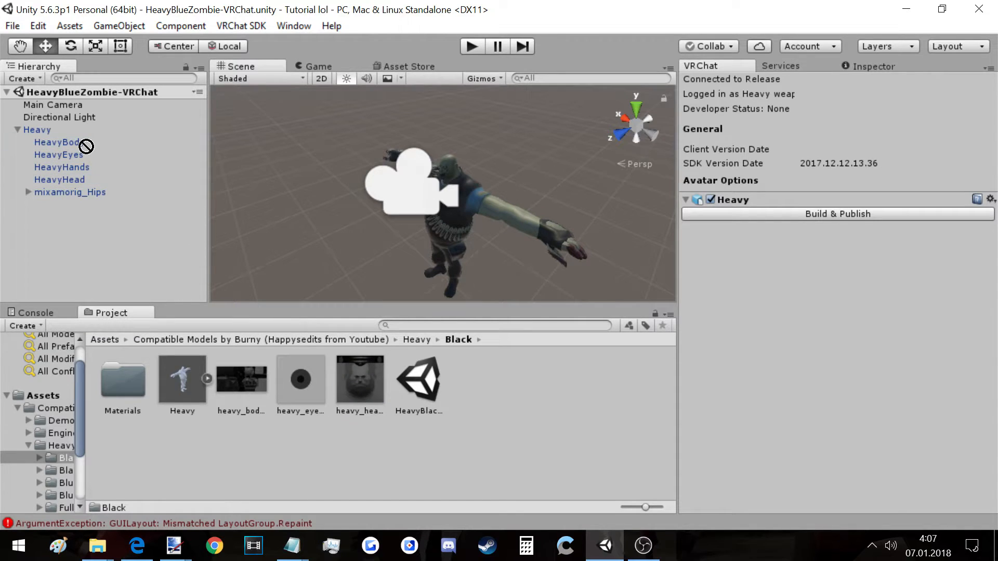
click(58, 142)
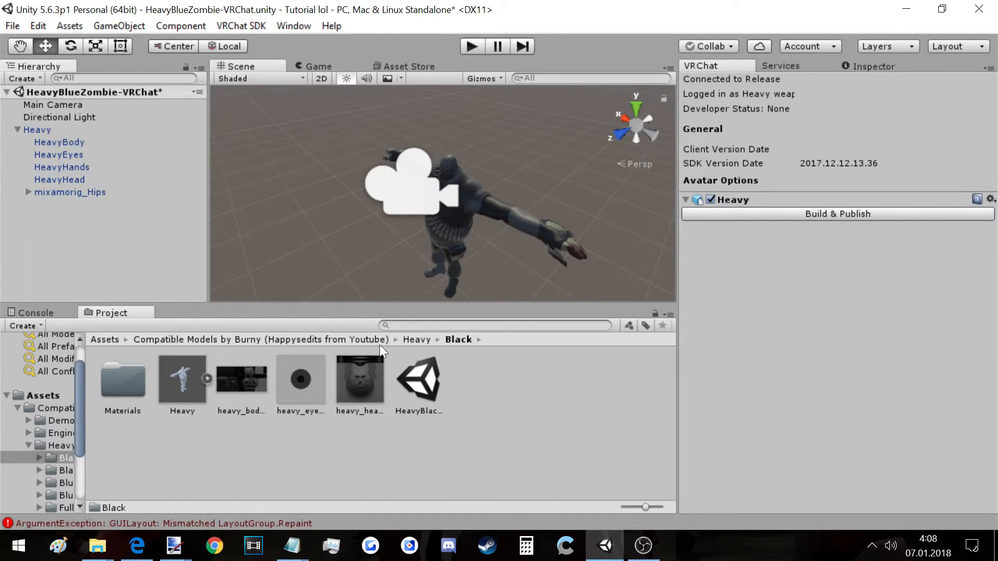
click(65, 482)
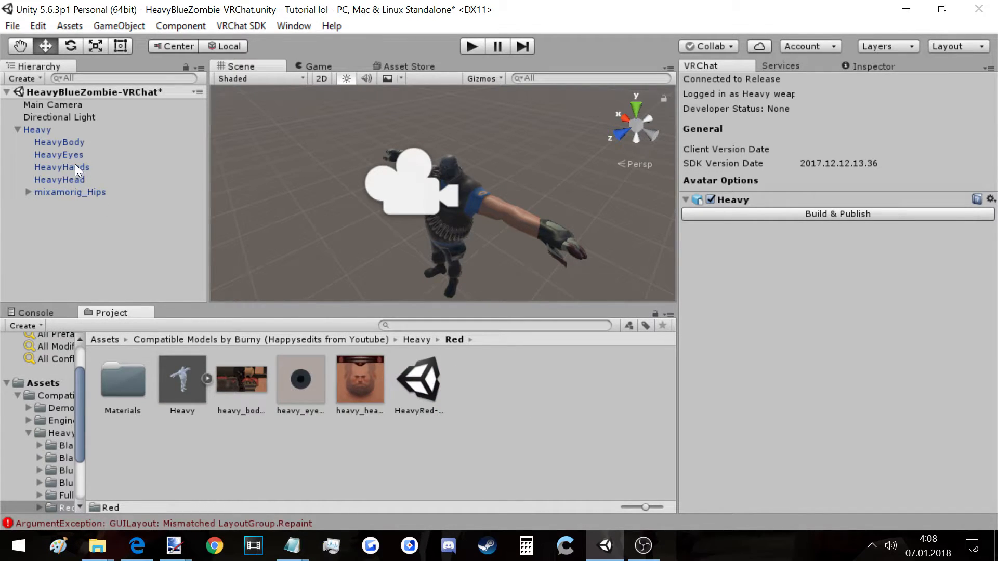
mouse_move(89, 169)
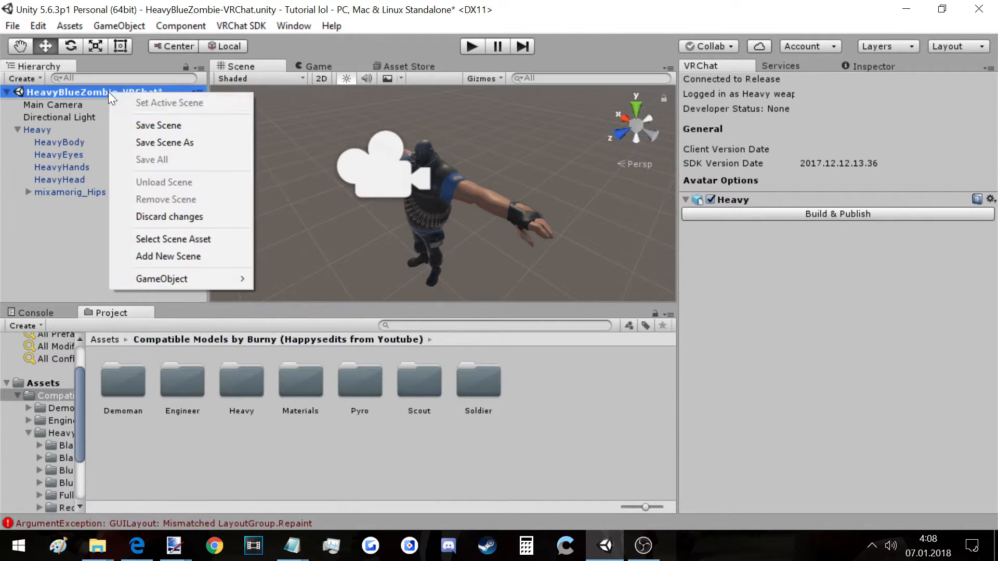
mouse_move(179, 164)
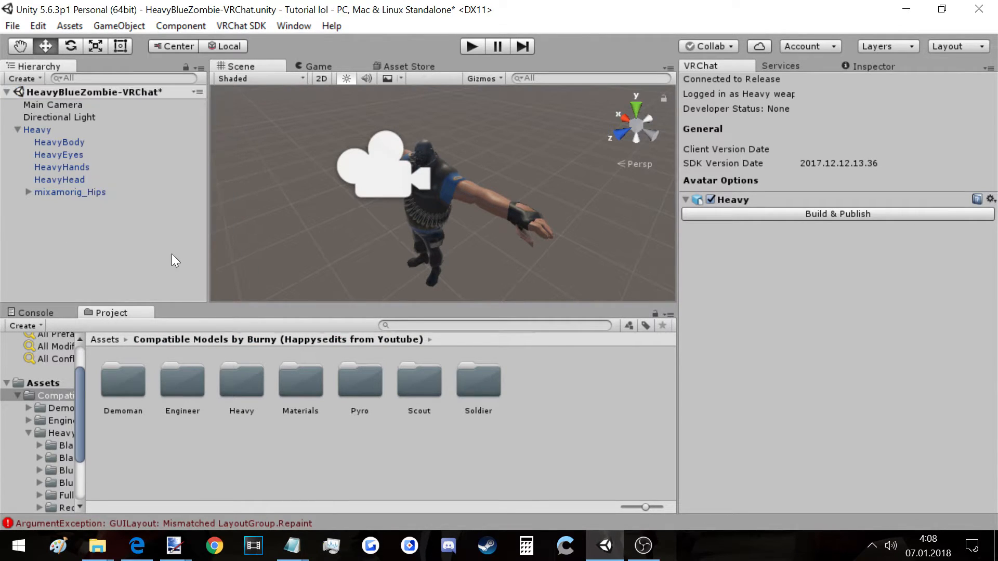
mouse_move(376, 359)
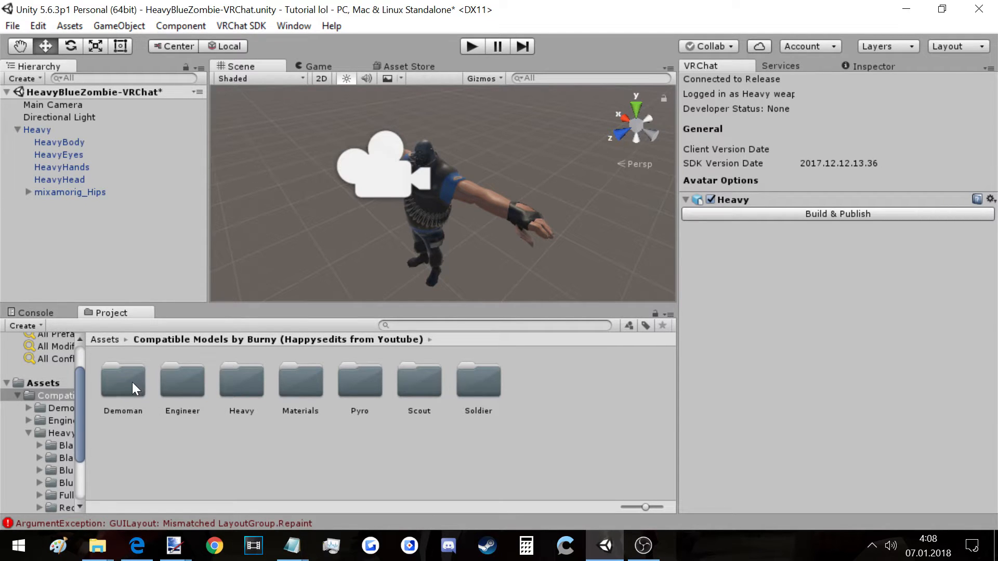
Navigate the Project panel to the Scout's Blue zombie folder.
double_click(123, 381)
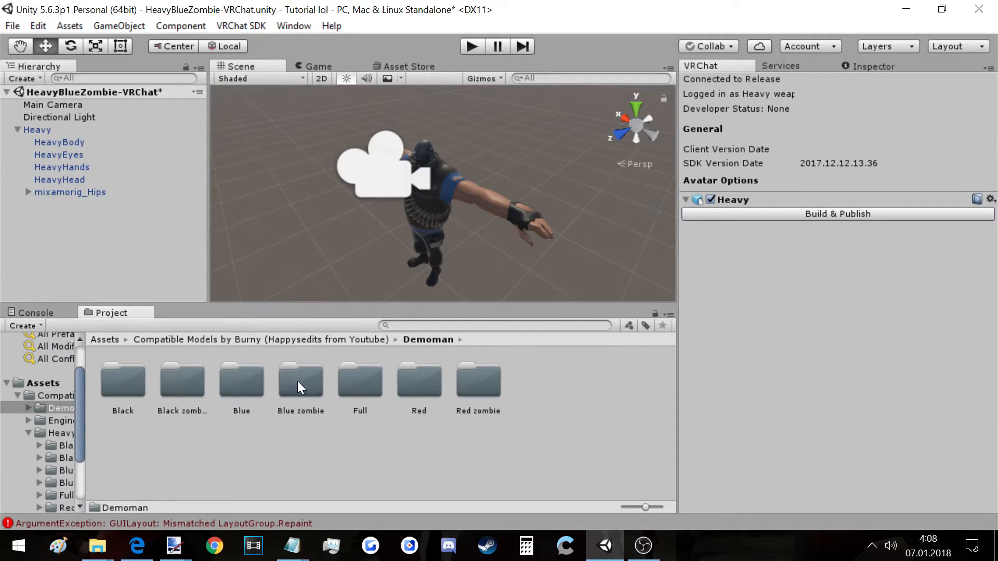
double_click(300, 378)
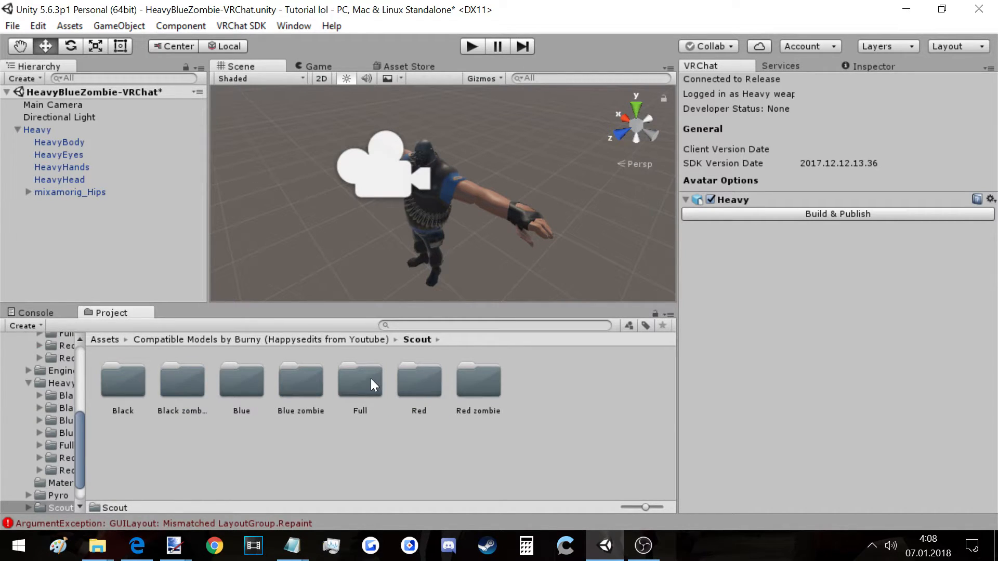
click(241, 380)
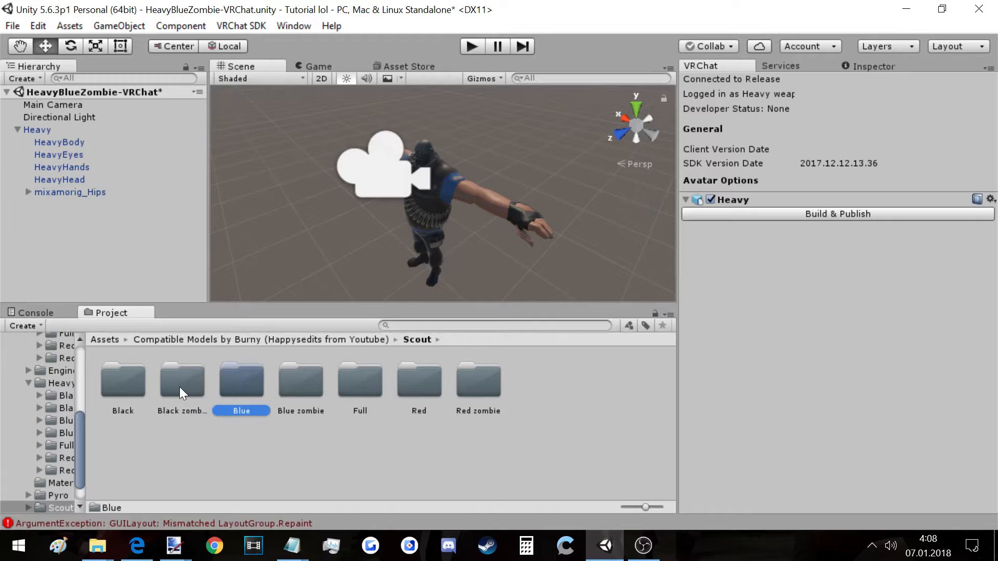
double_click(182, 381)
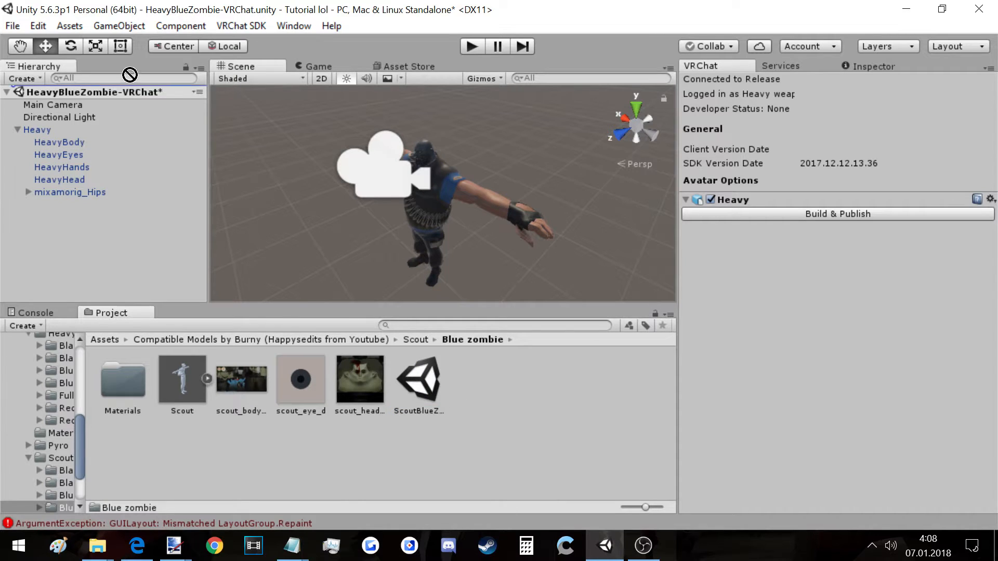
Remove the loaded Heavy scene, answering the save prompt, leaving ScoutBlueZombie-VRChat.
right_click(78, 92)
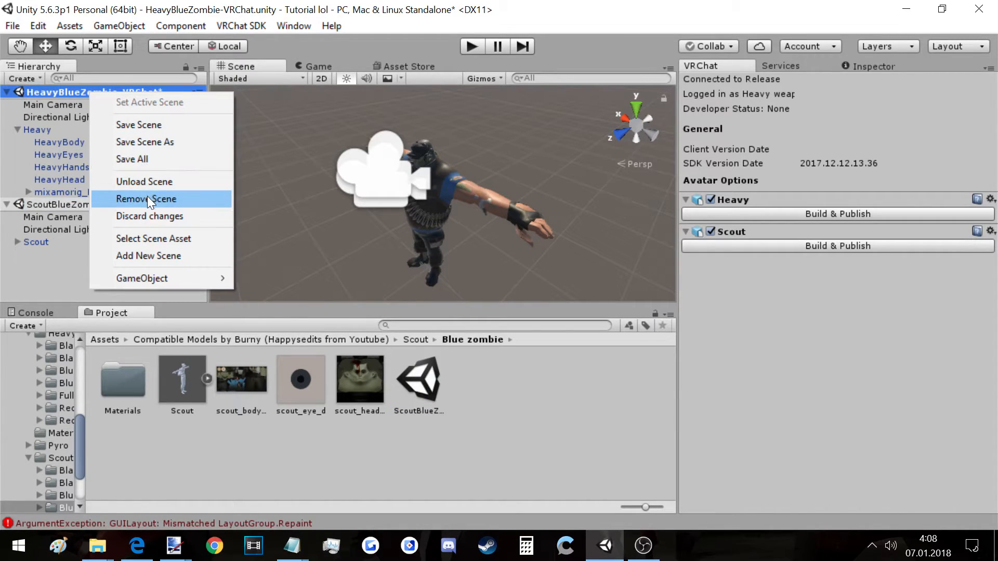
click(146, 199)
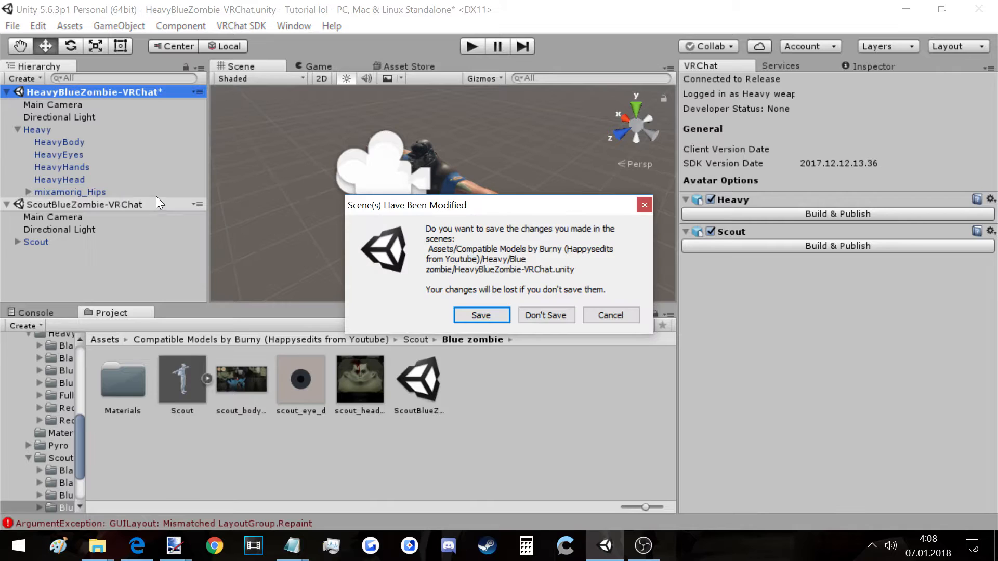
click(547, 315)
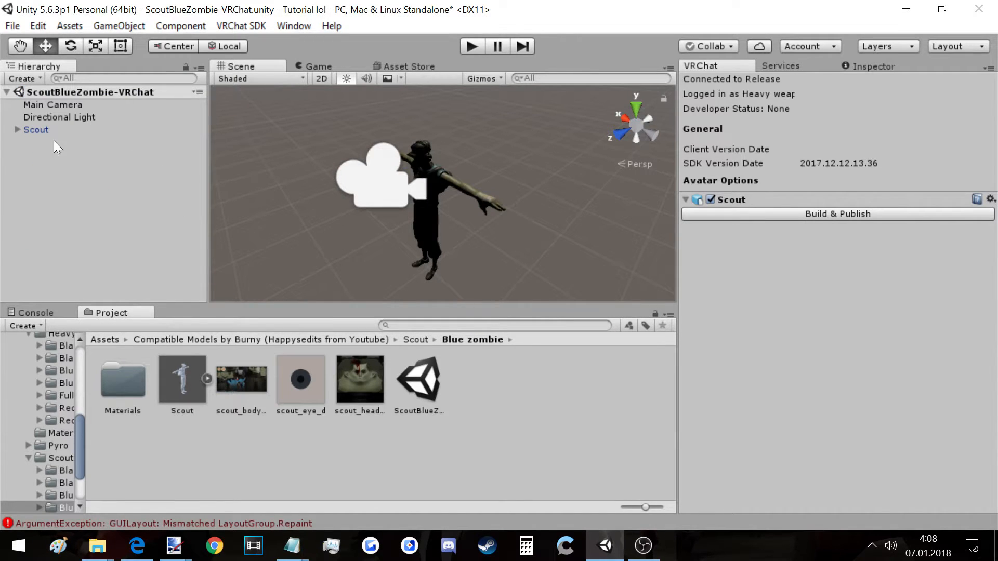
Retexture the zombie Scout with the Black variant's materials from the Scout Black folder.
click(20, 129)
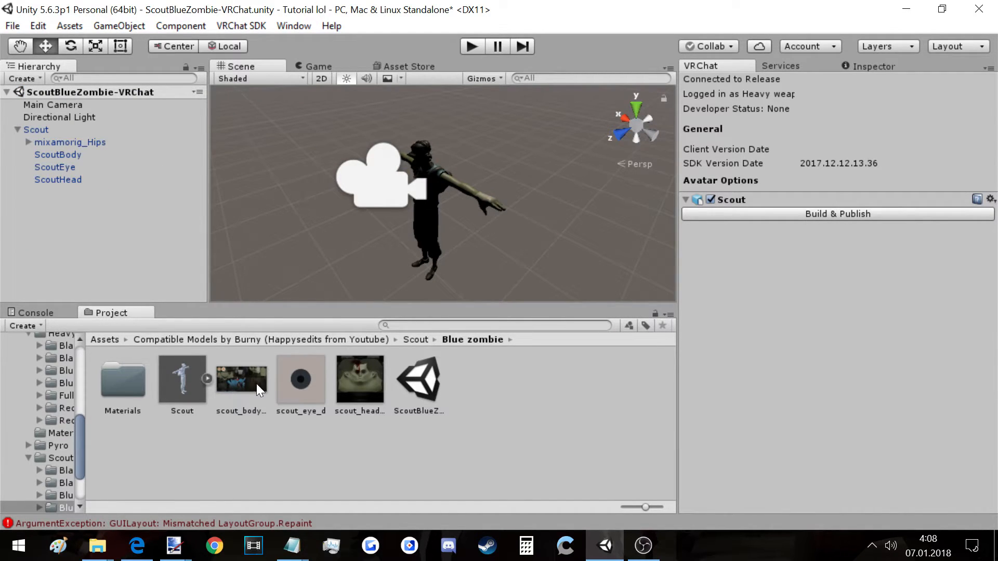
click(418, 378)
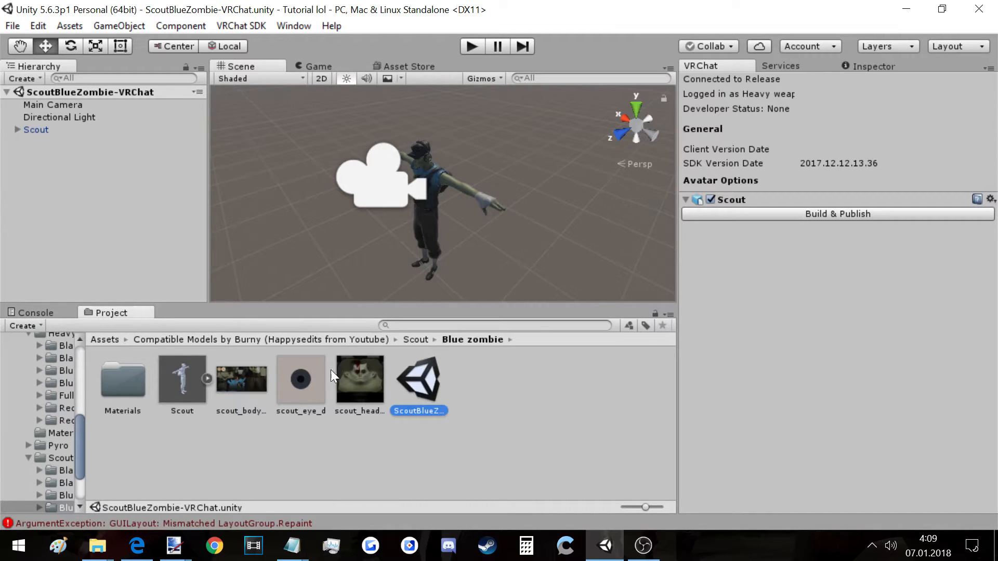
mouse_move(430, 158)
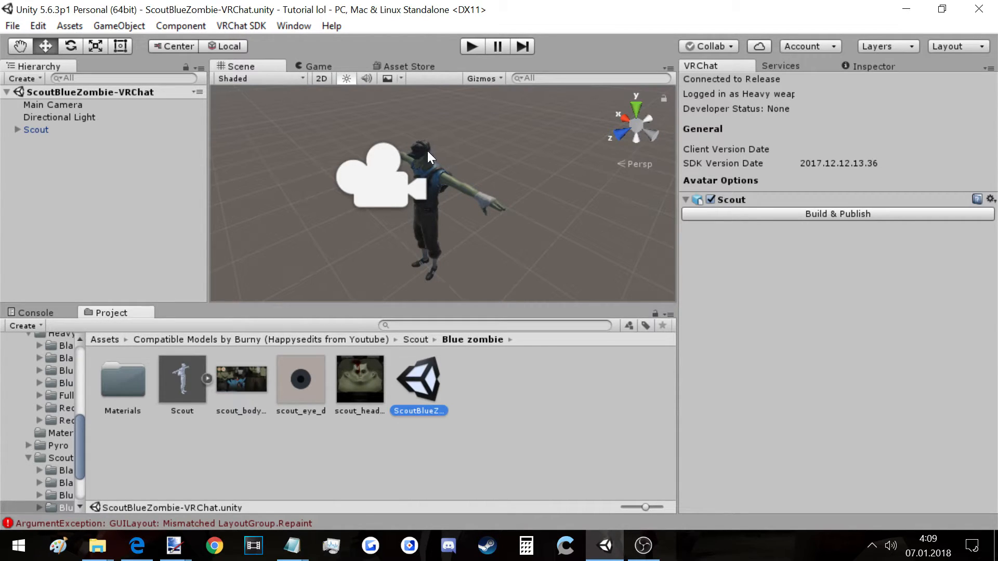
click(416, 339)
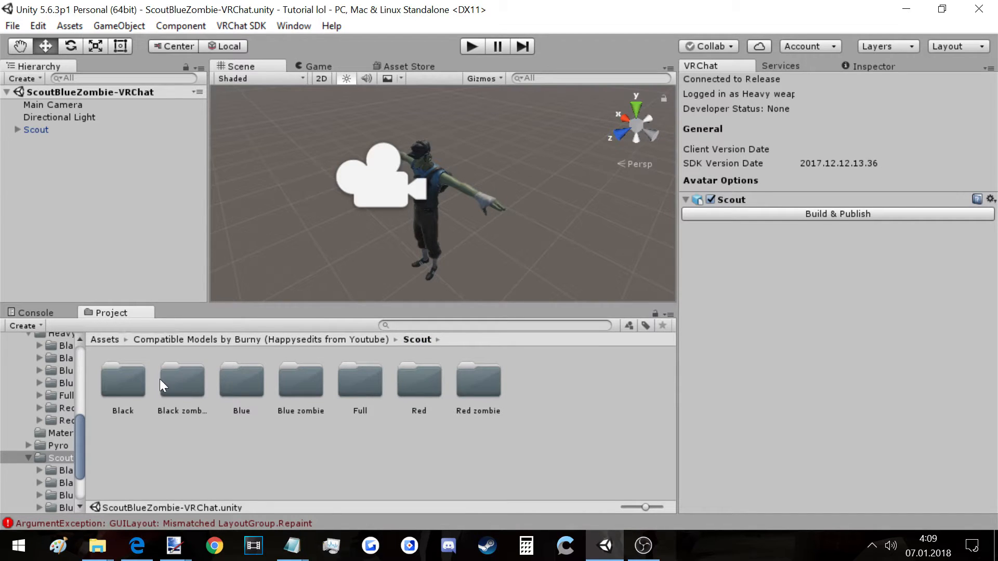
double_click(122, 379)
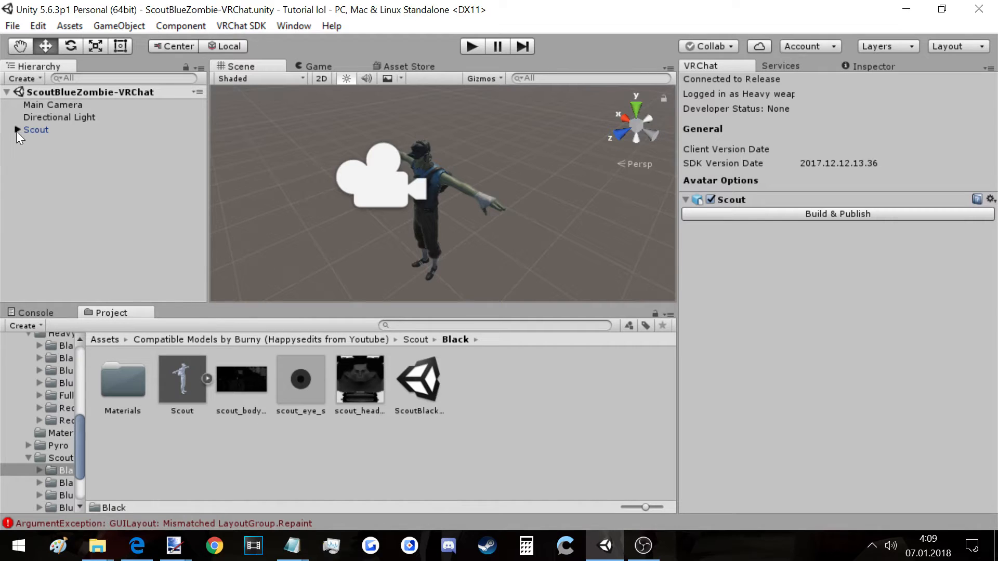
click(17, 129)
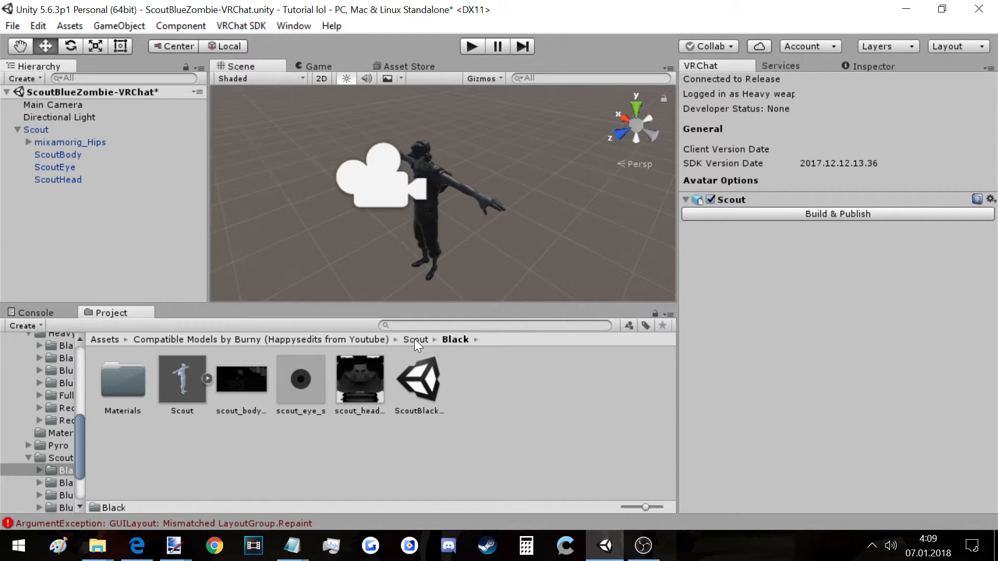
Apply the plain blue-team body from the Scout Full texture folder to the scout model.
click(416, 339)
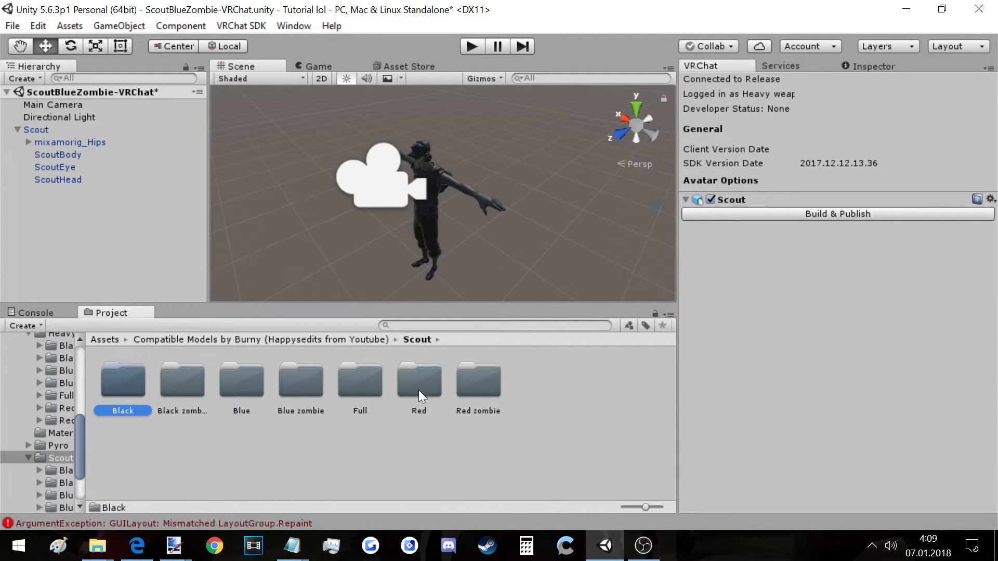
double_click(359, 380)
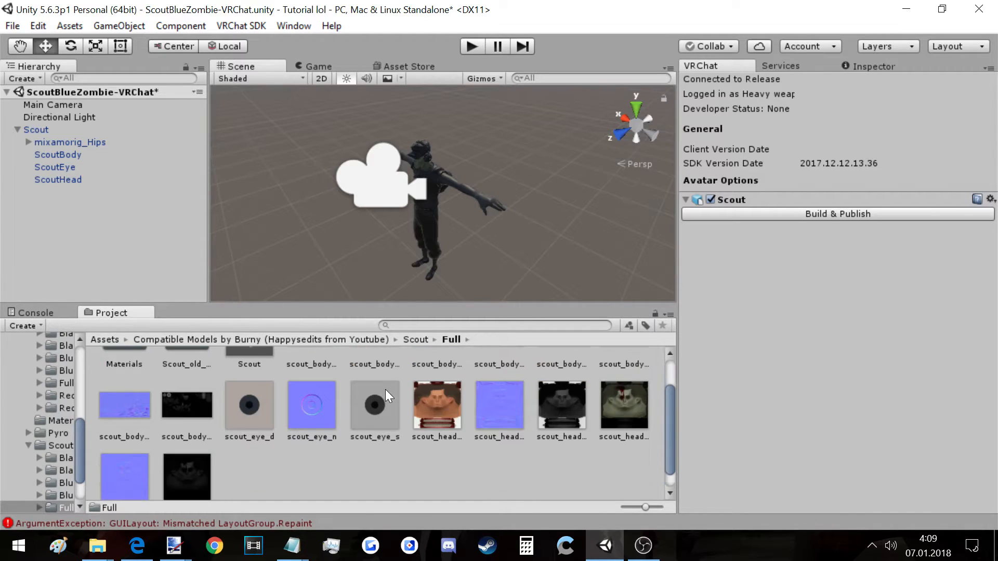
click(58, 154)
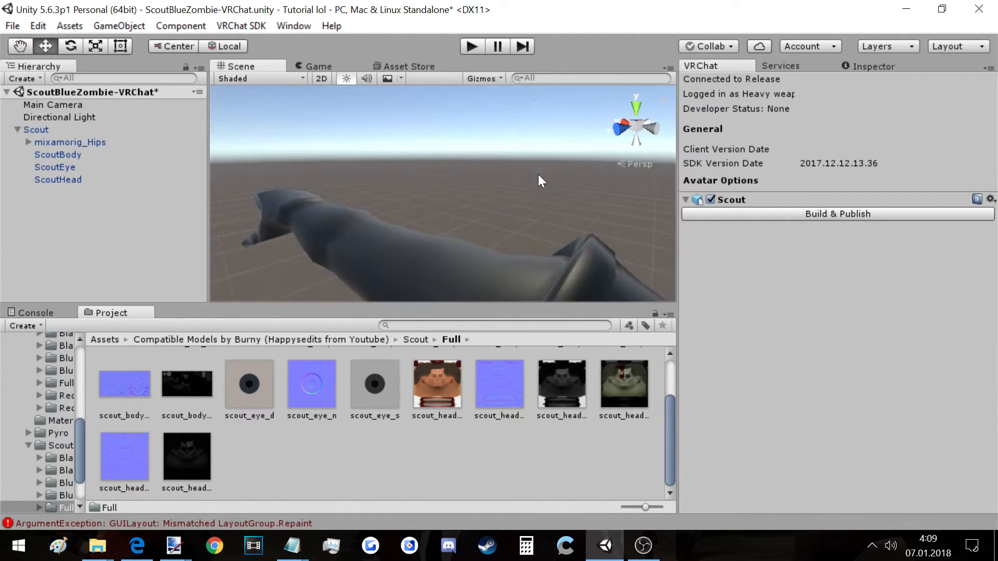
drag(541, 180, 510, 176)
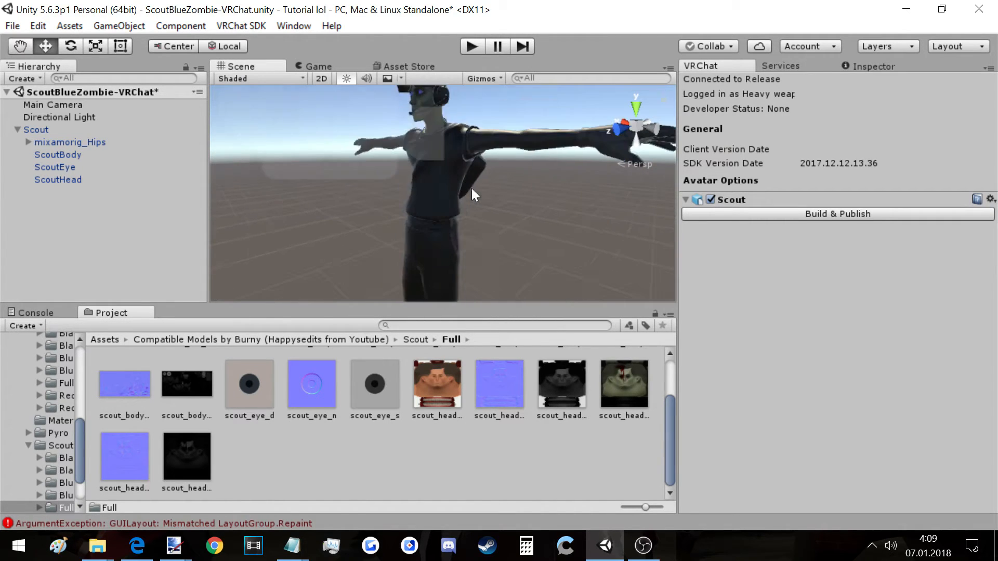
click(57, 153)
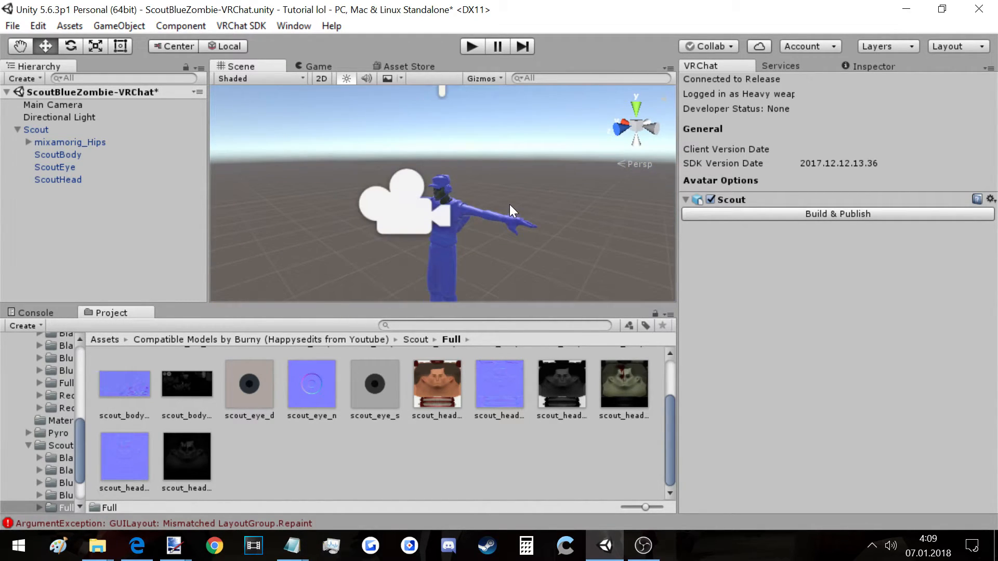
mouse_move(432, 347)
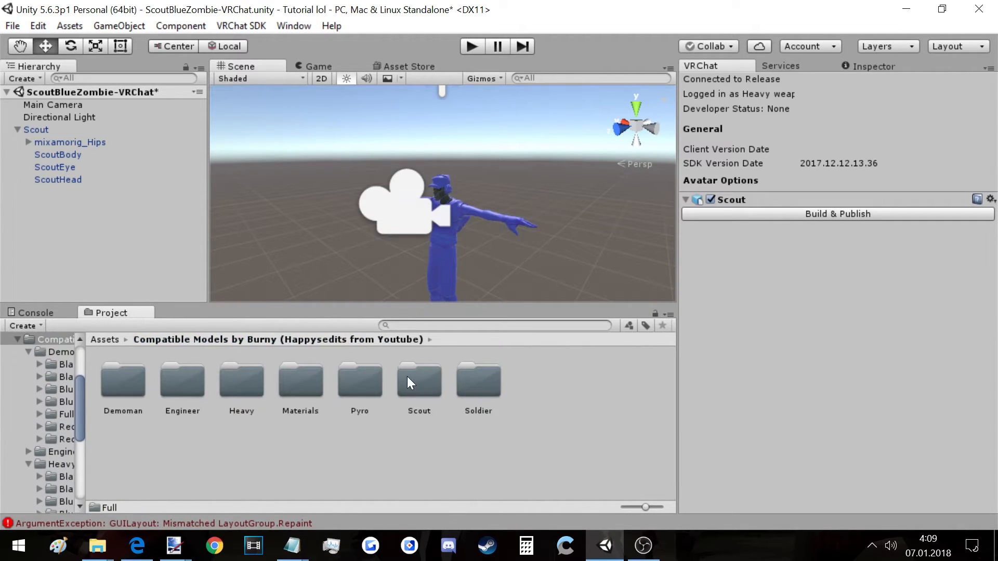
Browse Heavy > Red, then the Engineer folder, and view its Notes.txt in the Inspector.
double_click(241, 381)
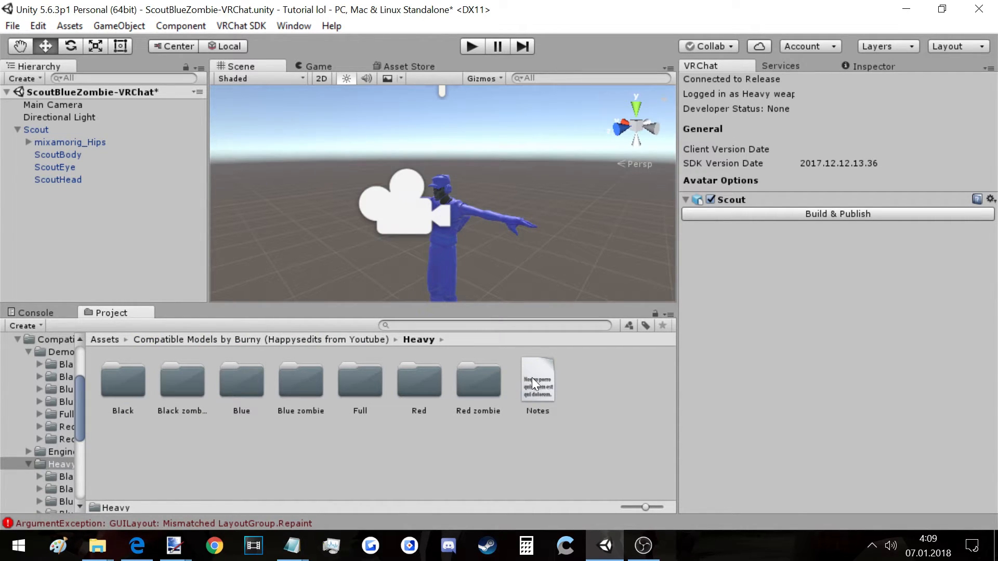
click(537, 379)
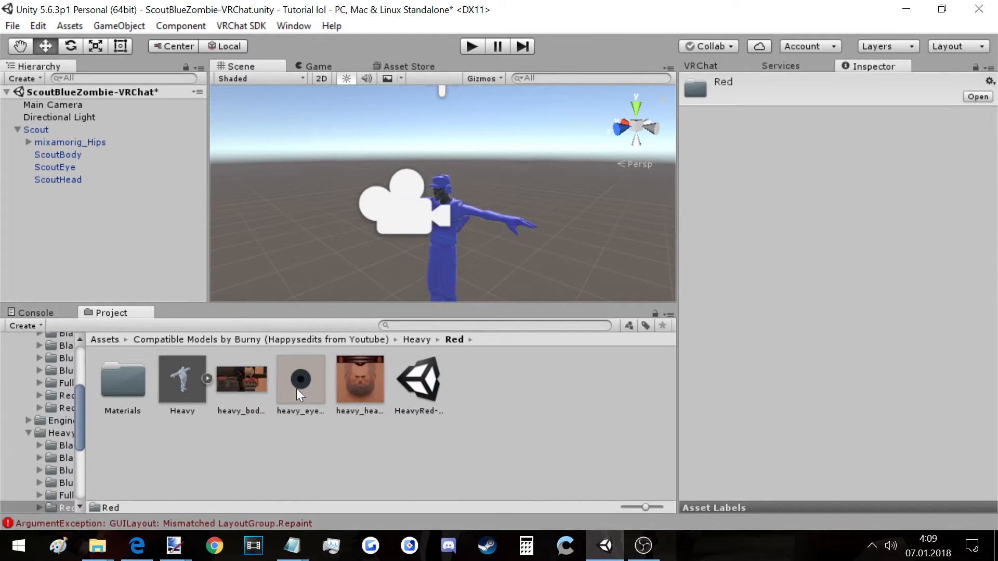
click(242, 378)
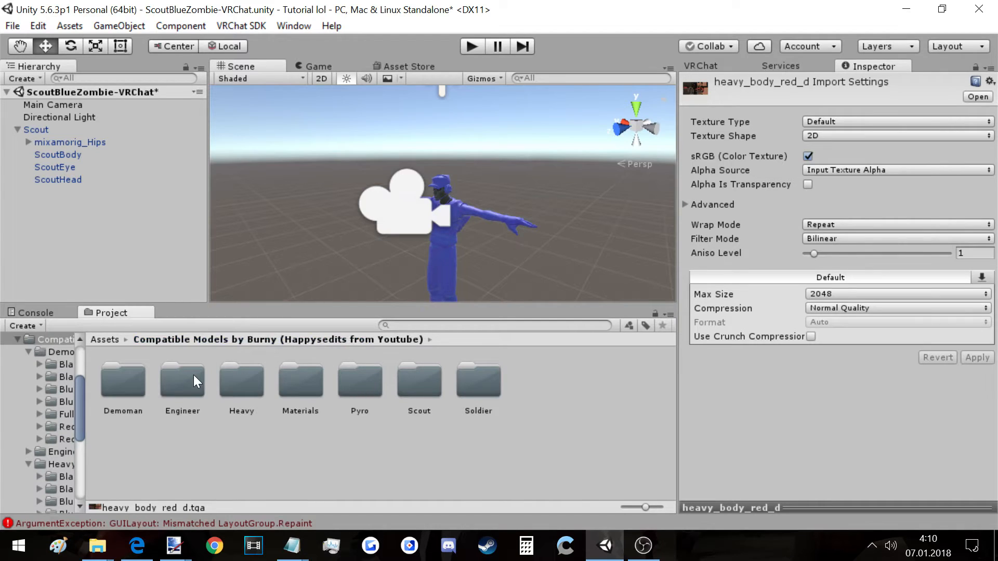
double_click(183, 380)
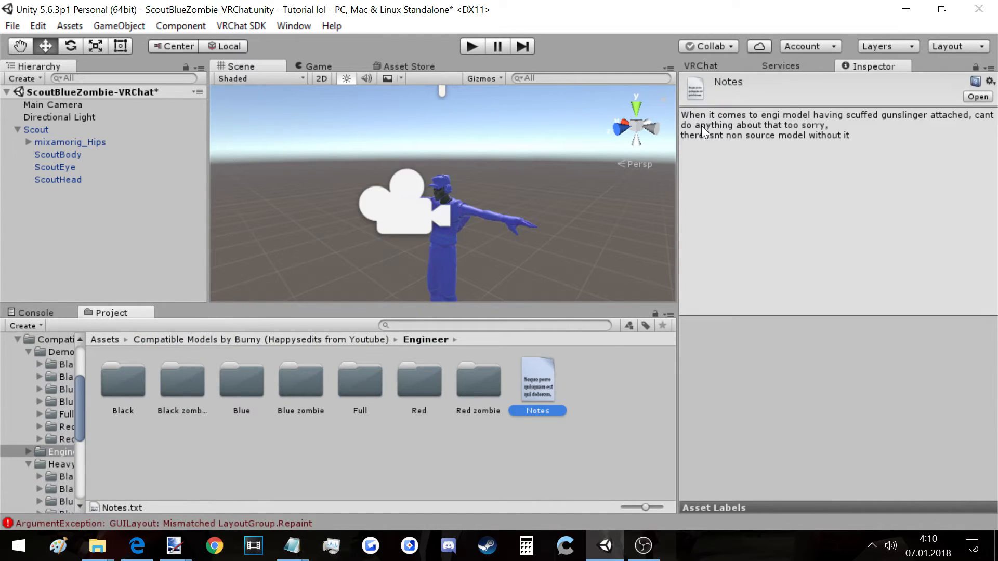
mouse_move(940, 123)
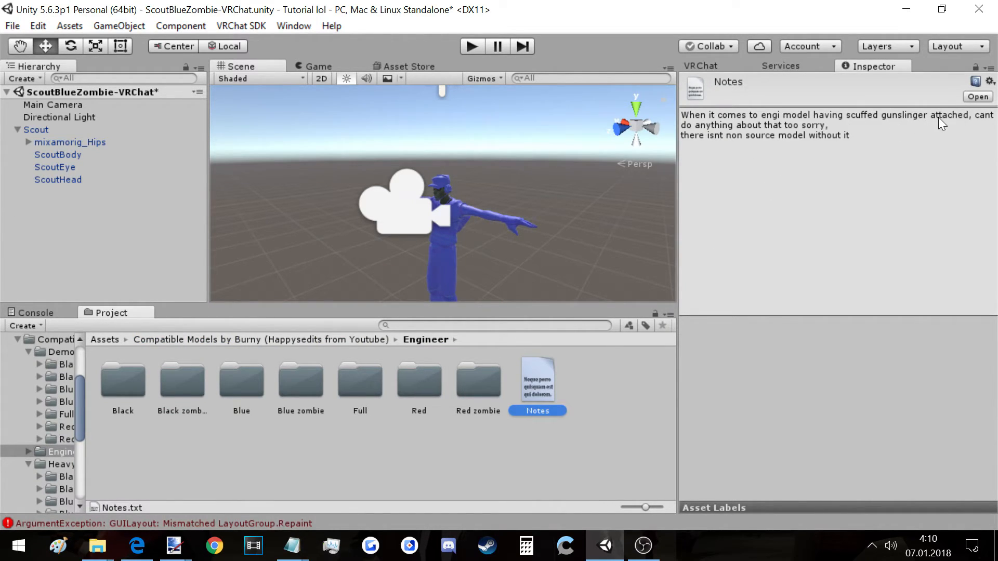
mouse_move(244, 35)
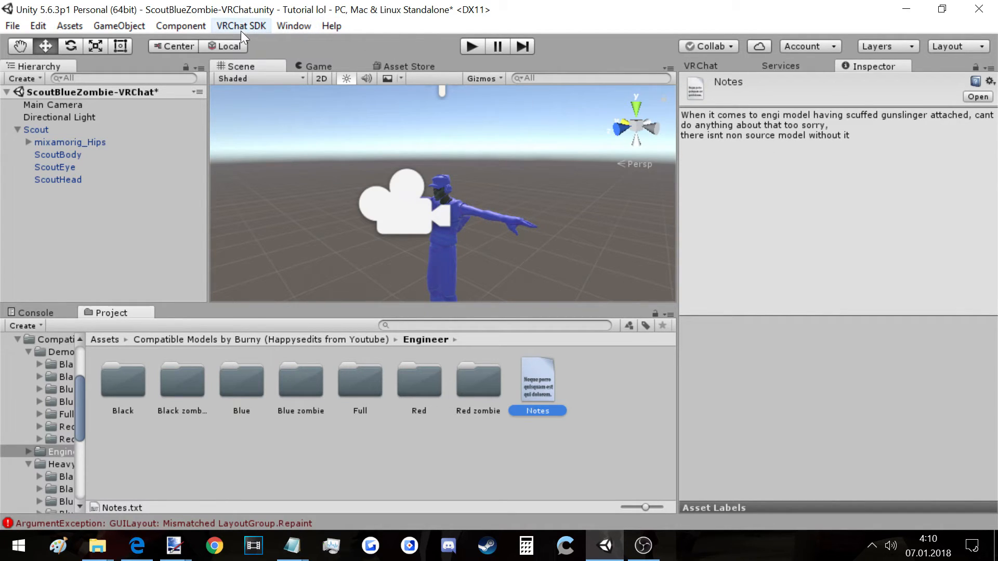
Start Build & Publish of the Scout avatar with Upload Image ticked.
click(241, 25)
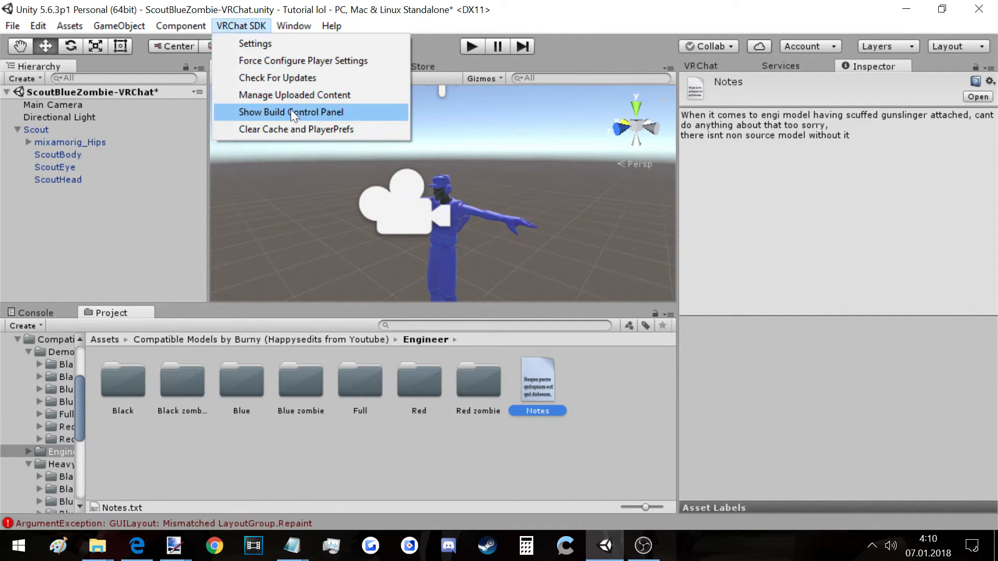
mouse_move(288, 99)
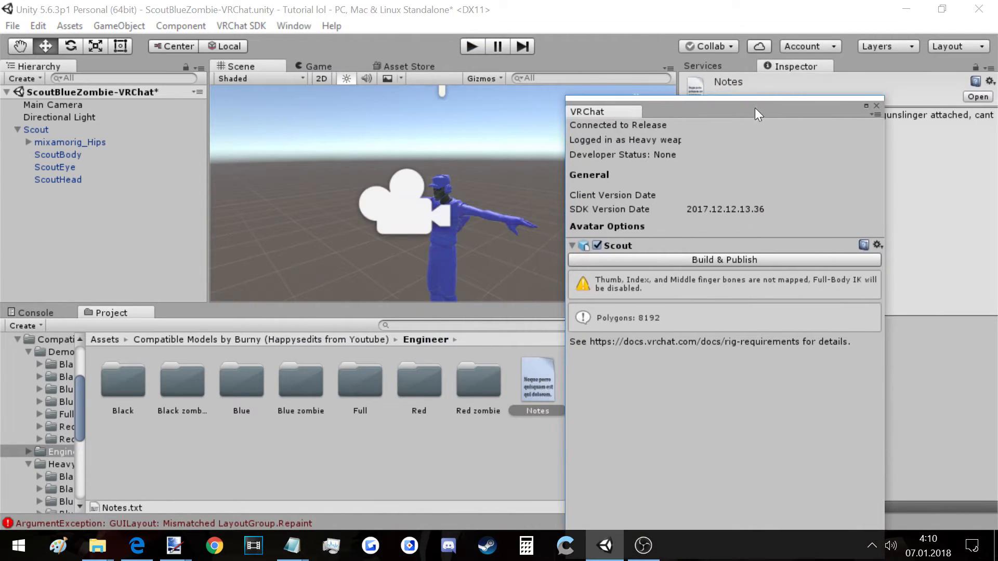
mouse_move(739, 268)
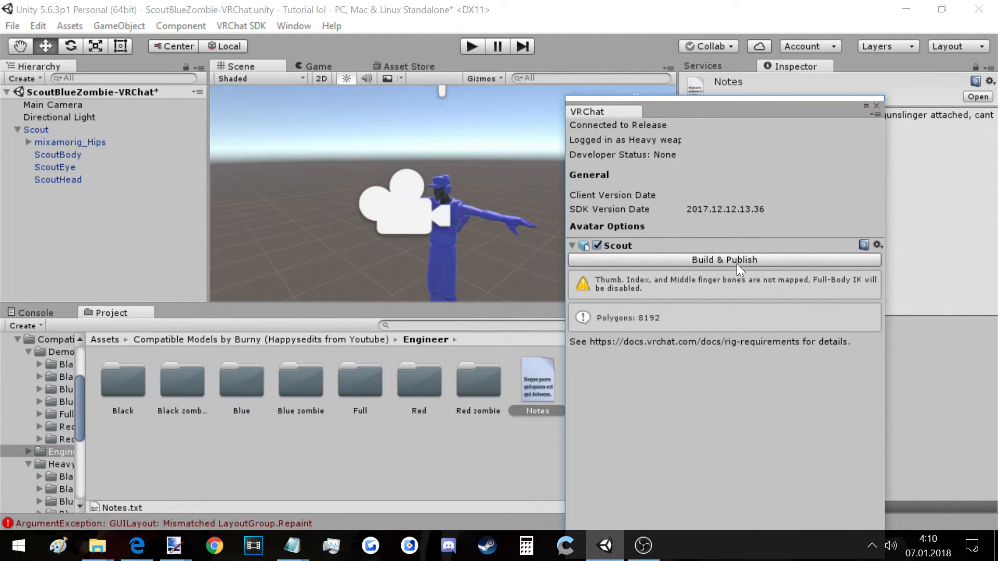
click(36, 129)
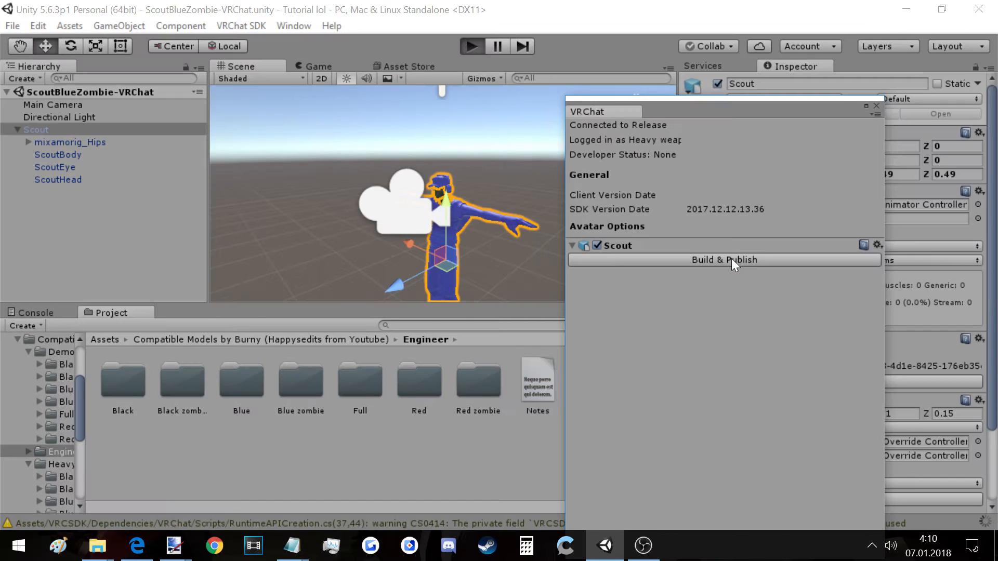
click(724, 260)
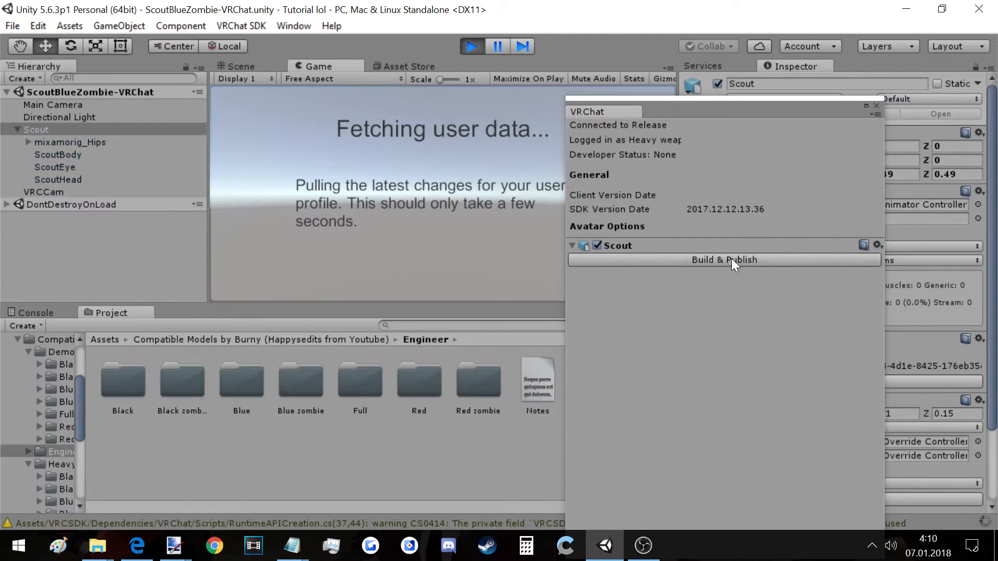
click(724, 259)
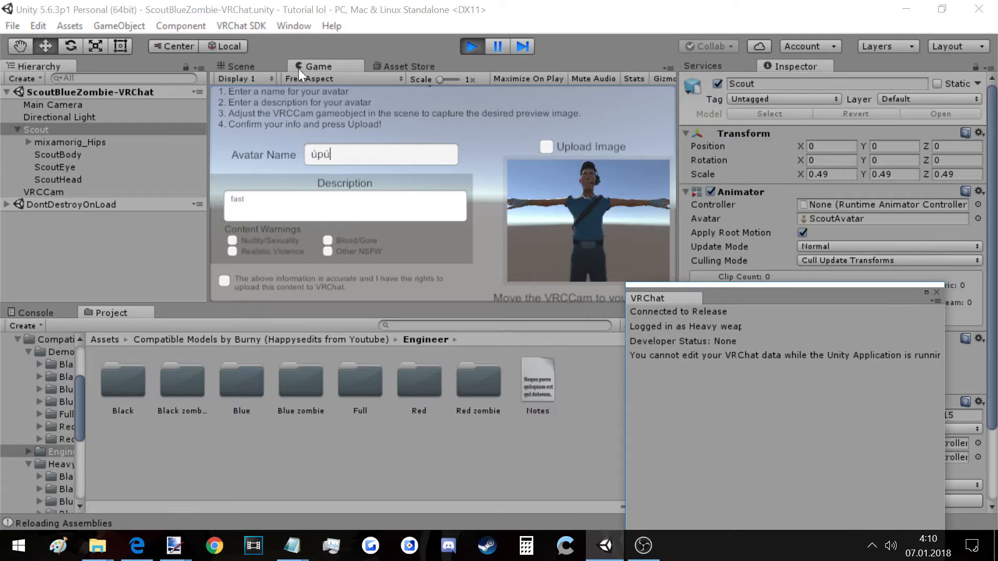
click(546, 146)
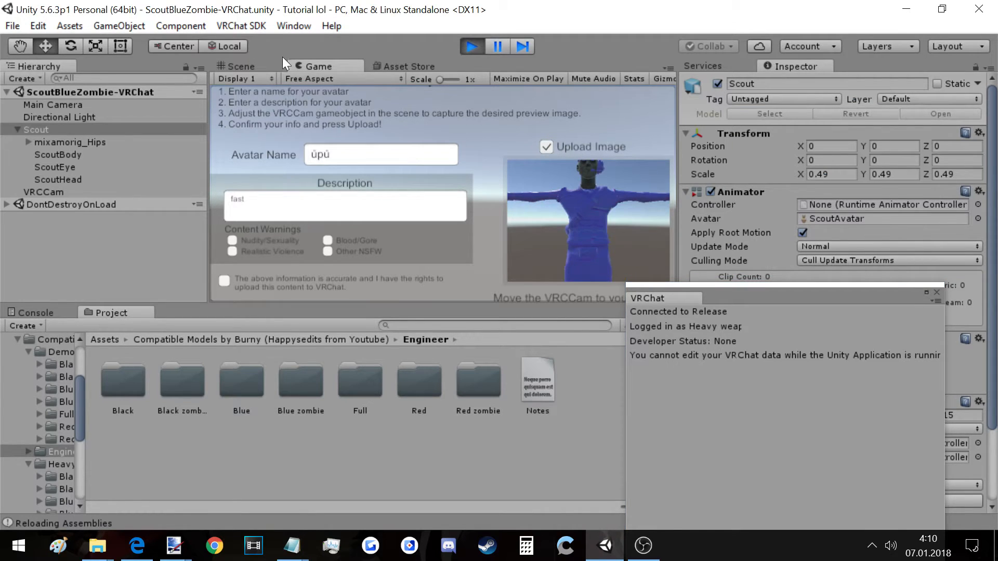
Select VRCCam in the scene and aim it at the Scout's face for the preview.
click(238, 67)
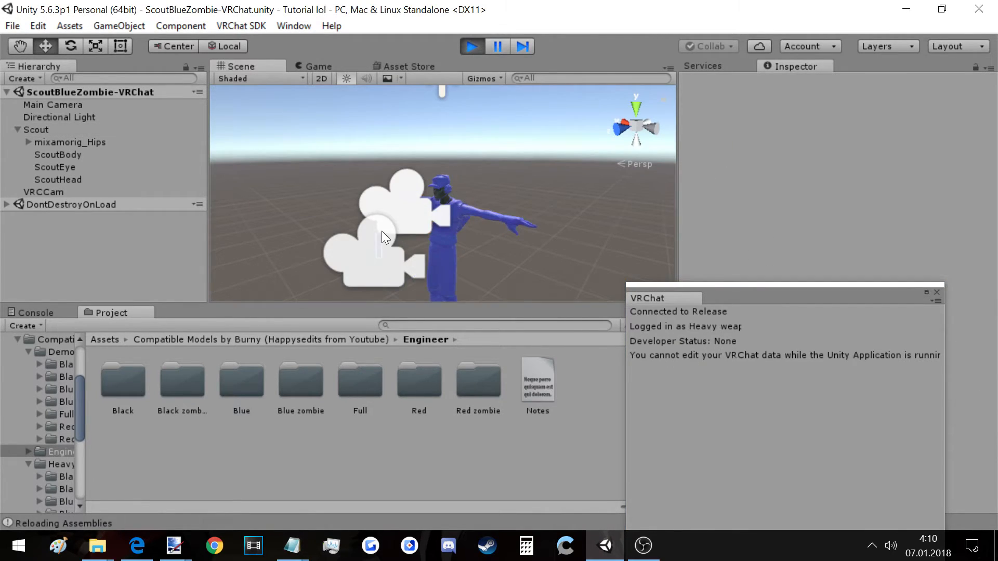
click(40, 192)
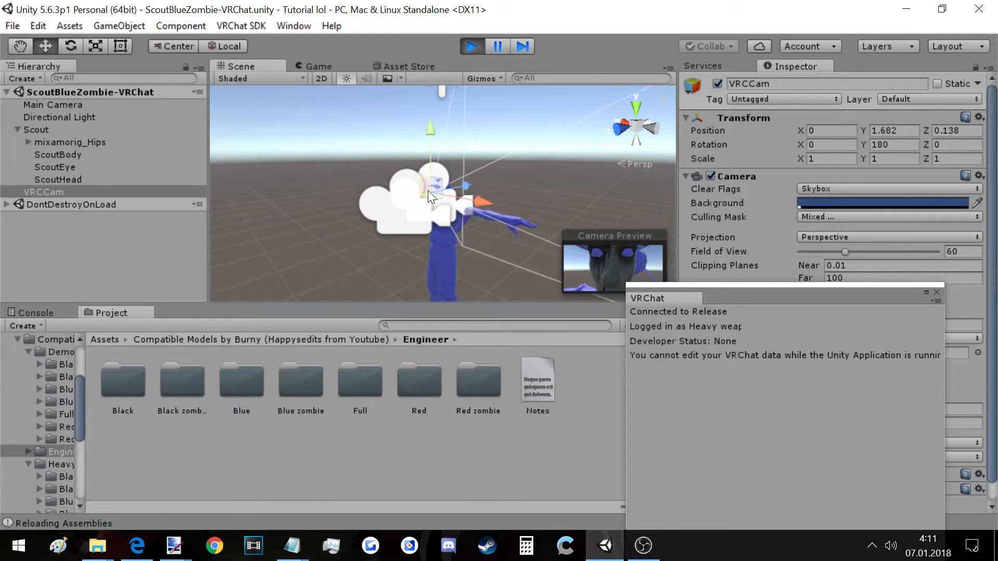
click(404, 66)
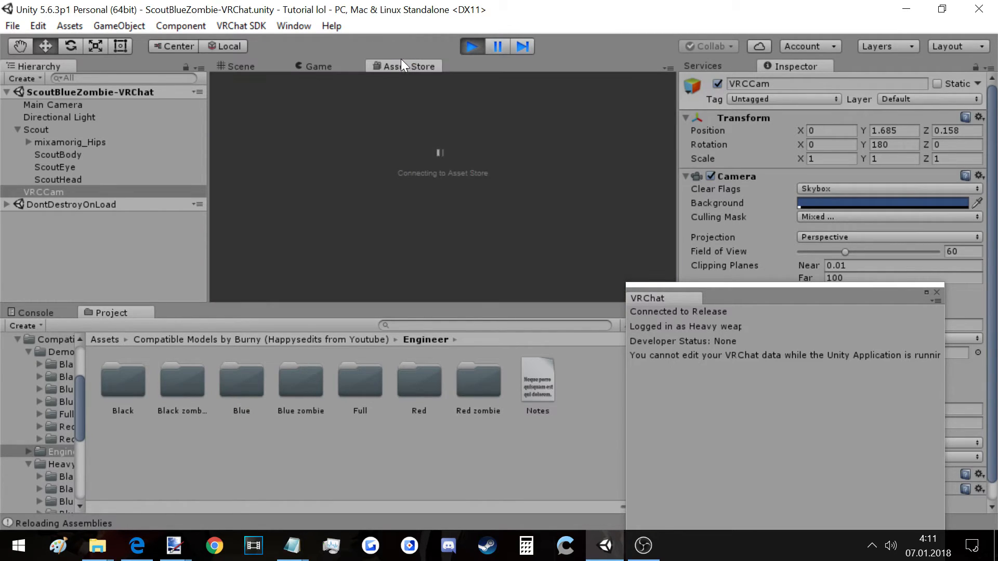
Confirm upload rights, upload the avatar, dismiss Update Complete and stop Play mode.
click(318, 67)
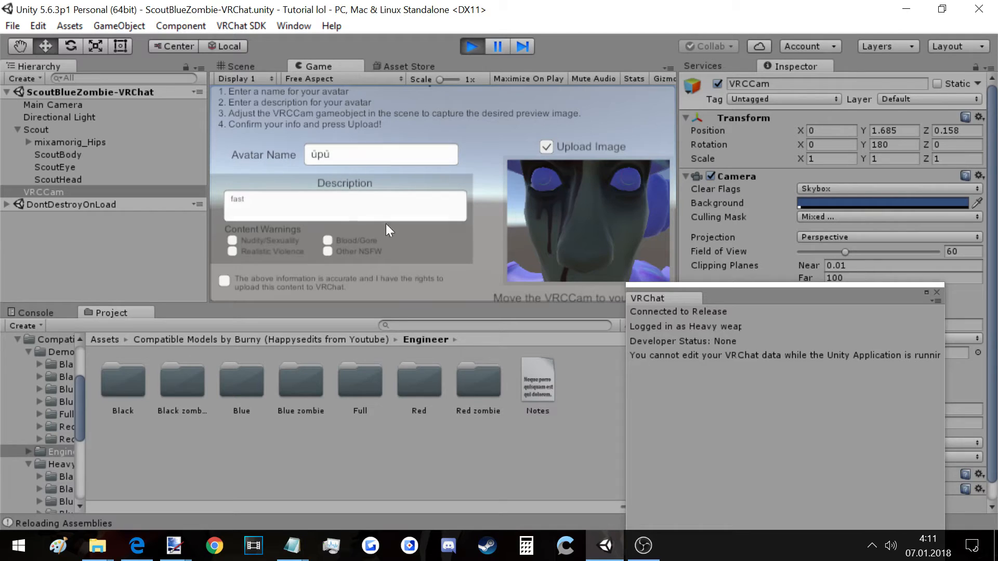
click(225, 281)
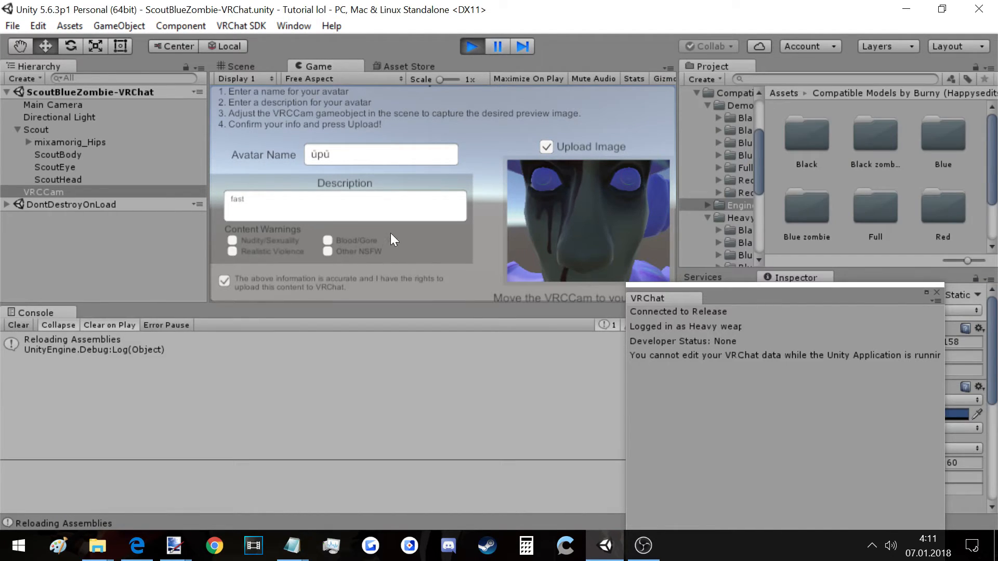
click(341, 389)
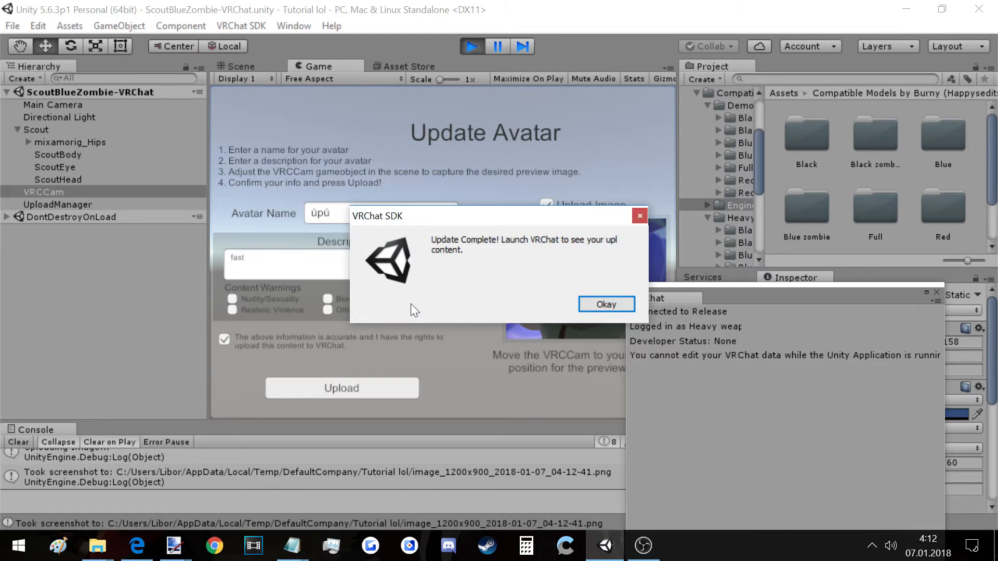
click(608, 303)
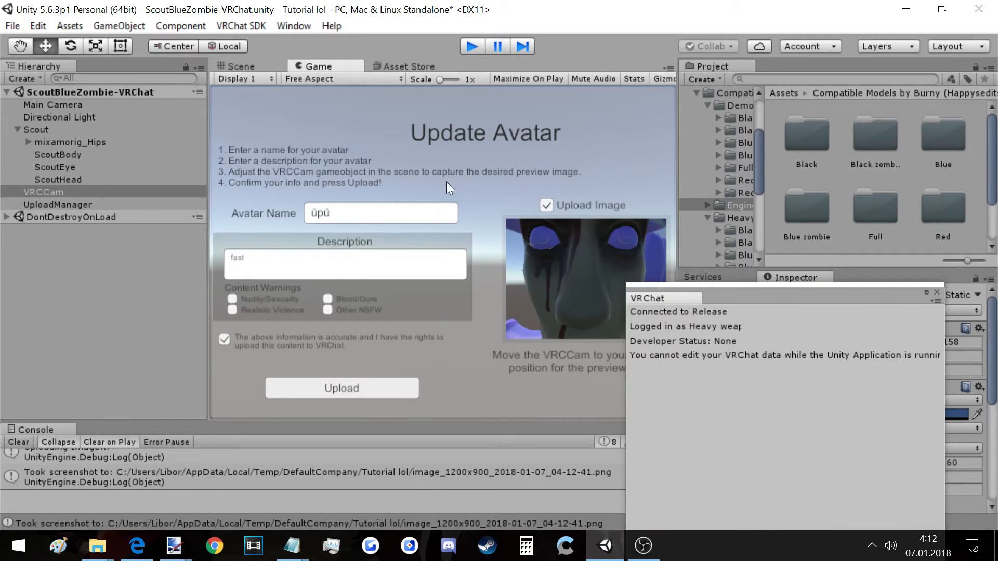
click(240, 67)
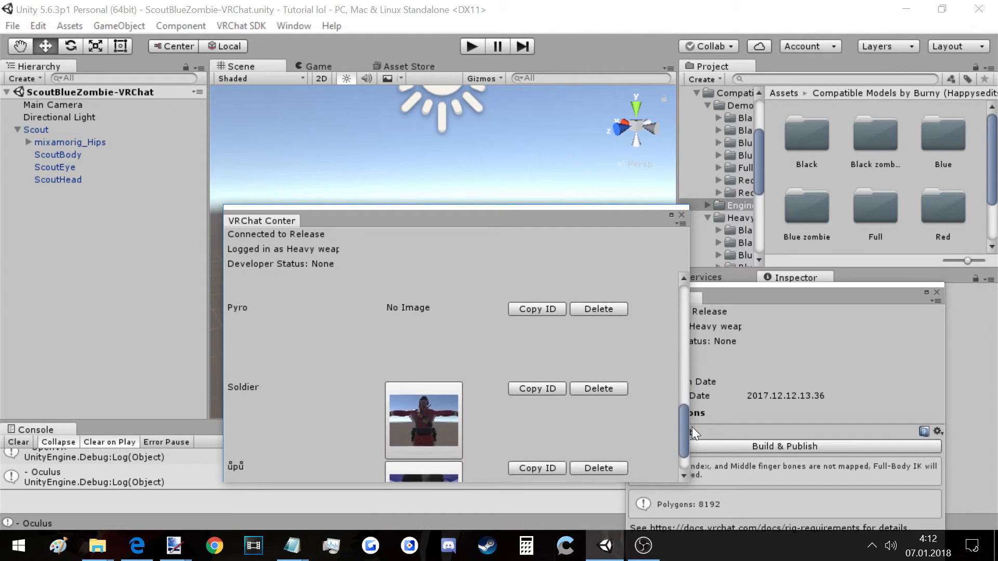
scroll(down, 3)
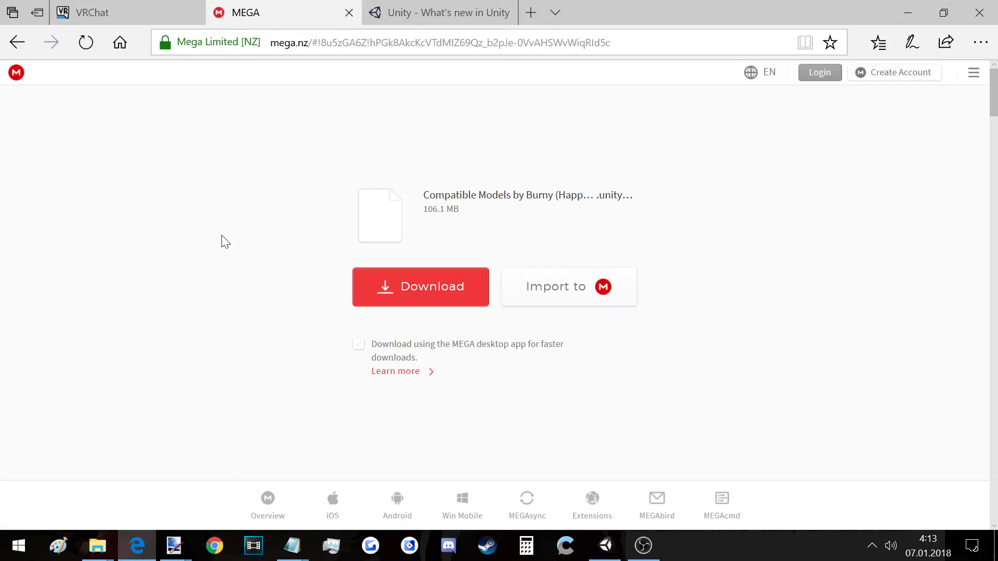
Log in to the VRChat website and browse the active worlds list.
click(104, 13)
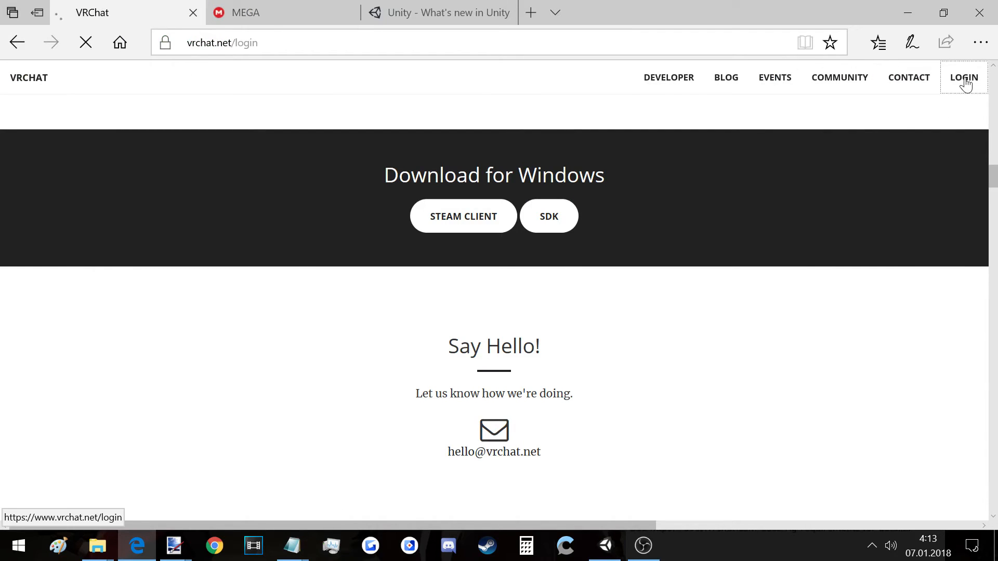
click(965, 77)
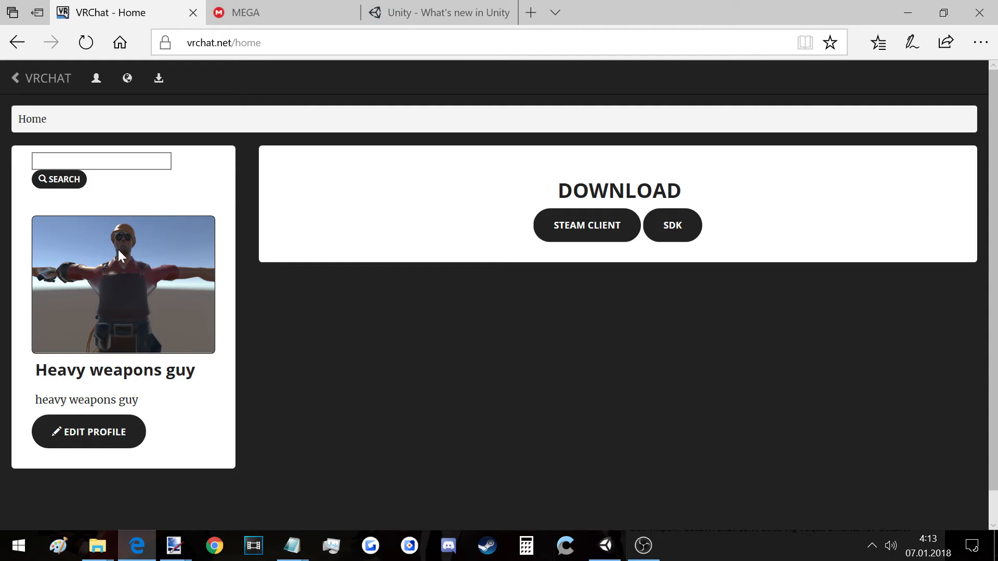
click(127, 78)
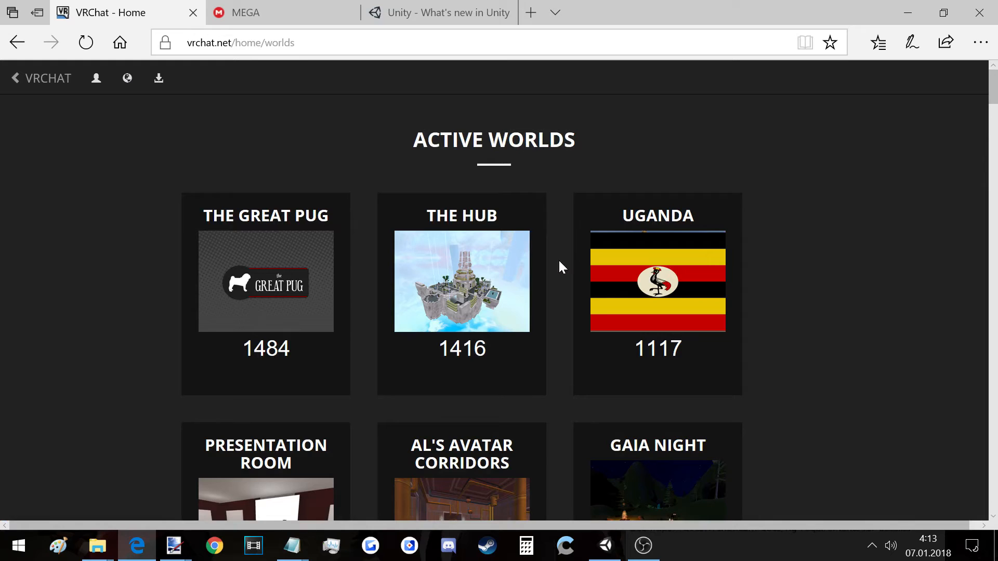
scroll(down, 3)
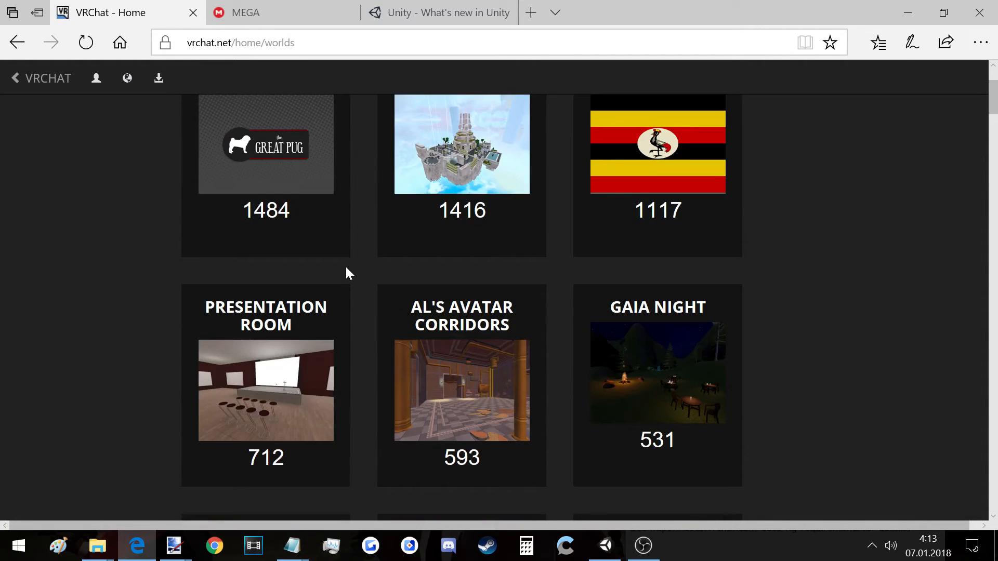
scroll(down, 3)
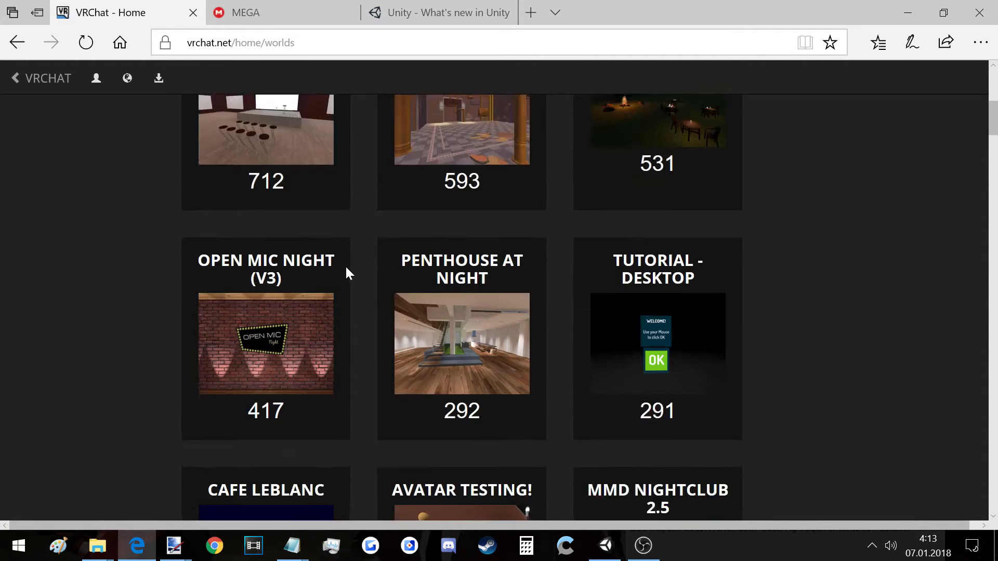
Jump into the Avatar Testing! world and confirm launching VRChat.
click(462, 490)
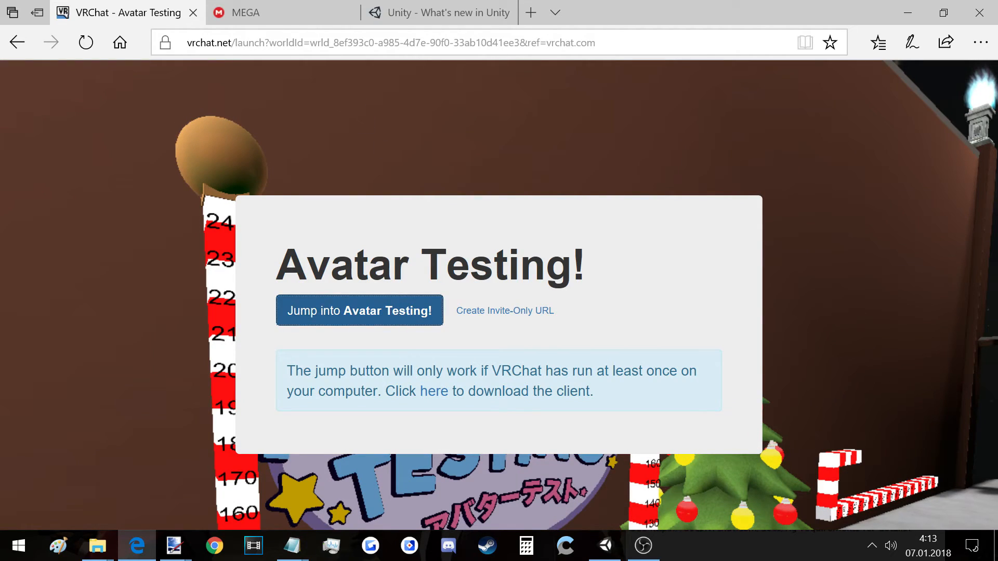
click(360, 310)
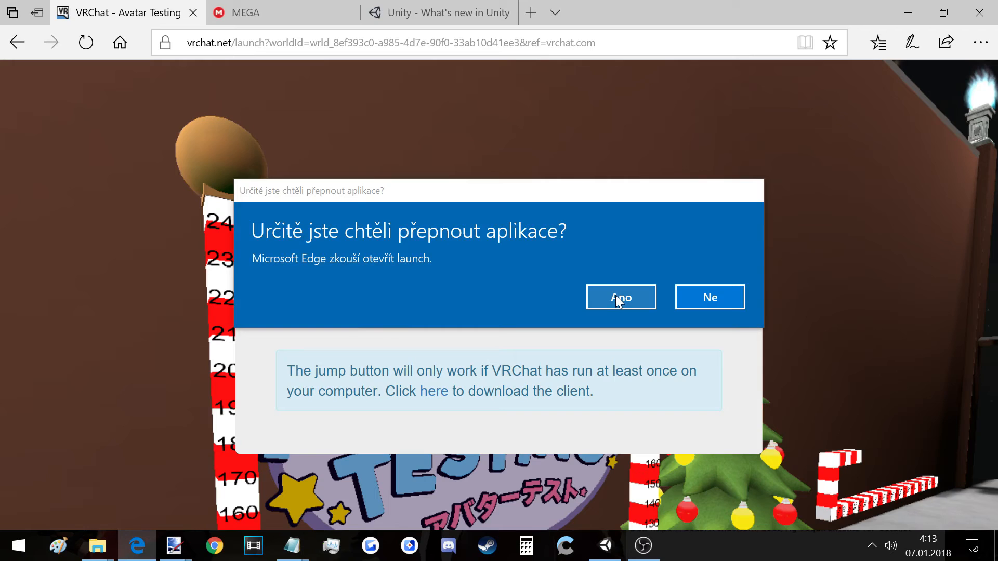
click(621, 298)
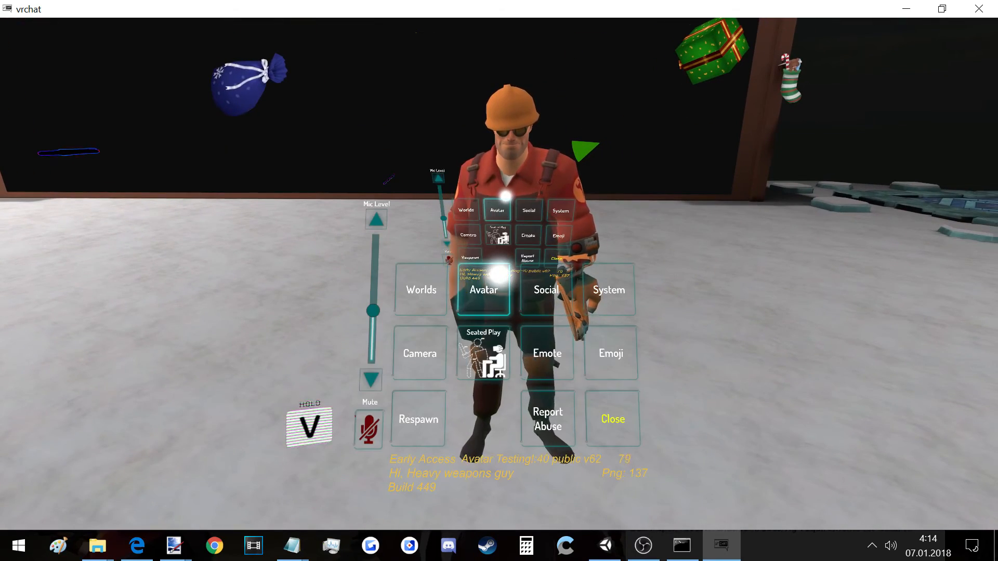
Switch to the Demoman avatar from the quick menu and play the Backflip emote.
click(483, 289)
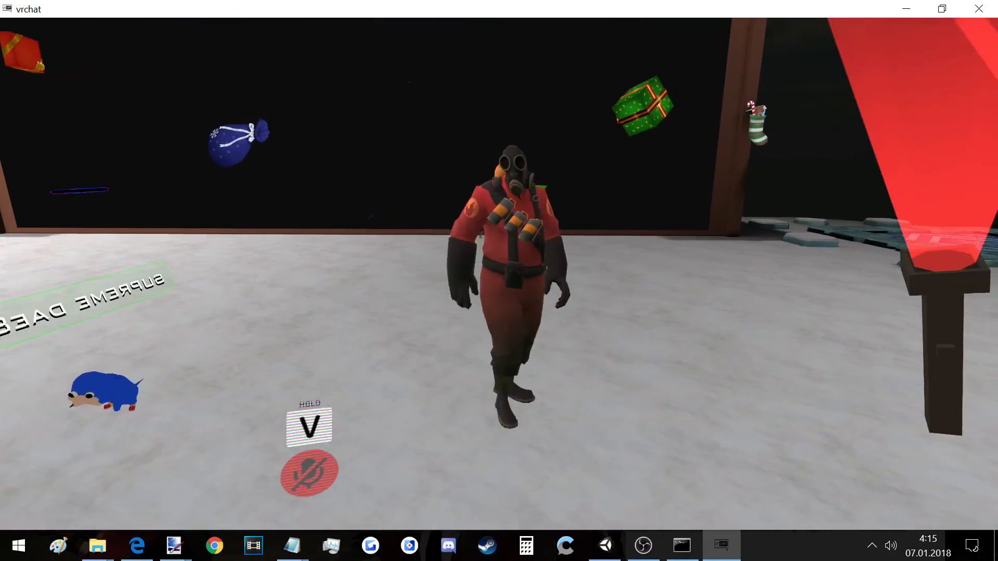
key(escape)
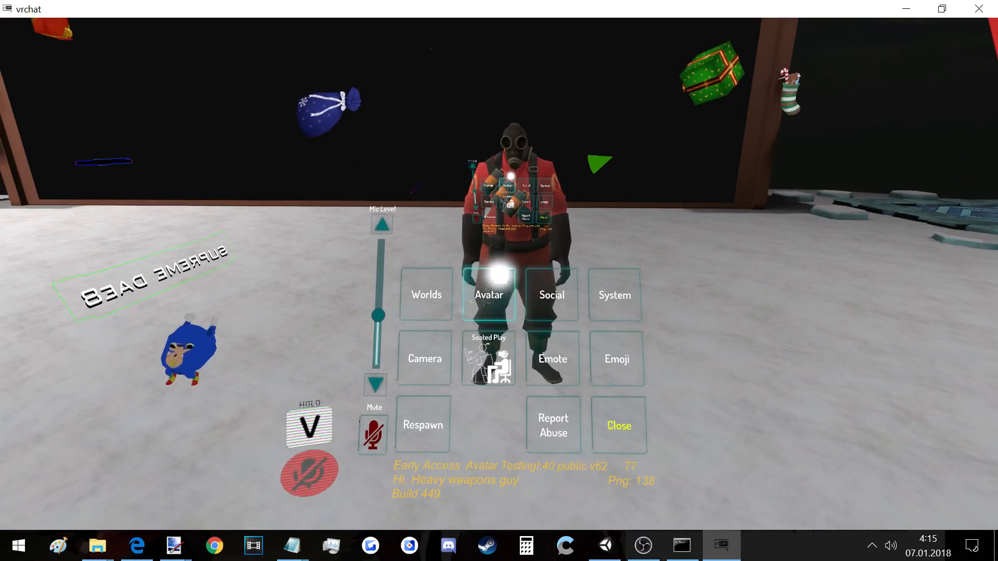
click(489, 296)
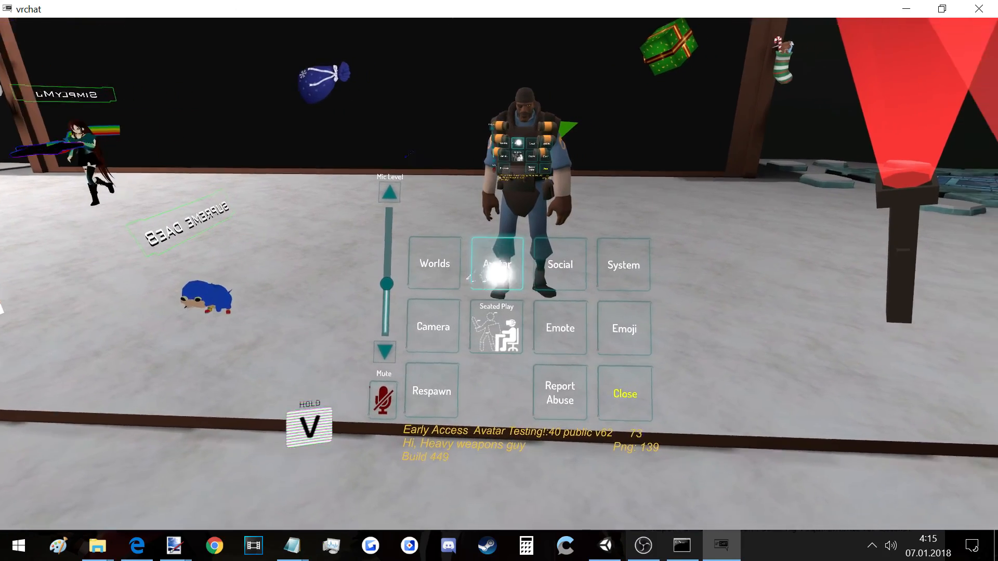
click(559, 327)
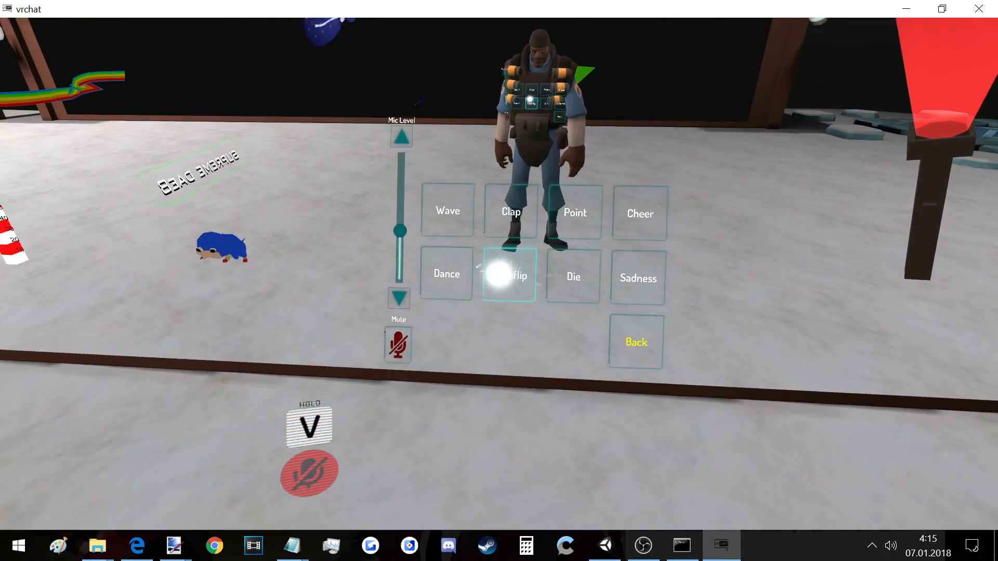
click(509, 276)
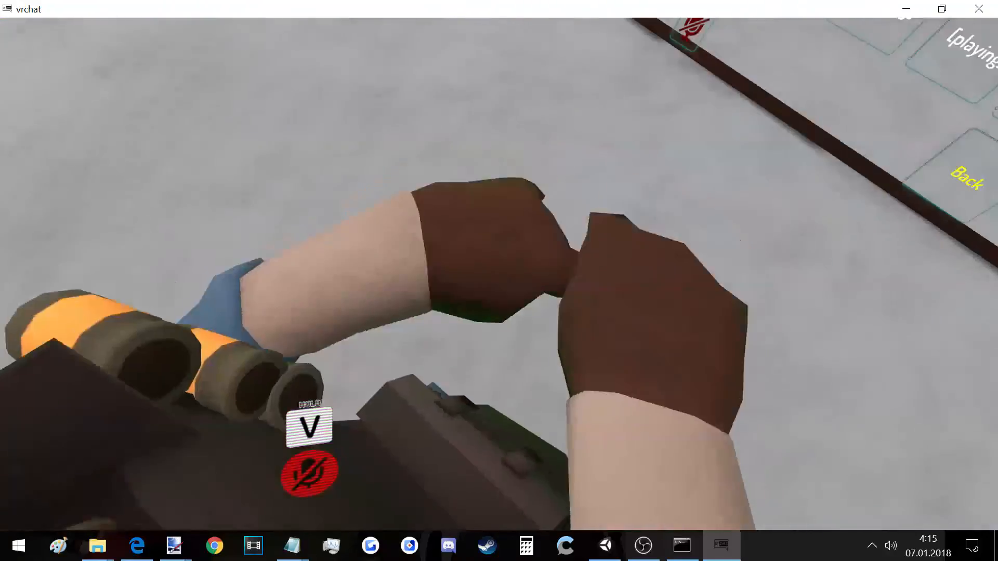